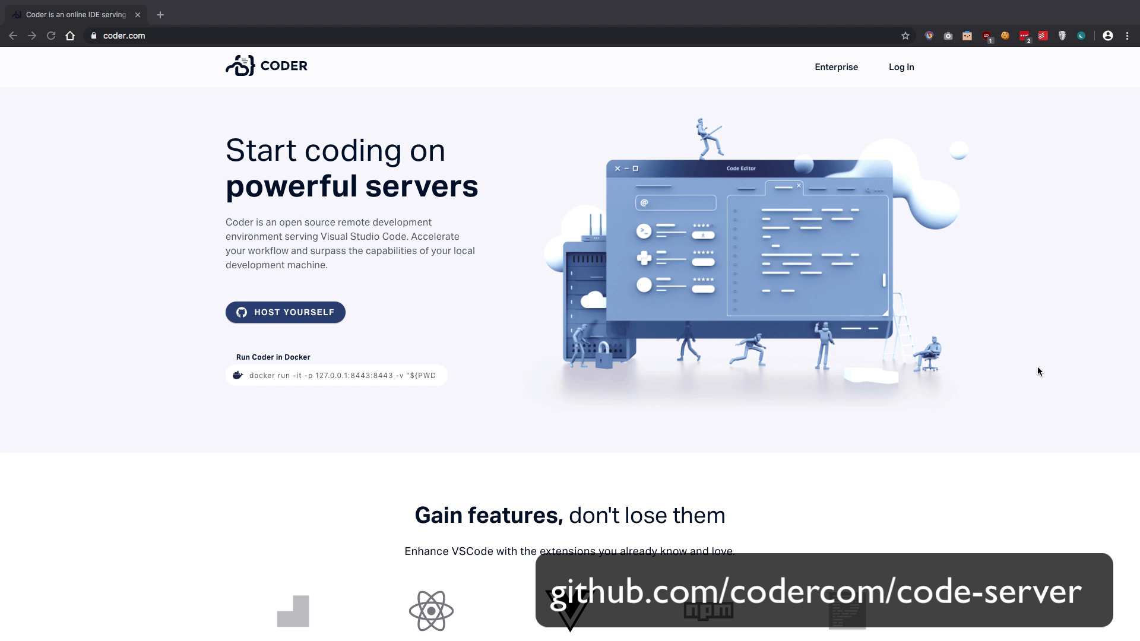
# Step: Scroll through settings.json, then reopen the integrated terminal with Ctrl+`
pyautogui.scroll(-3)
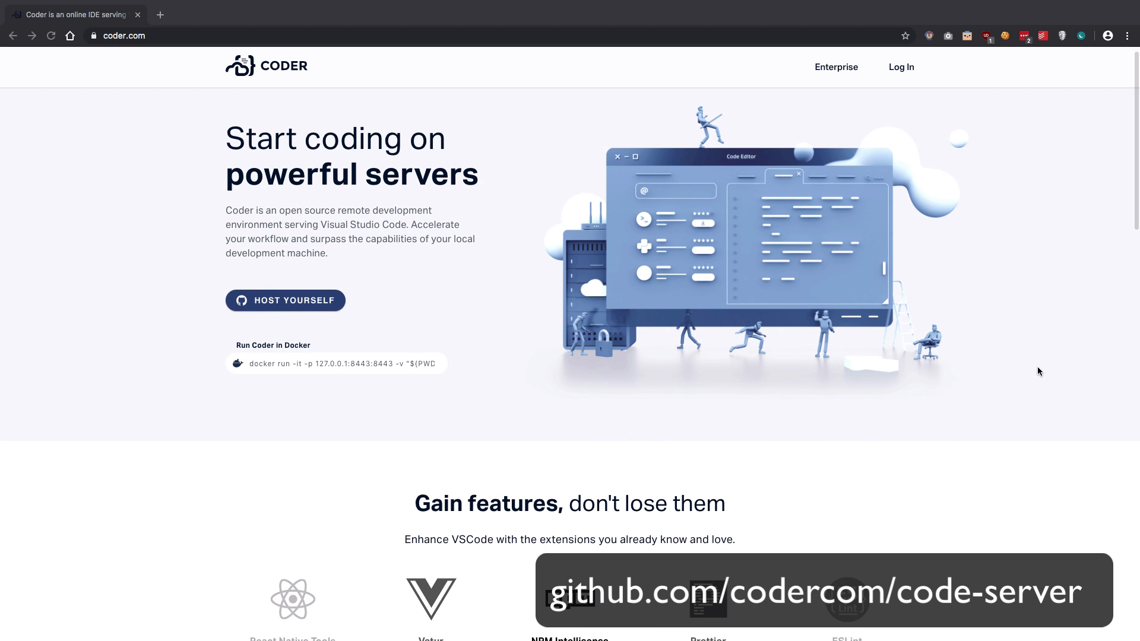
pyautogui.scroll(-3)
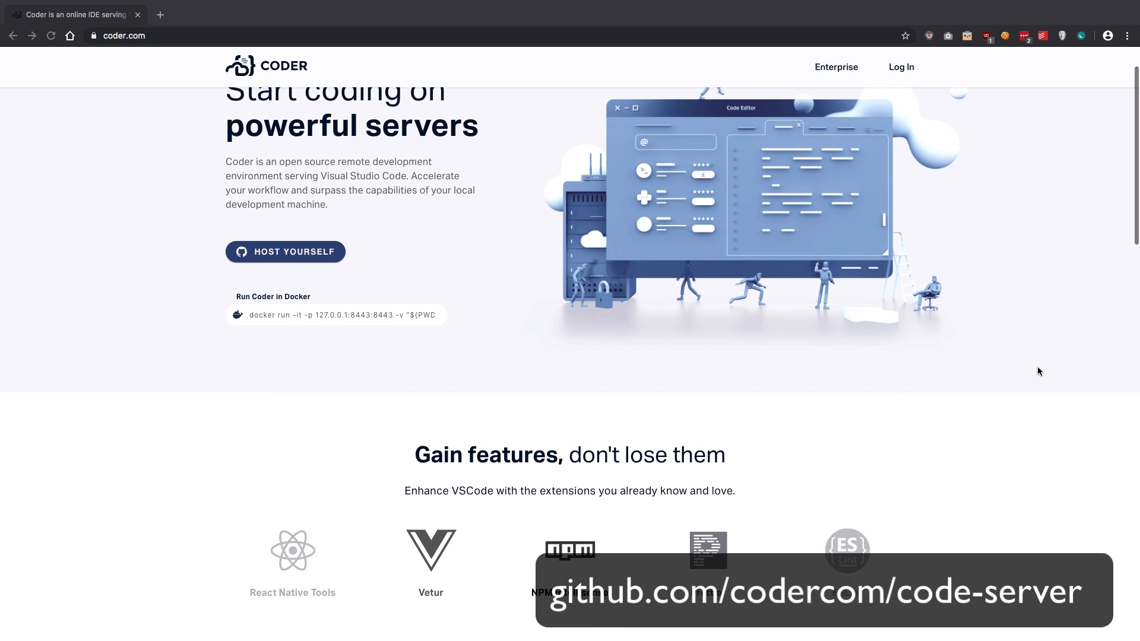
pyautogui.scroll(-3)
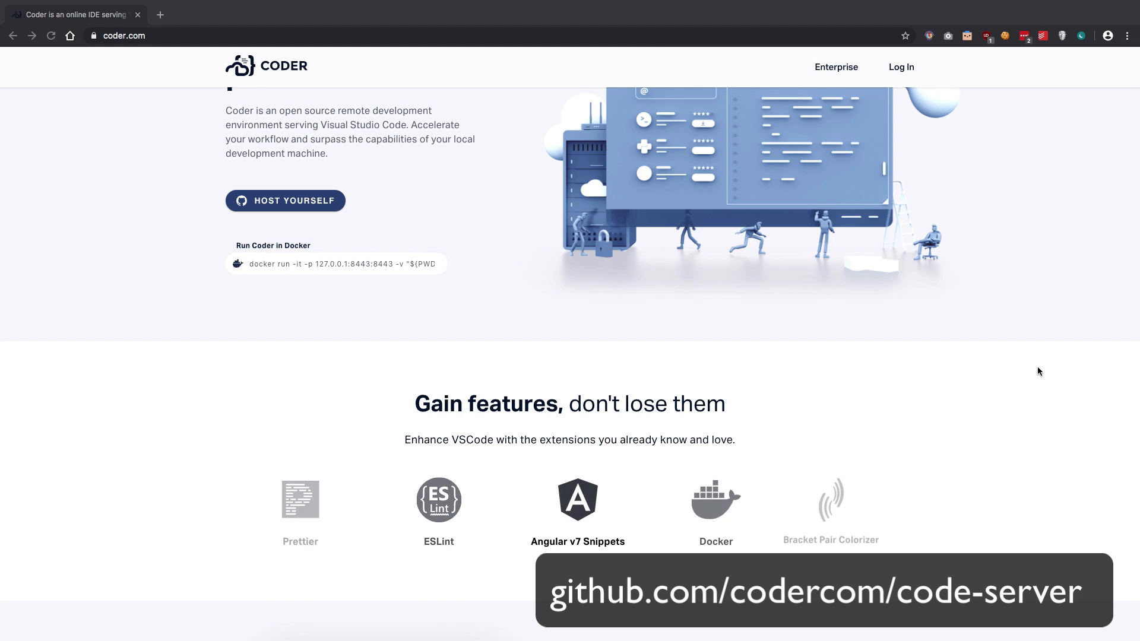
pyautogui.scroll(-3)
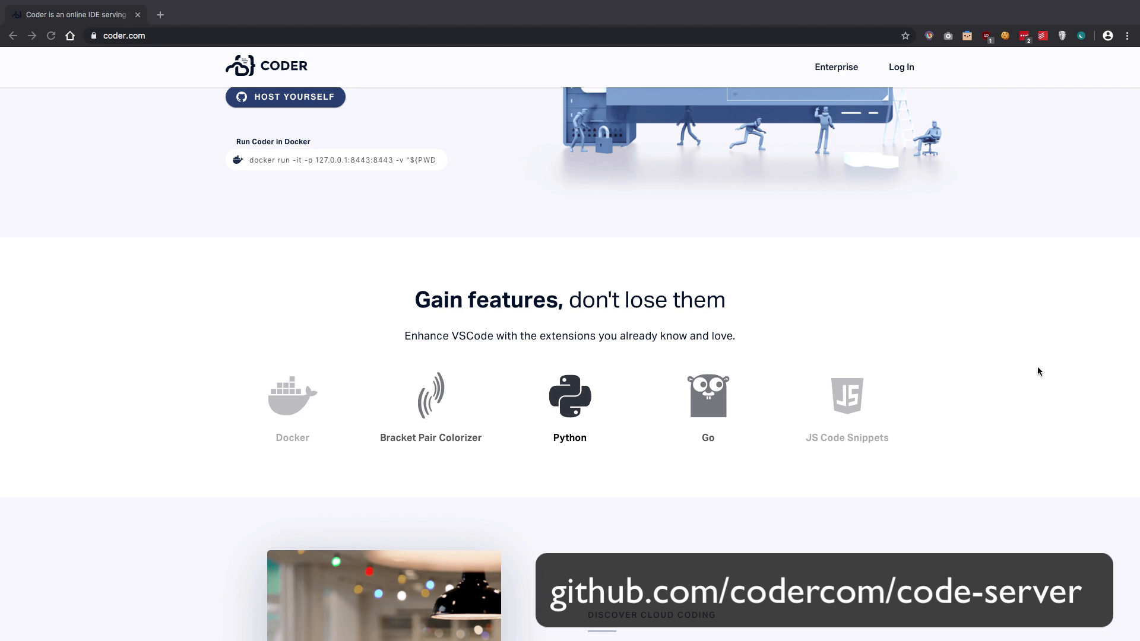
pyautogui.scroll(-3)
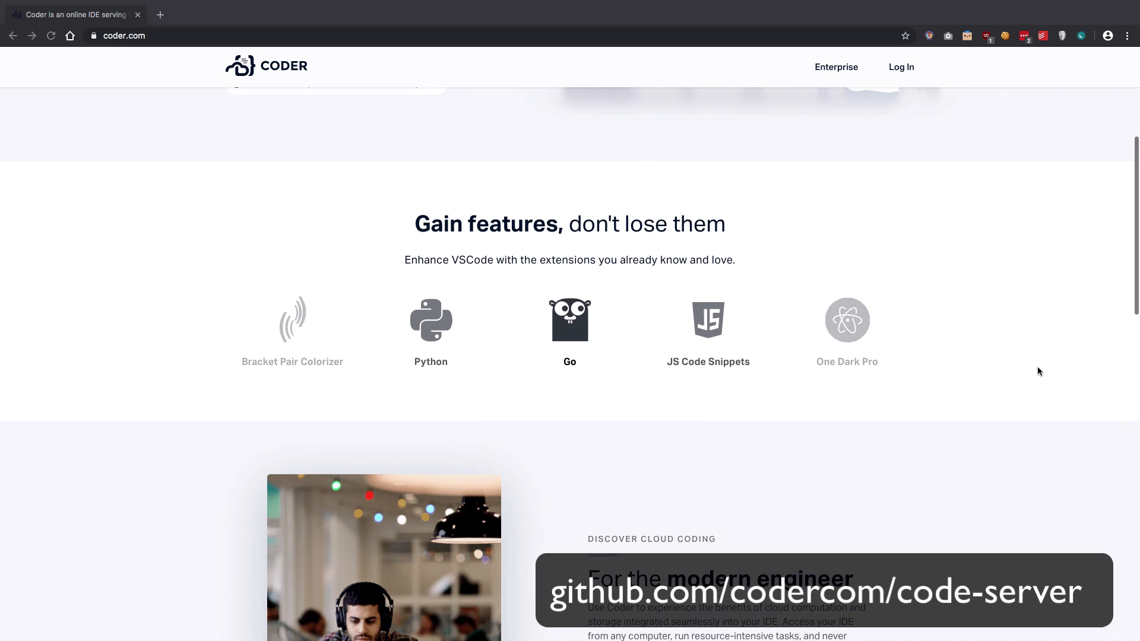
pyautogui.scroll(-3)
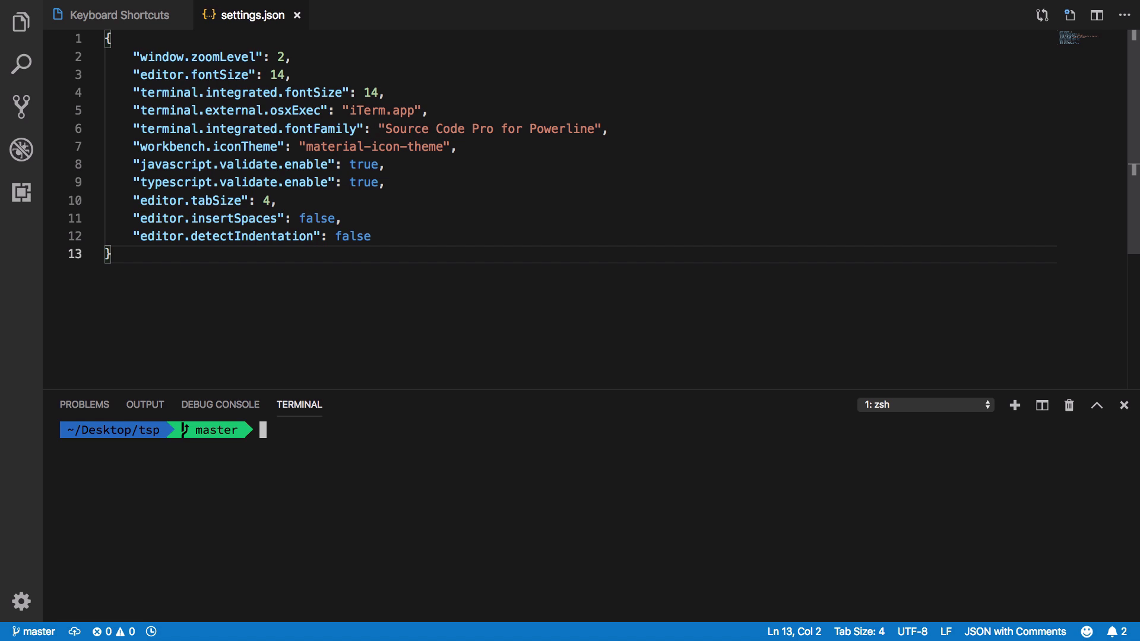
pyautogui.click(1123, 405)
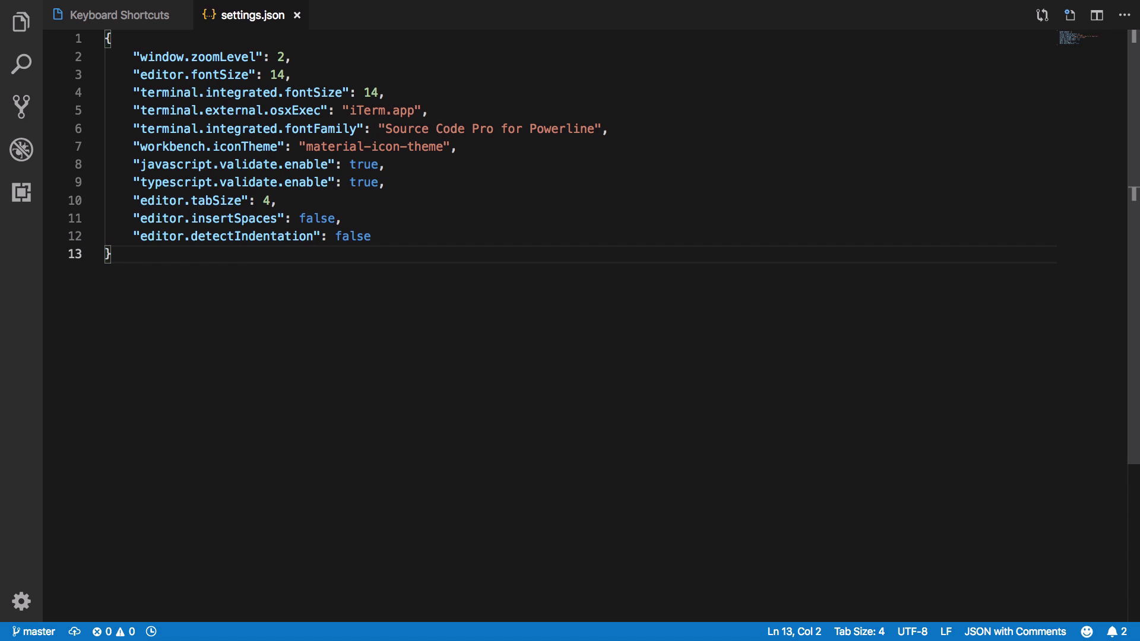
pyautogui.press('ctrl+`')
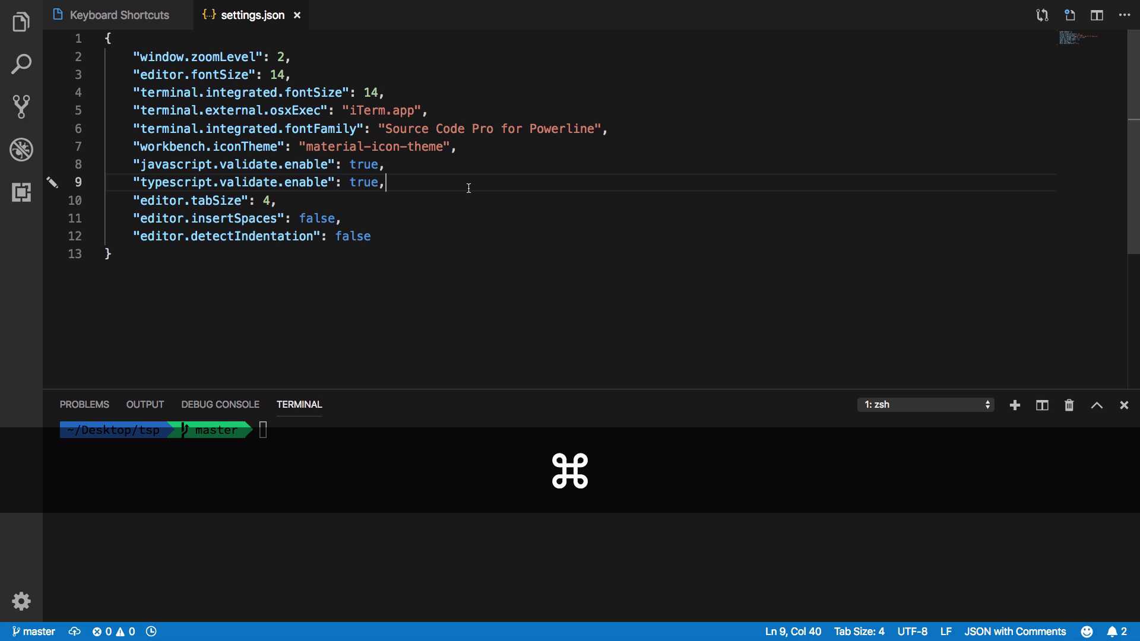
# Step: Show the Keyboard Shortcuts list filtered to the terminal toggle commands
pyautogui.press('cmd+shift+p')
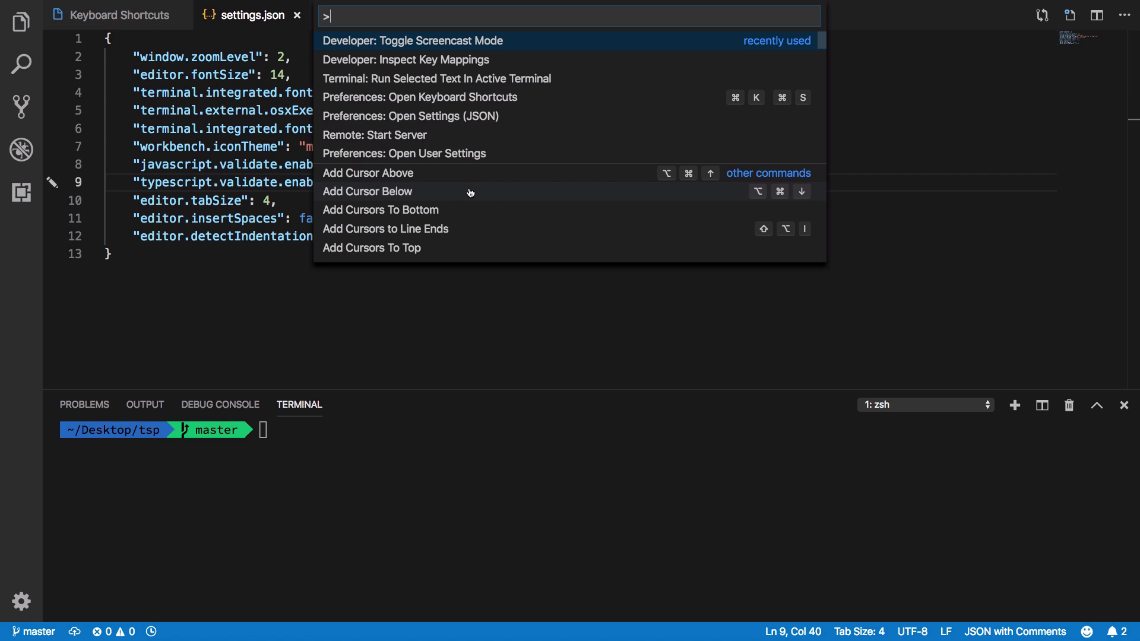
pyautogui.write('key')
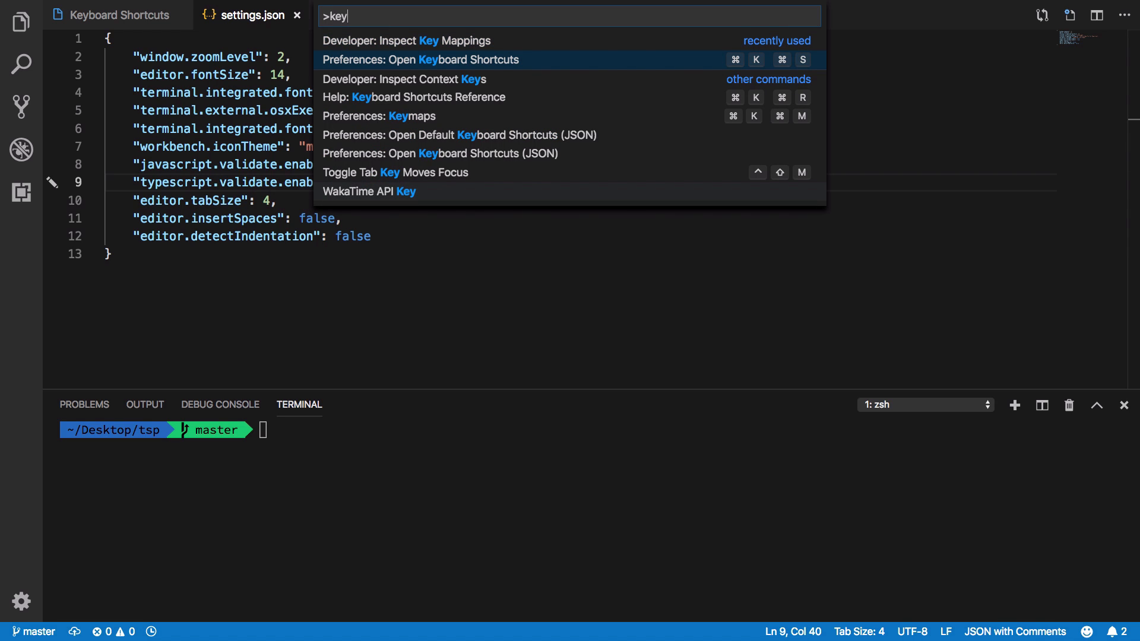
pyautogui.click(419, 60)
pyautogui.write('terminal.focus')
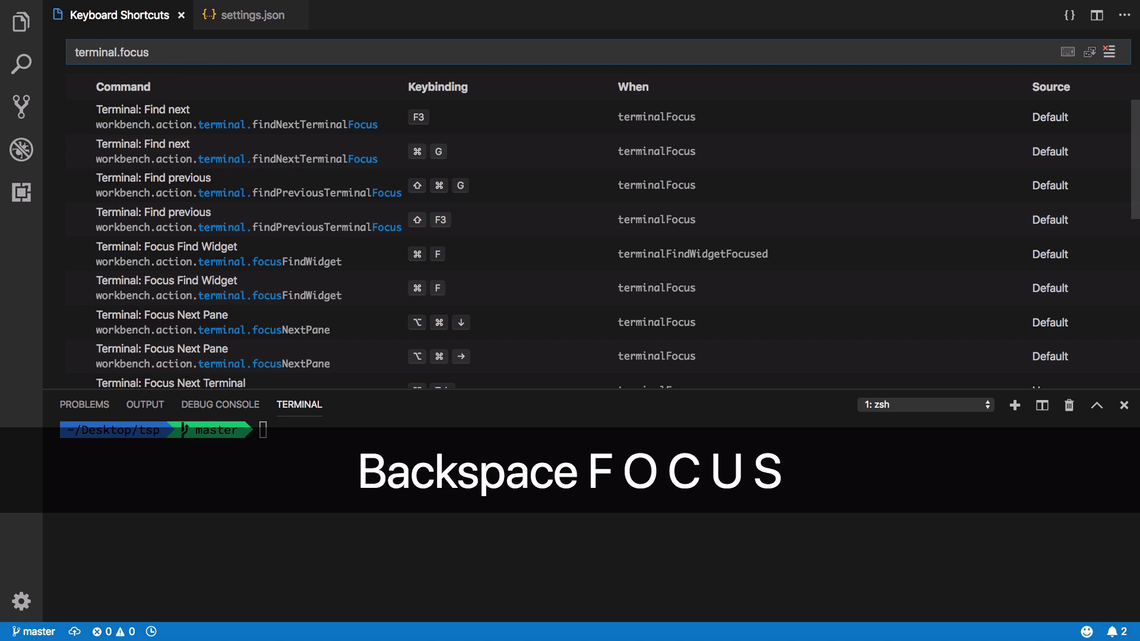
pyautogui.scroll(-3)
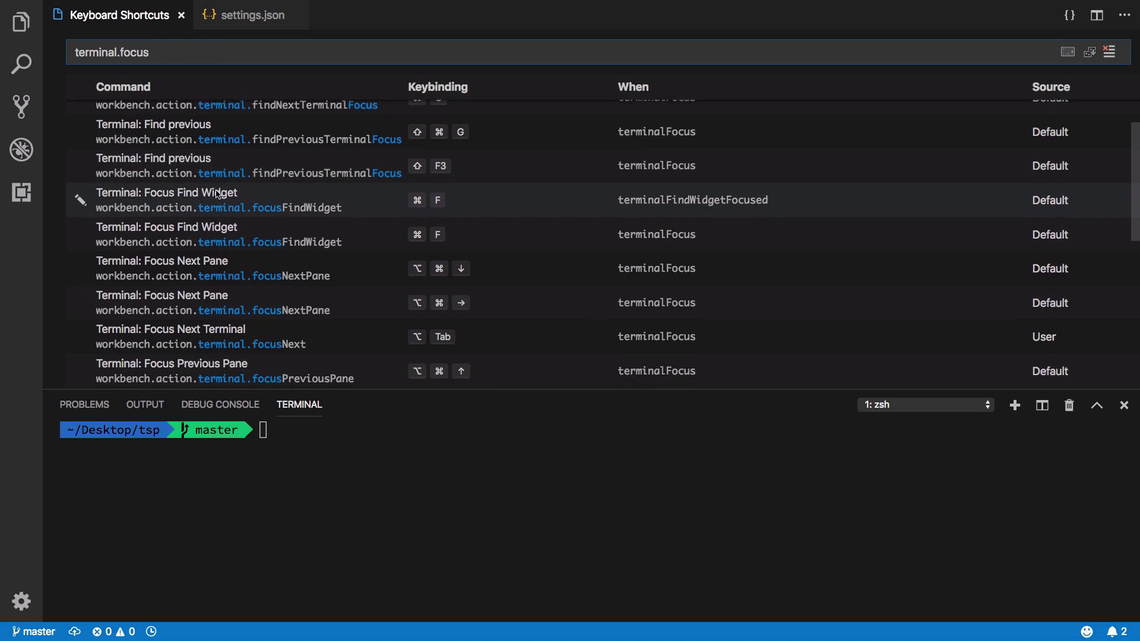
pyautogui.scroll(-3)
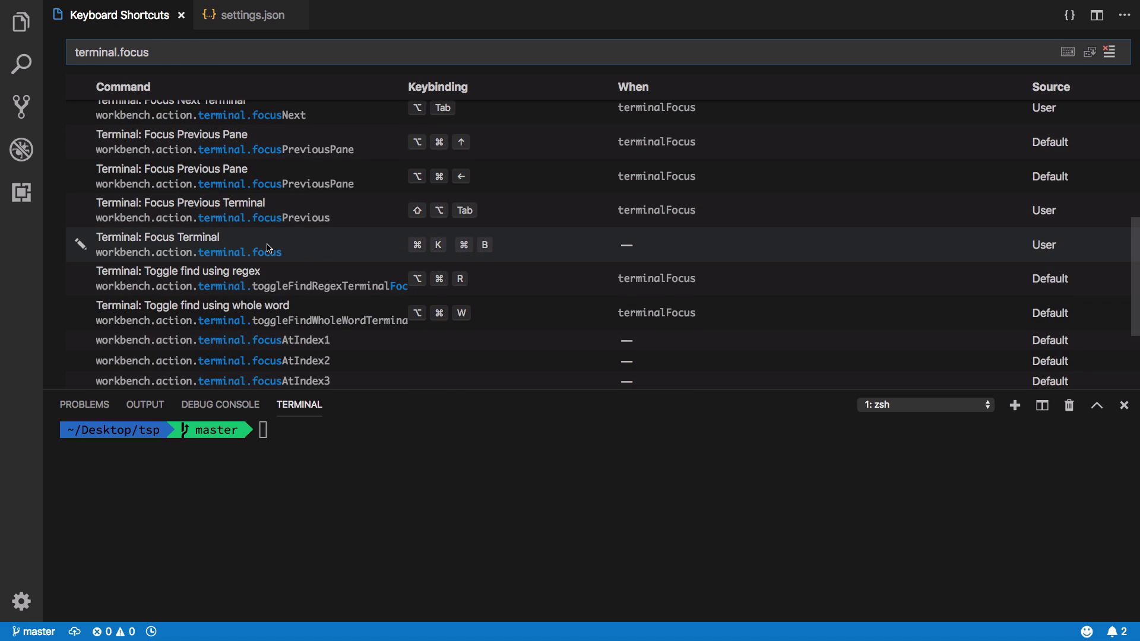
pyautogui.press('Backspace')
pyautogui.write('toggle')
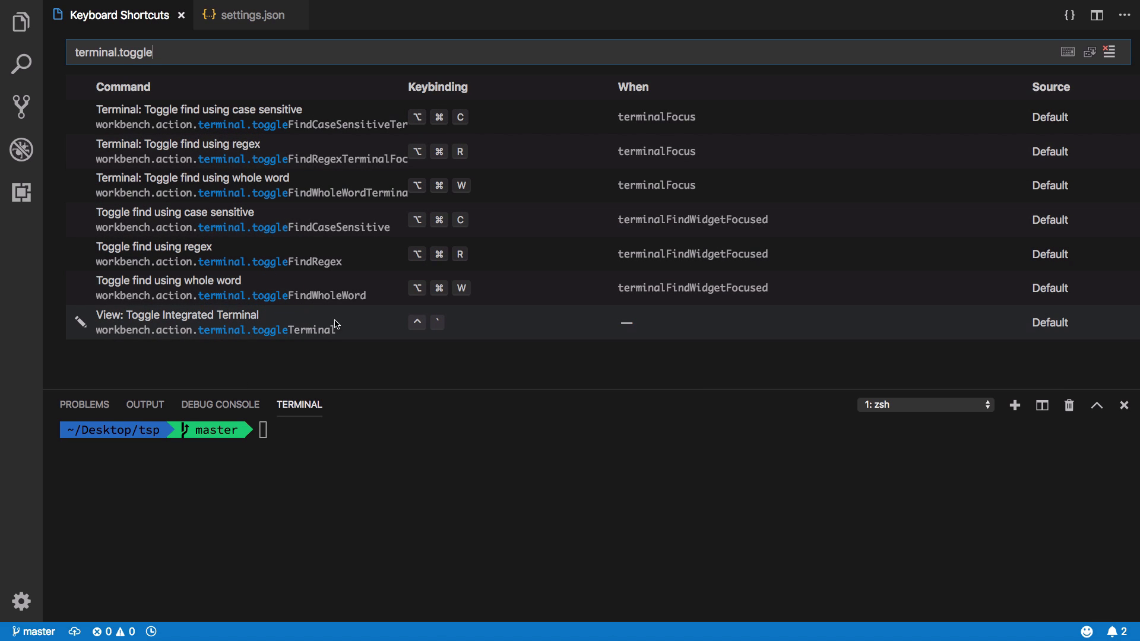
pyautogui.moveTo(123, 340)
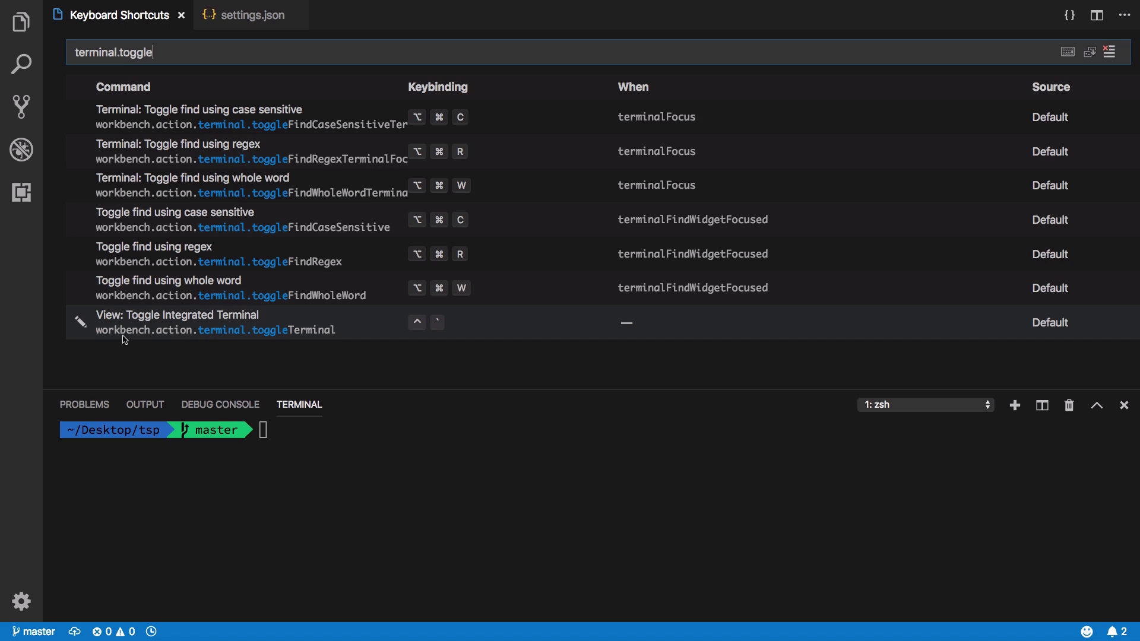
pyautogui.moveTo(189, 336)
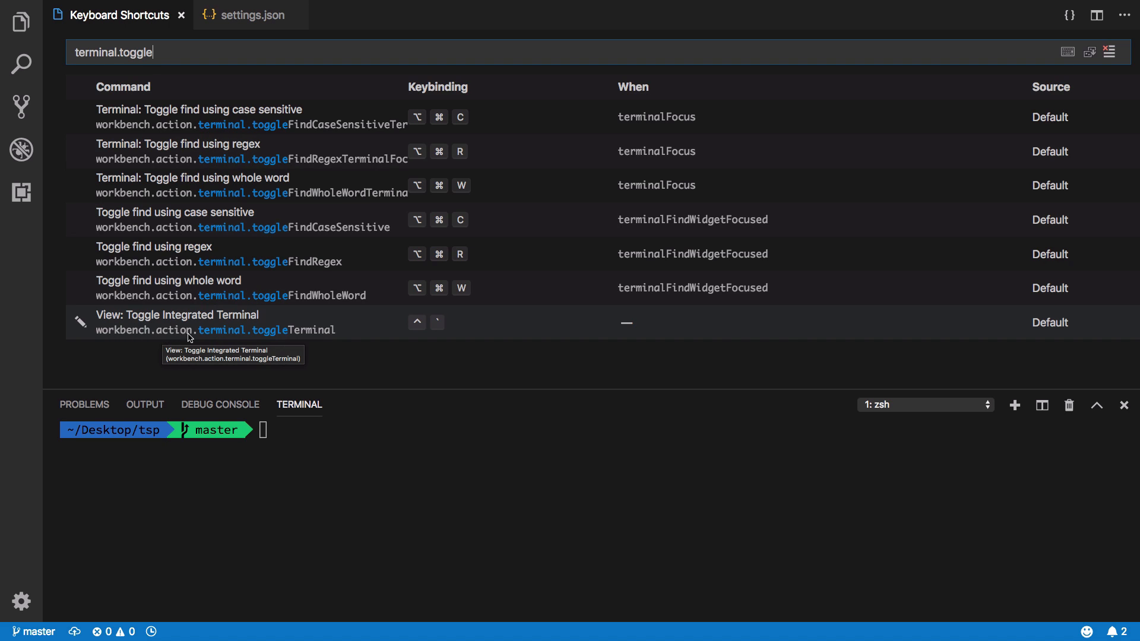
pyautogui.moveTo(434, 322)
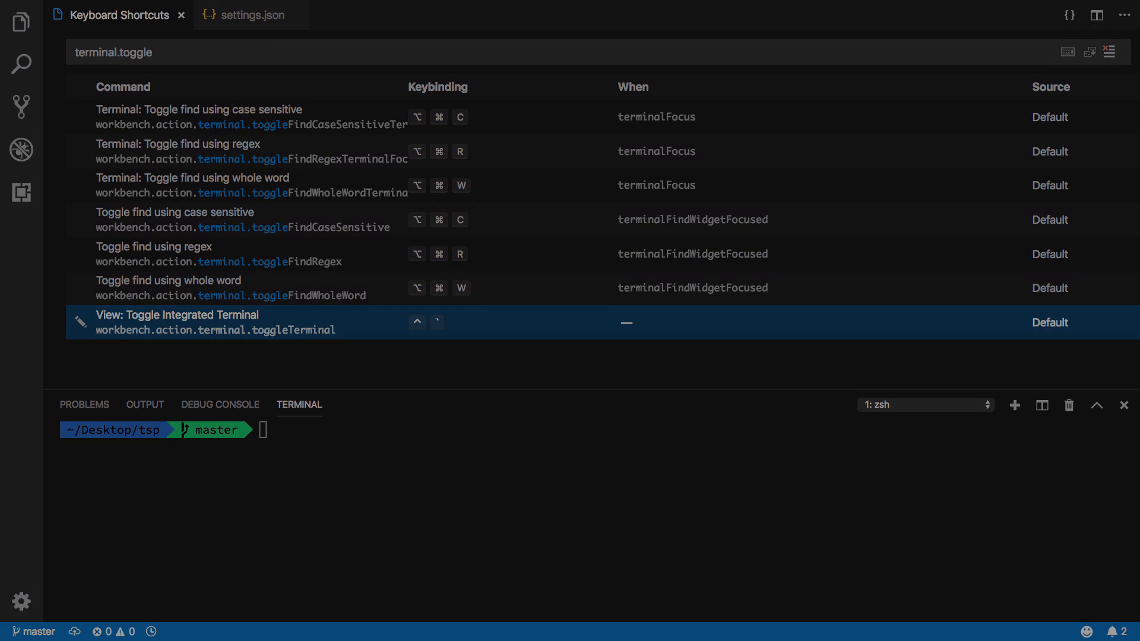
# Step: Dock the terminal panel to the right of settings.json and type a throwaway line of text
pyautogui.click(251, 14)
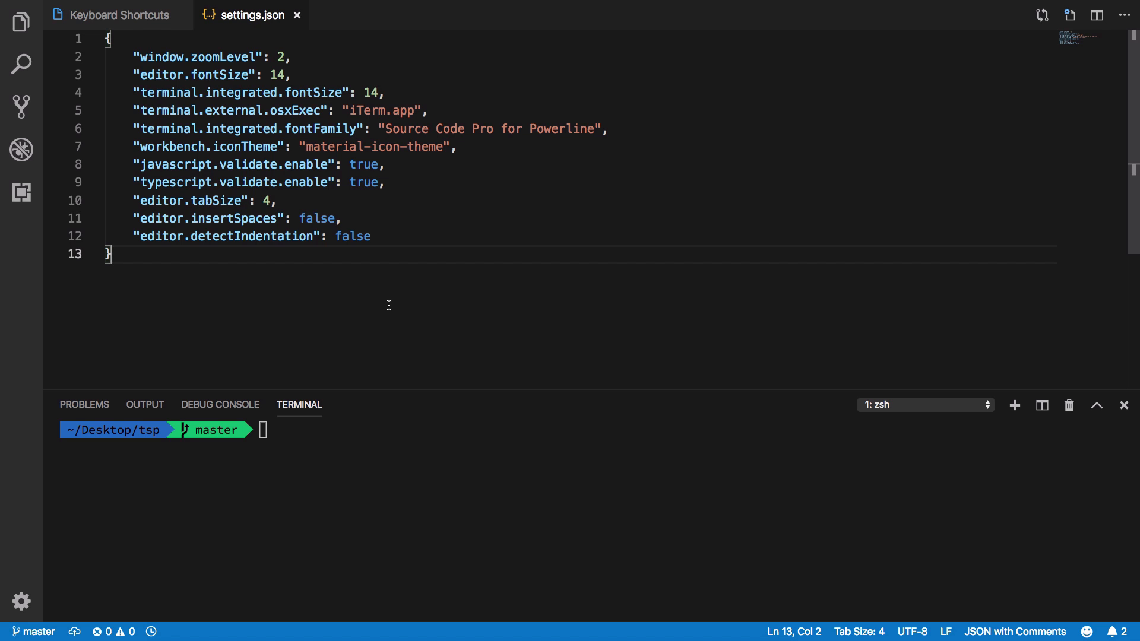
pyautogui.moveTo(656, 442)
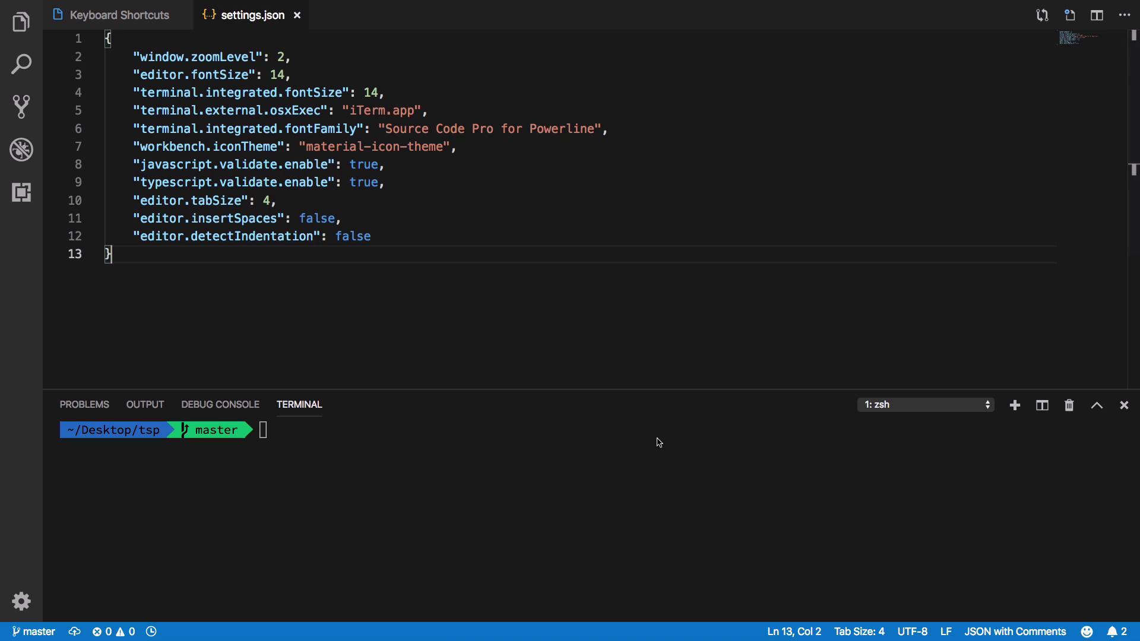
pyautogui.moveTo(787, 389)
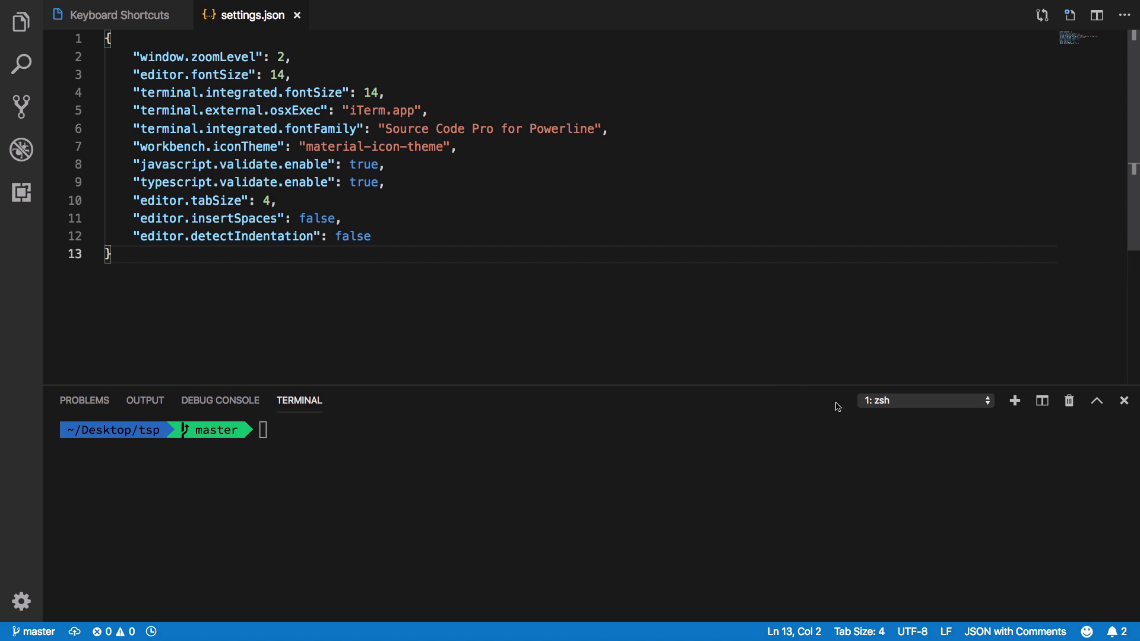
pyautogui.moveTo(771, 393)
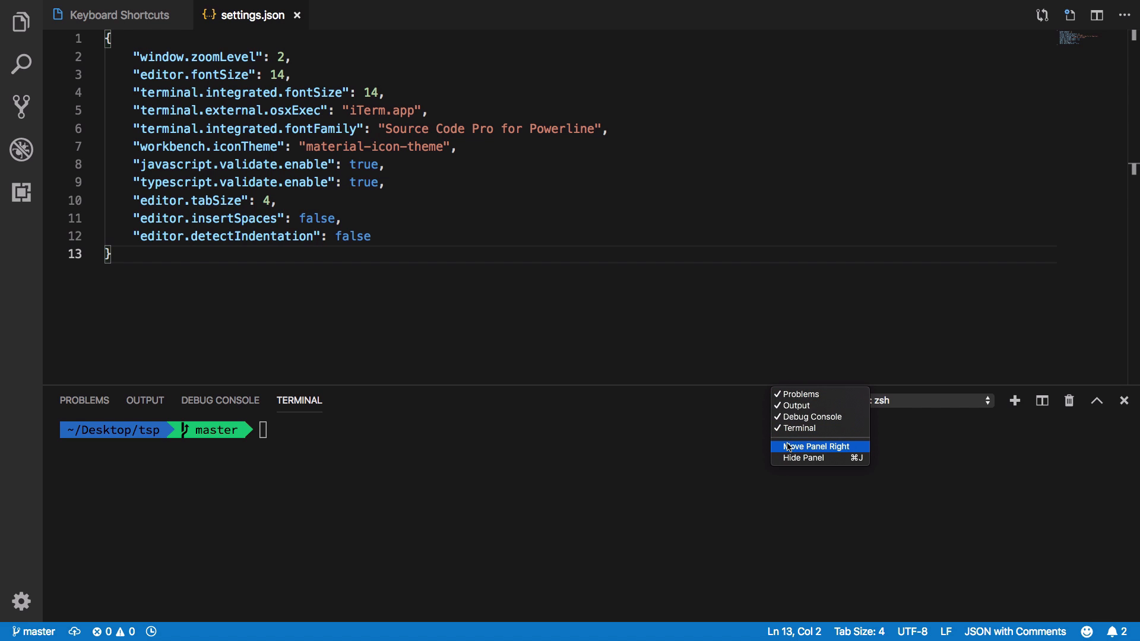
pyautogui.click(815, 447)
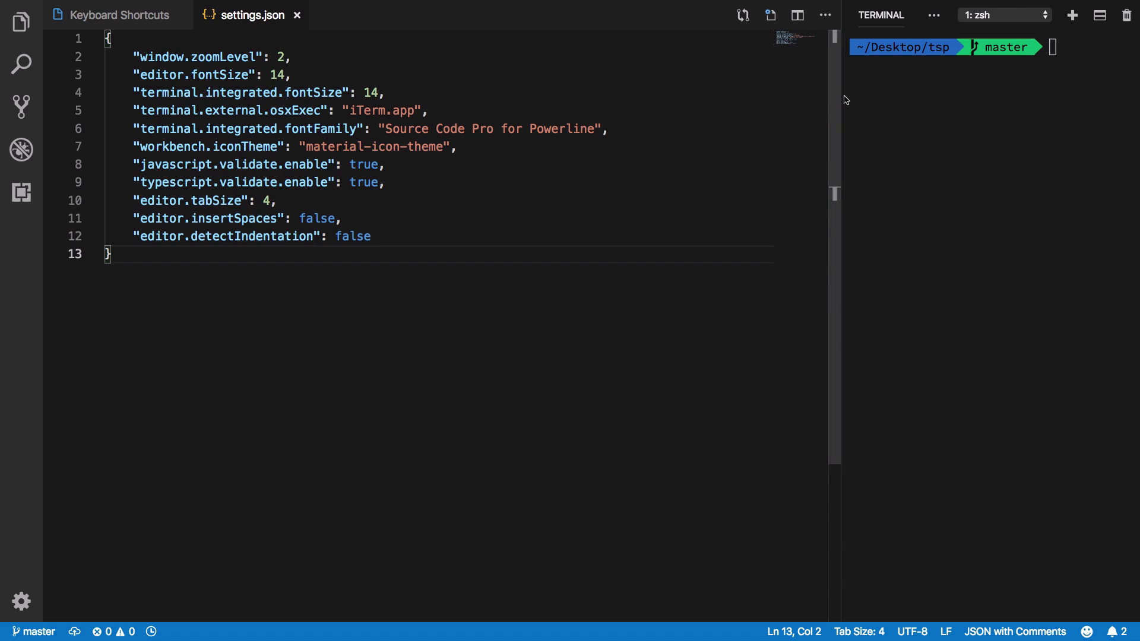
pyautogui.moveTo(934, 391)
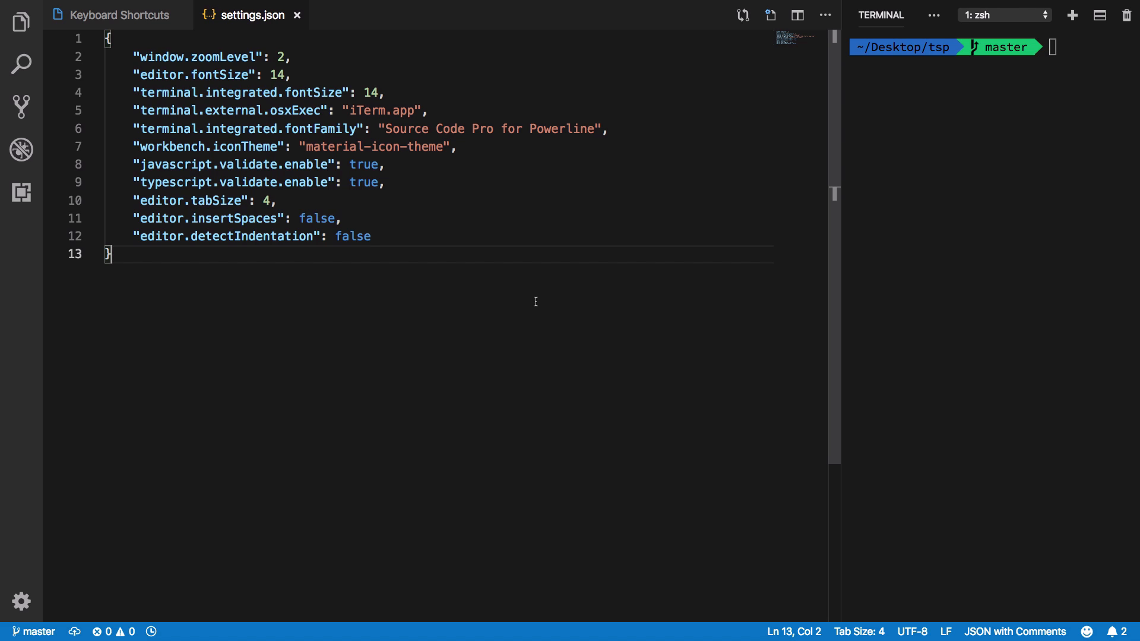
pyautogui.moveTo(844, 121)
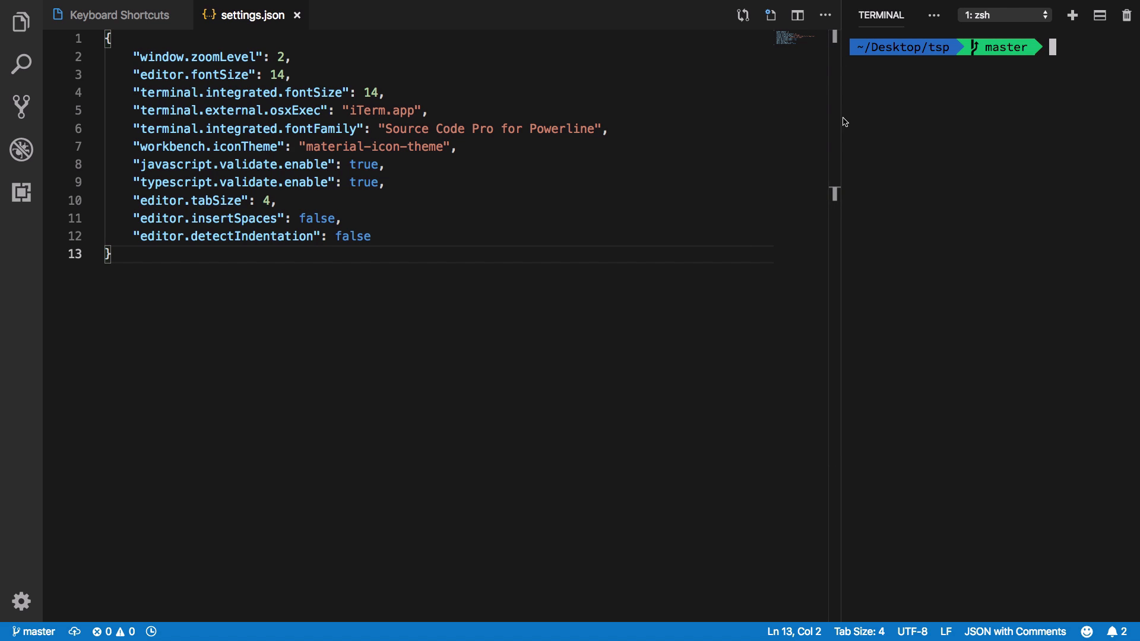
pyautogui.moveTo(953, 177)
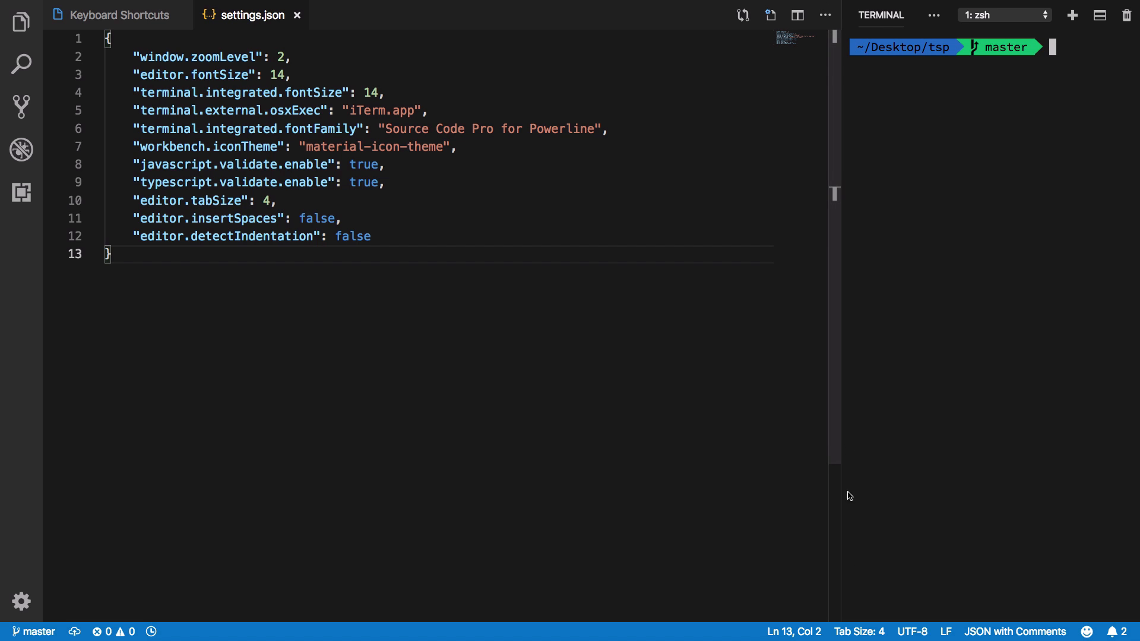
pyautogui.moveTo(130, 15)
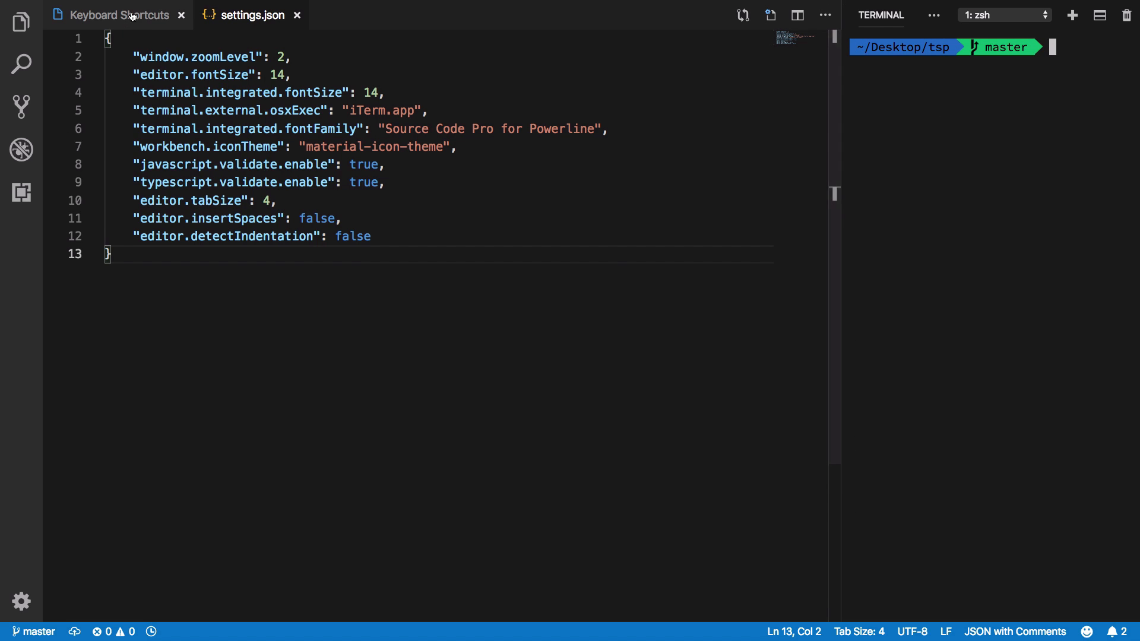
pyautogui.press('Enter')
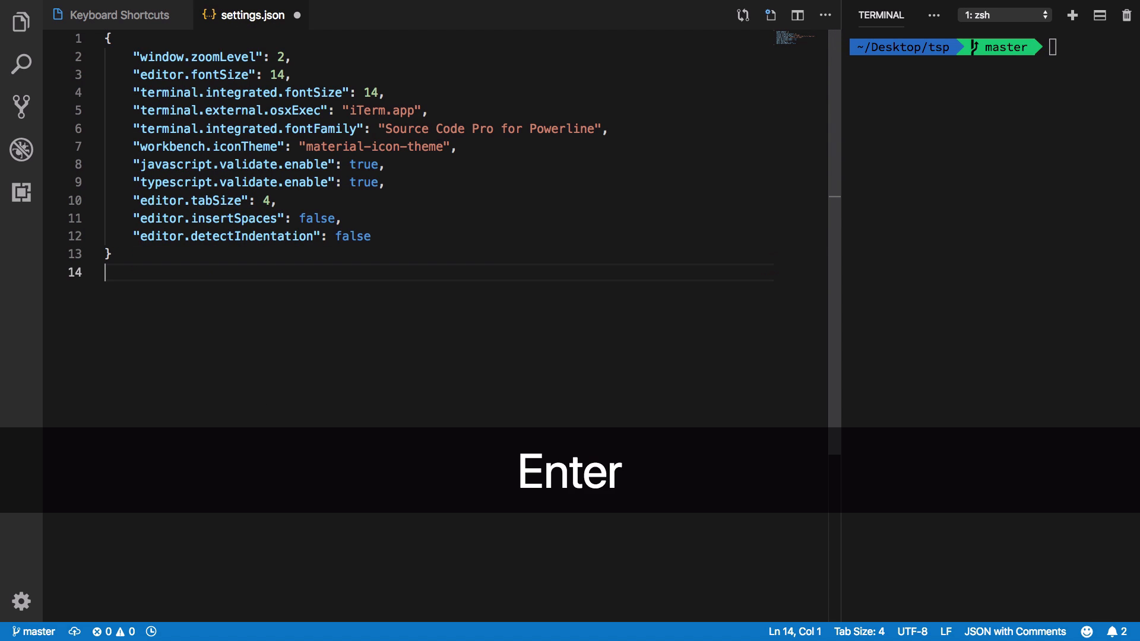
pyautogui.write('sdfkhdsfjhdsjfhajsf')
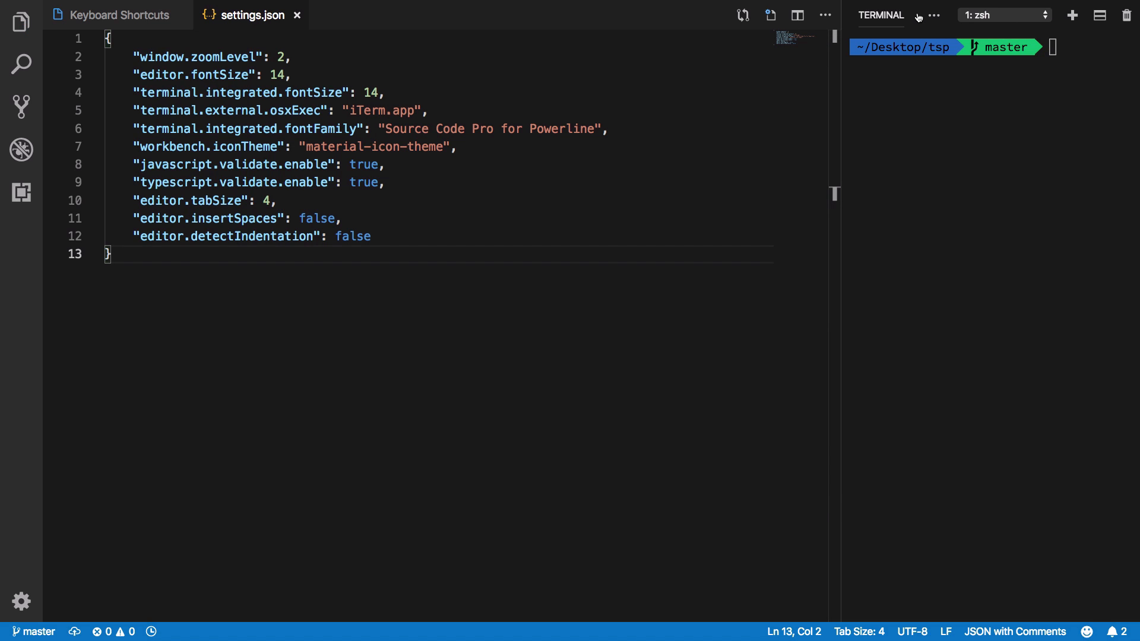
pyautogui.moveTo(1063, 24)
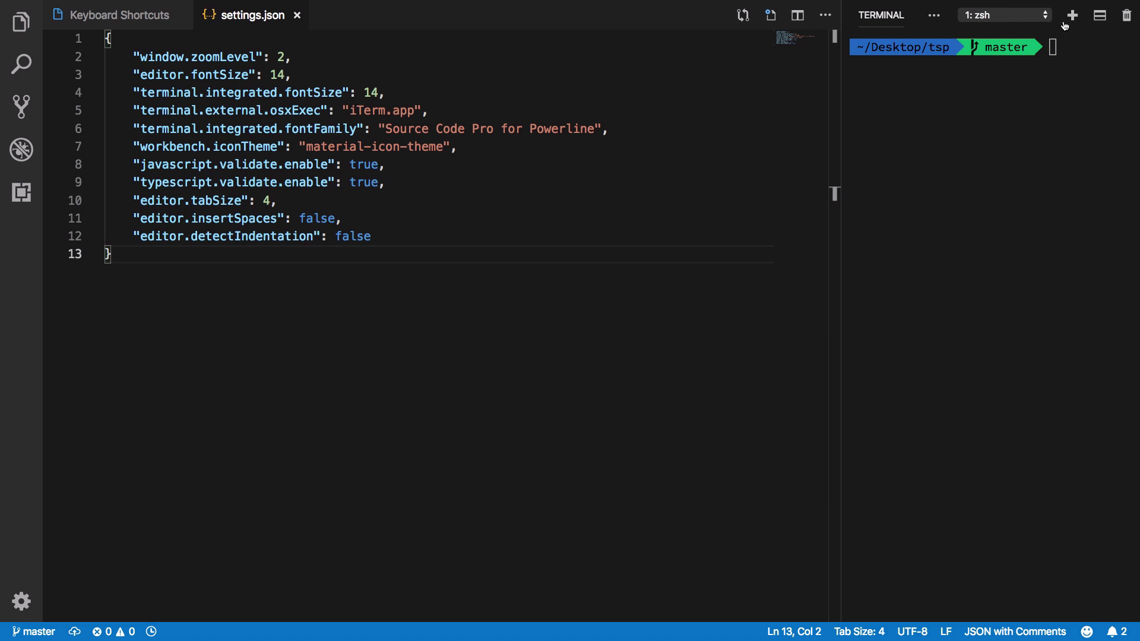
pyautogui.moveTo(812, 168)
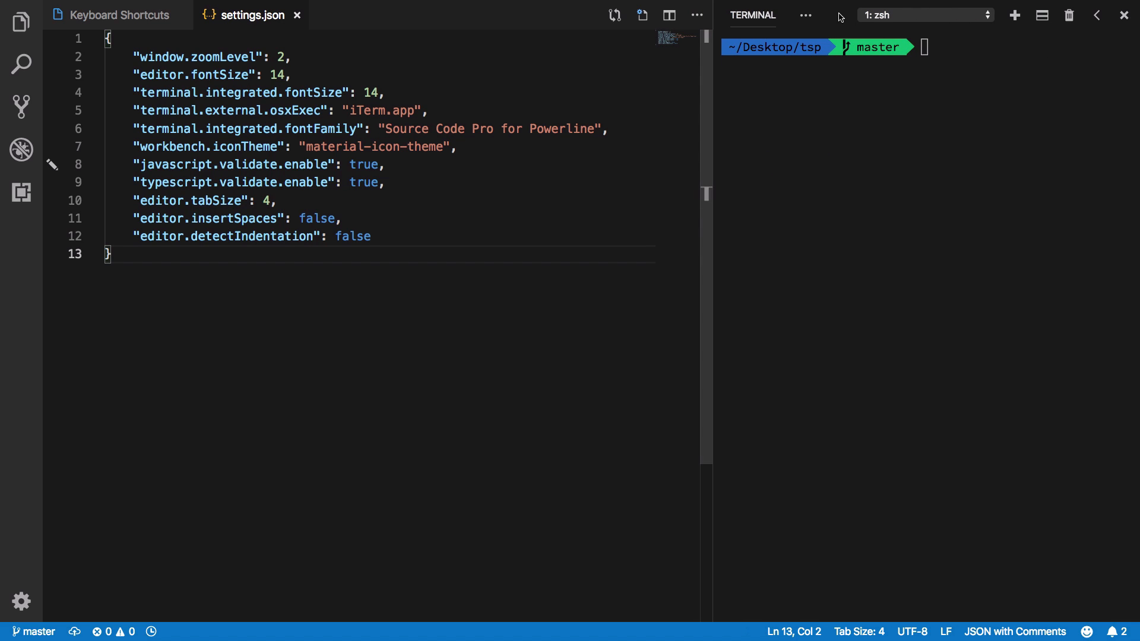
pyautogui.moveTo(873, 69)
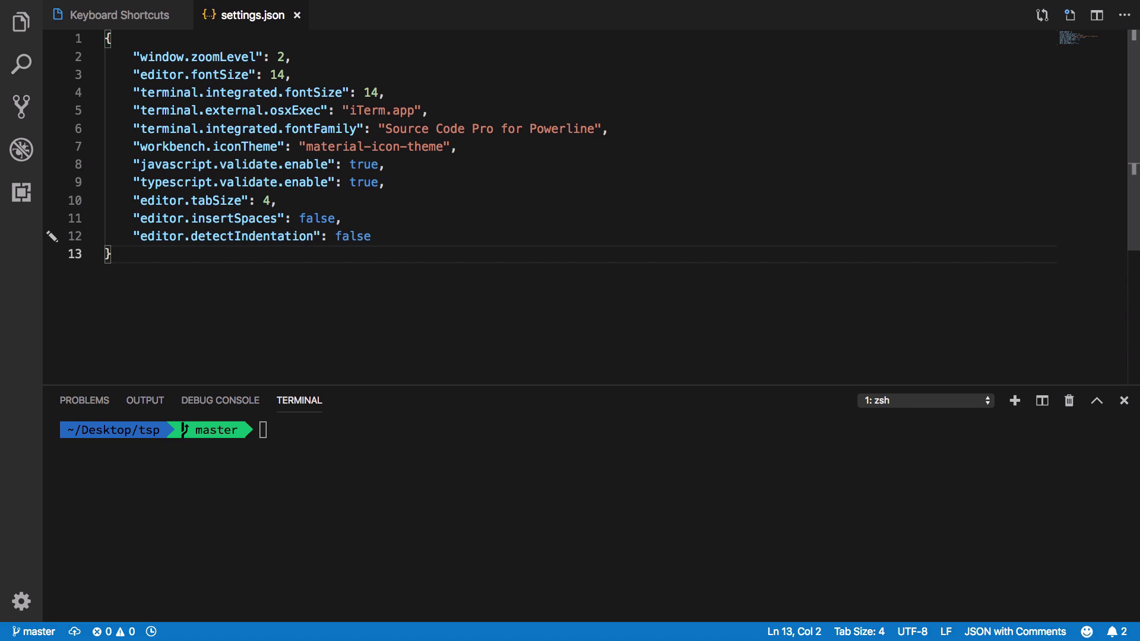
pyautogui.moveTo(735, 451)
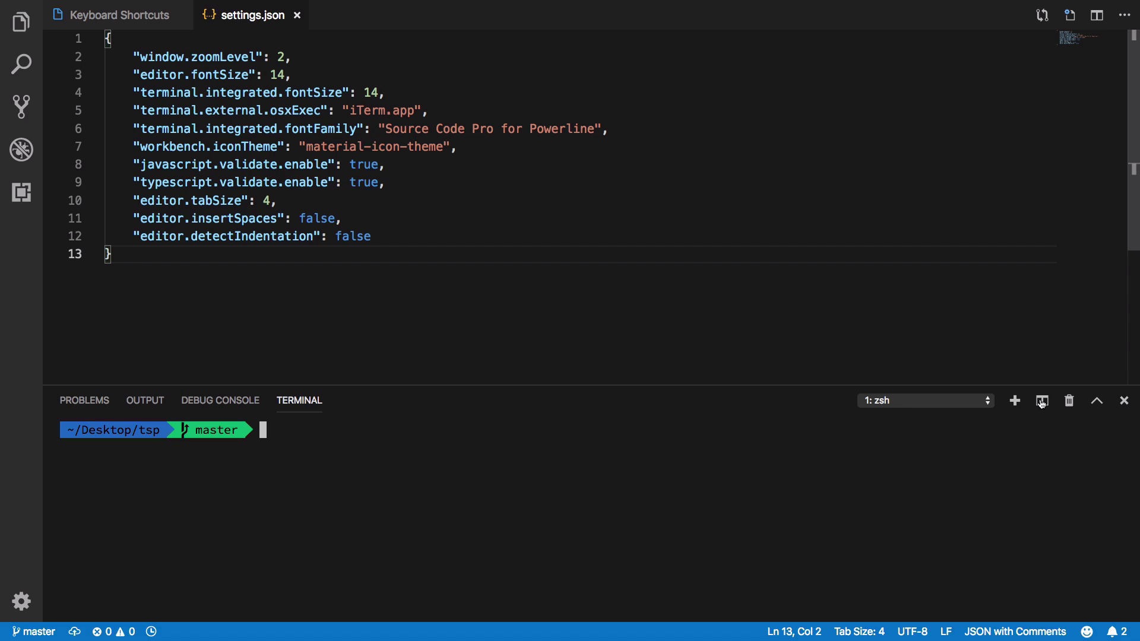
pyautogui.moveTo(1041, 400)
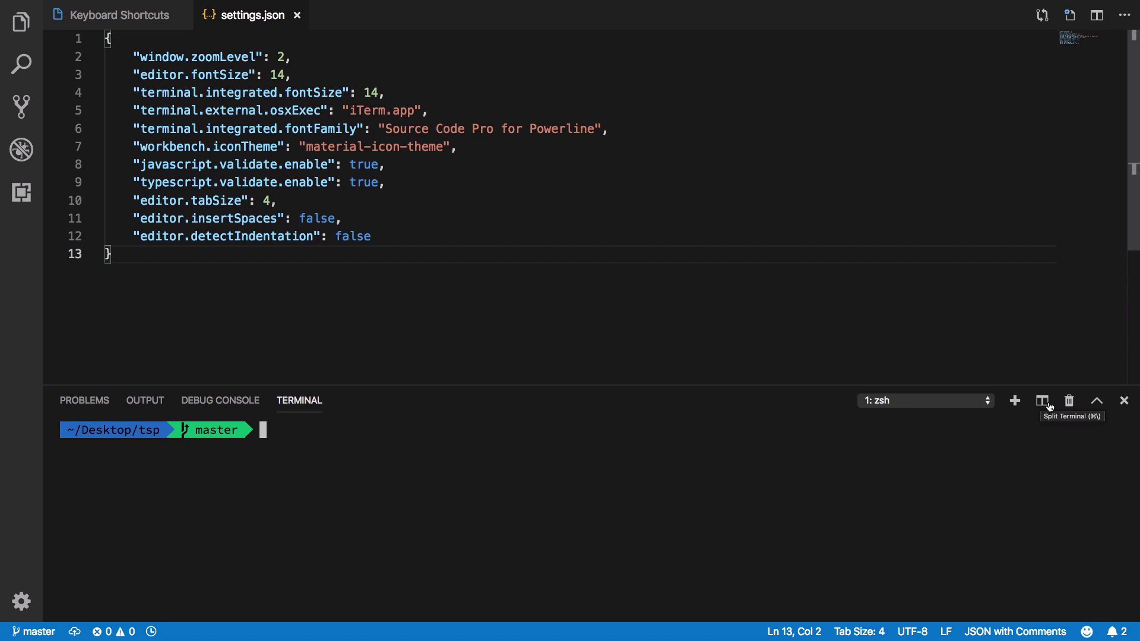
pyautogui.moveTo(1099, 421)
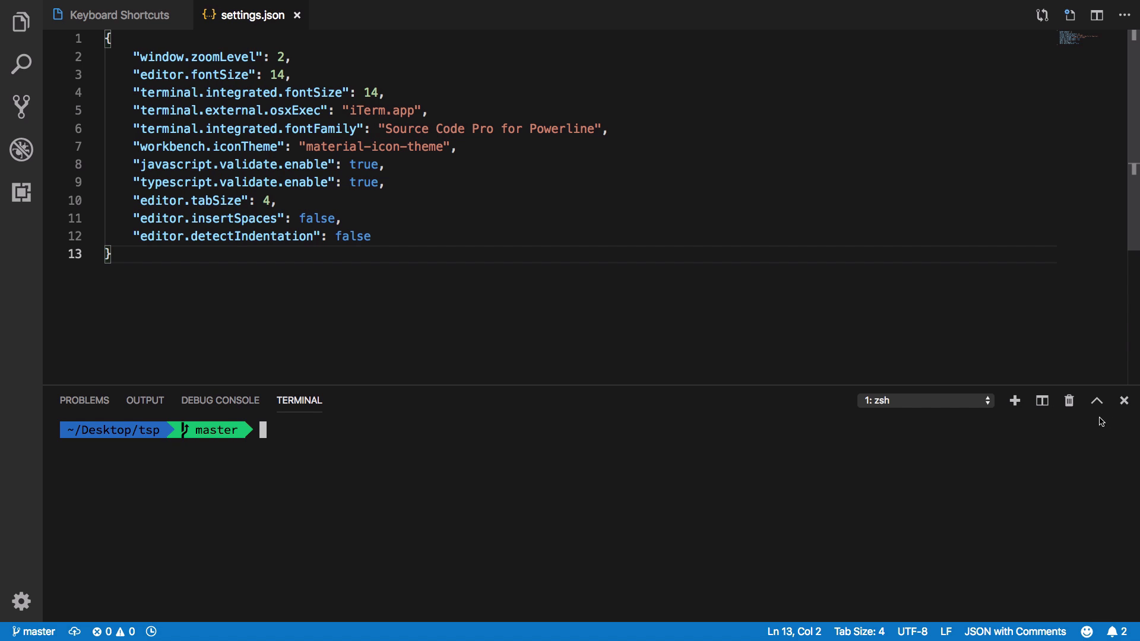
pyautogui.moveTo(1041, 400)
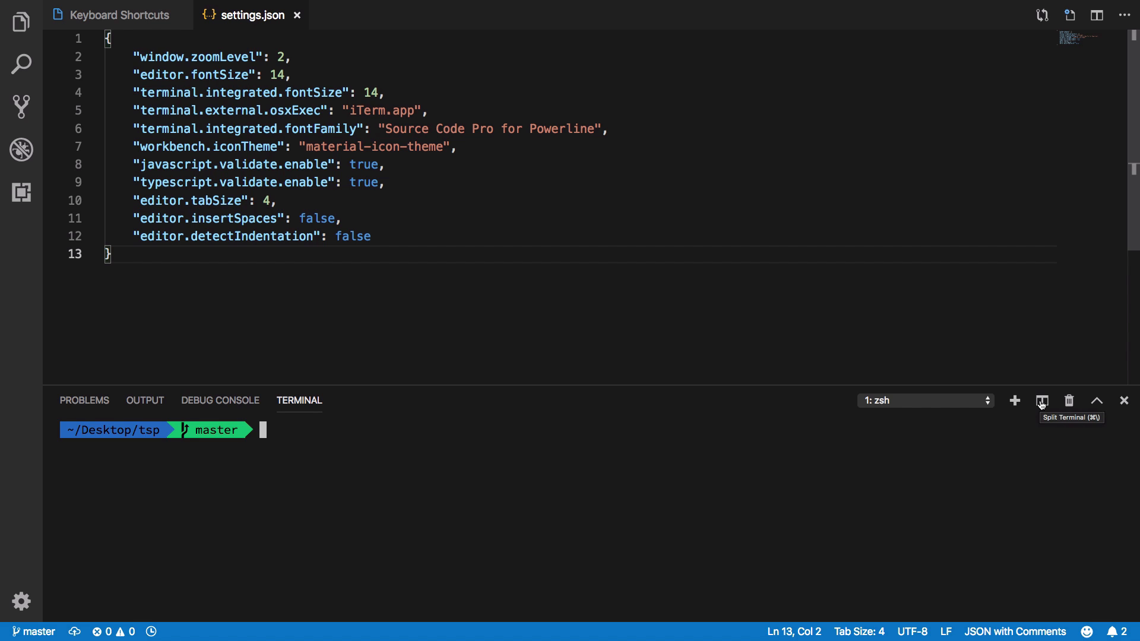
pyautogui.moveTo(1021, 459)
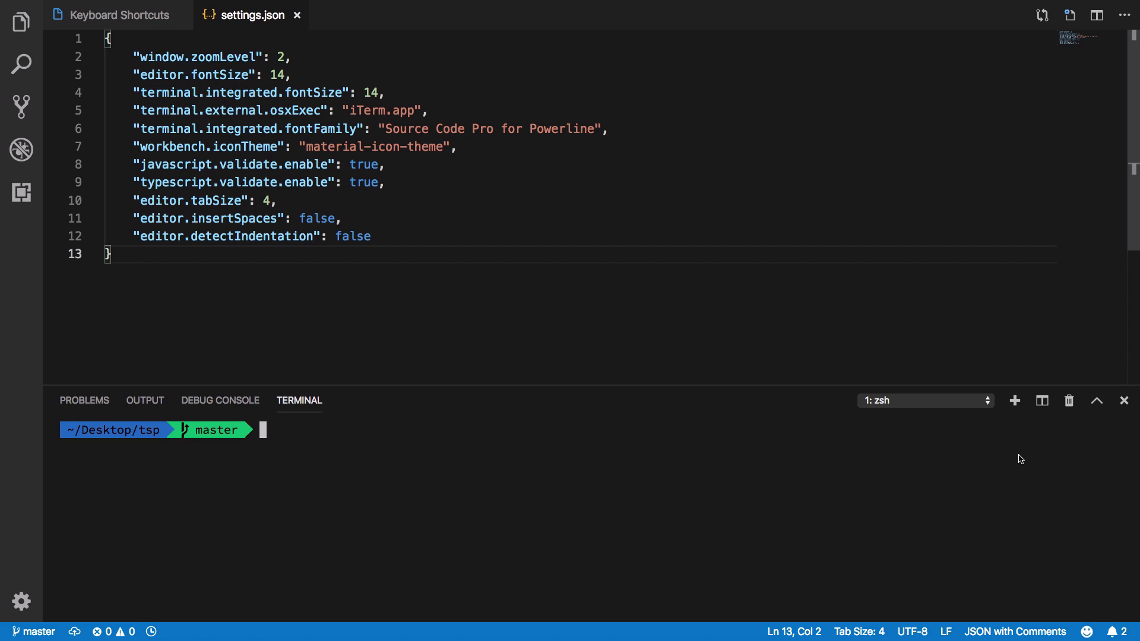
# Step: Split the integrated terminal into two side-by-side zsh shells
pyautogui.click(1040, 400)
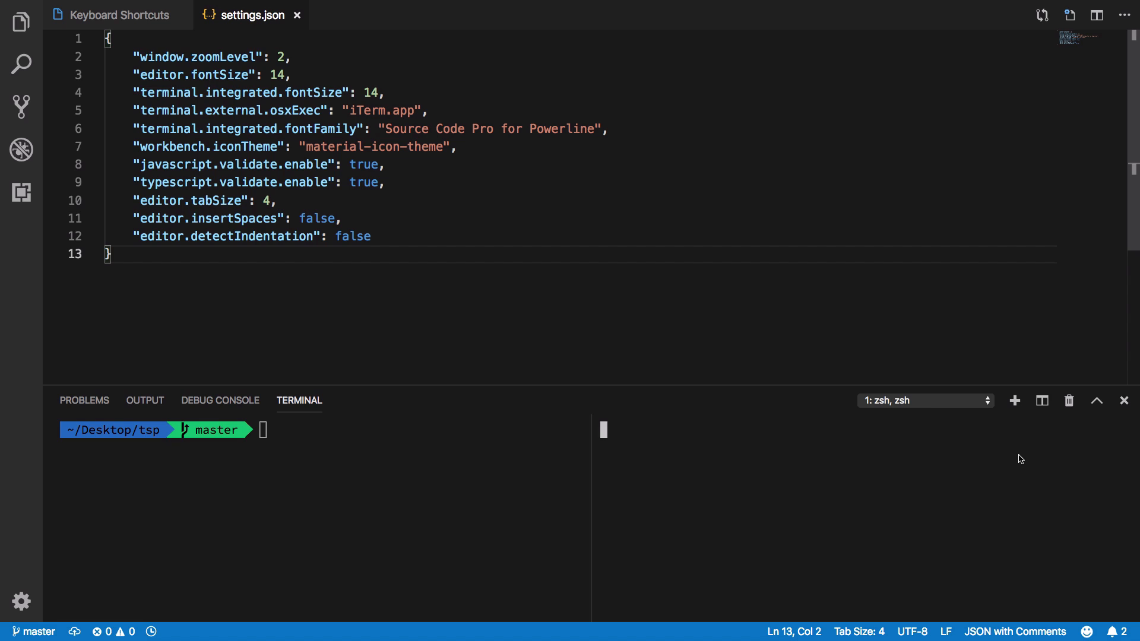
pyautogui.click(1041, 400)
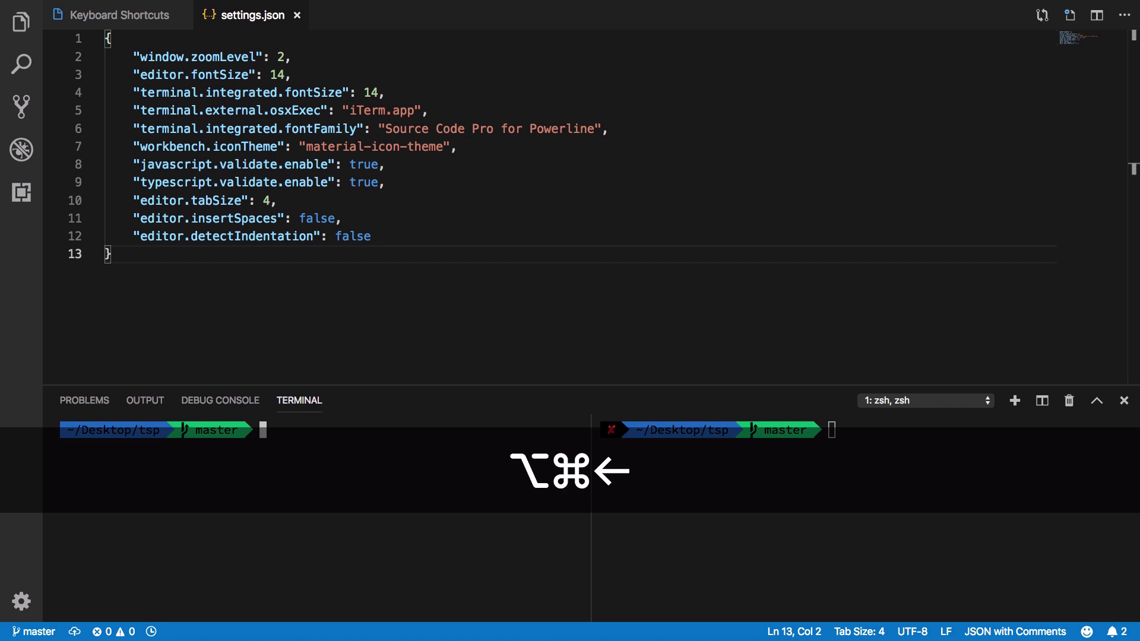
# Step: Move focus to the other terminal pane with ⌥⌘←, into settings.json, then to Keyboard Shortcuts
pyautogui.press('alt+cmd+left')
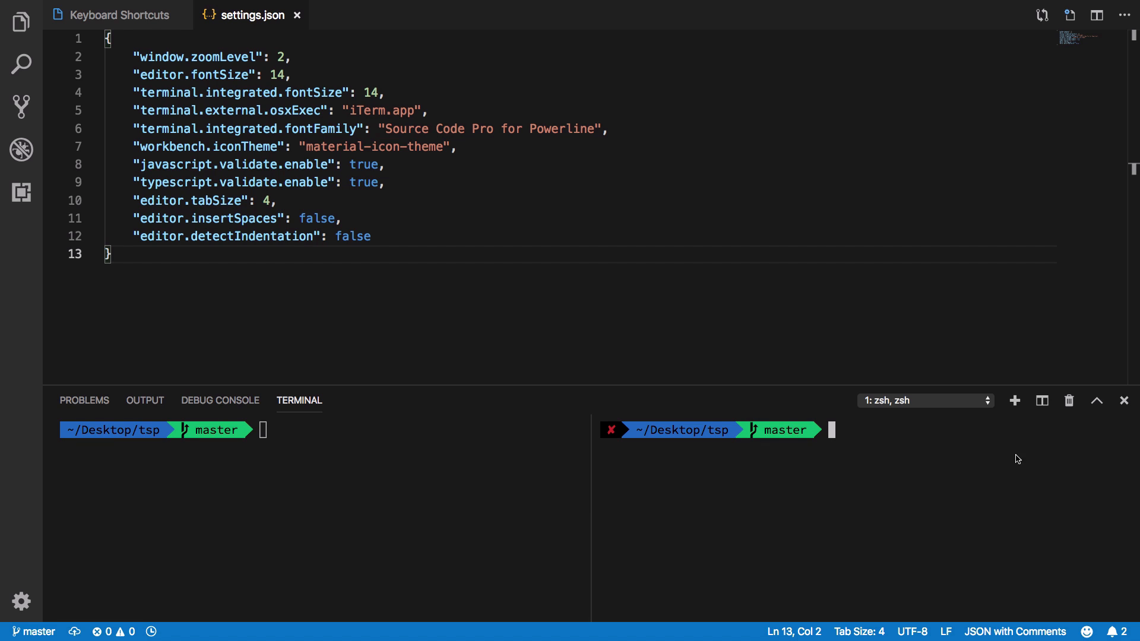
pyautogui.click(264, 128)
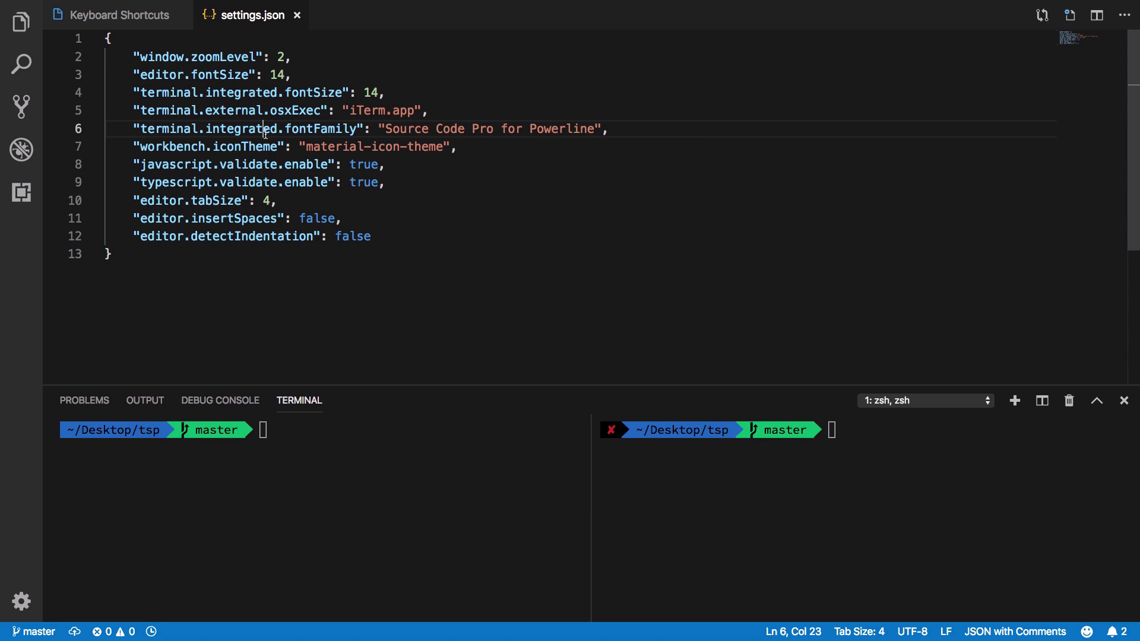
pyautogui.click(114, 15)
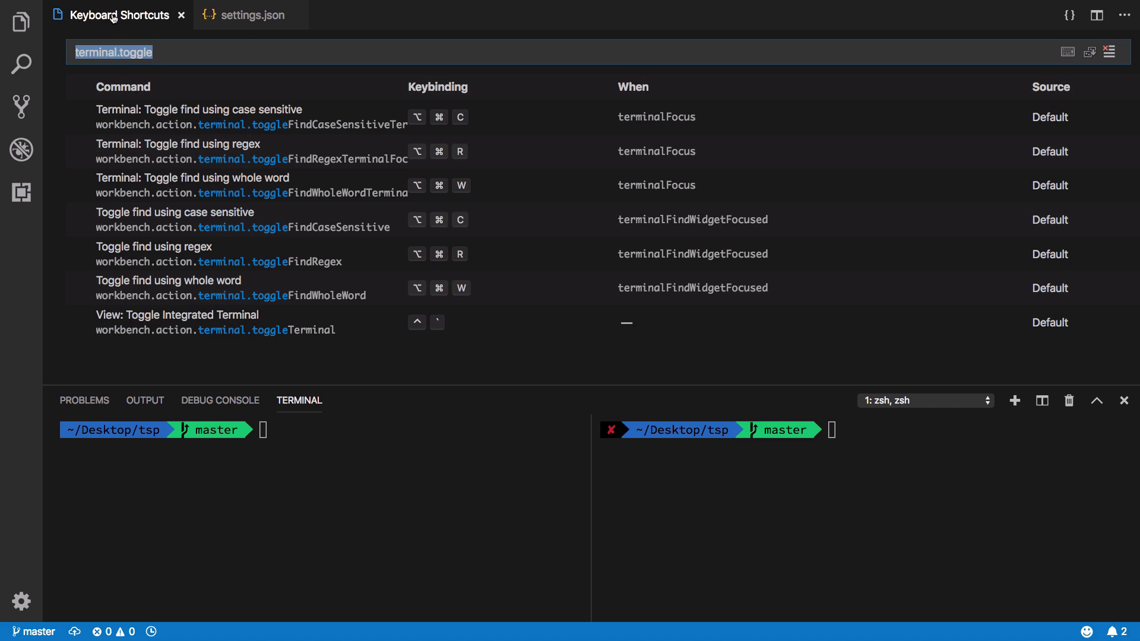
# Step: Filter Keyboard Shortcuts to terminal.focusNext, showing Focus Next Pane and Focus Next Terminal bindings
pyautogui.press('shift+cmd+p')
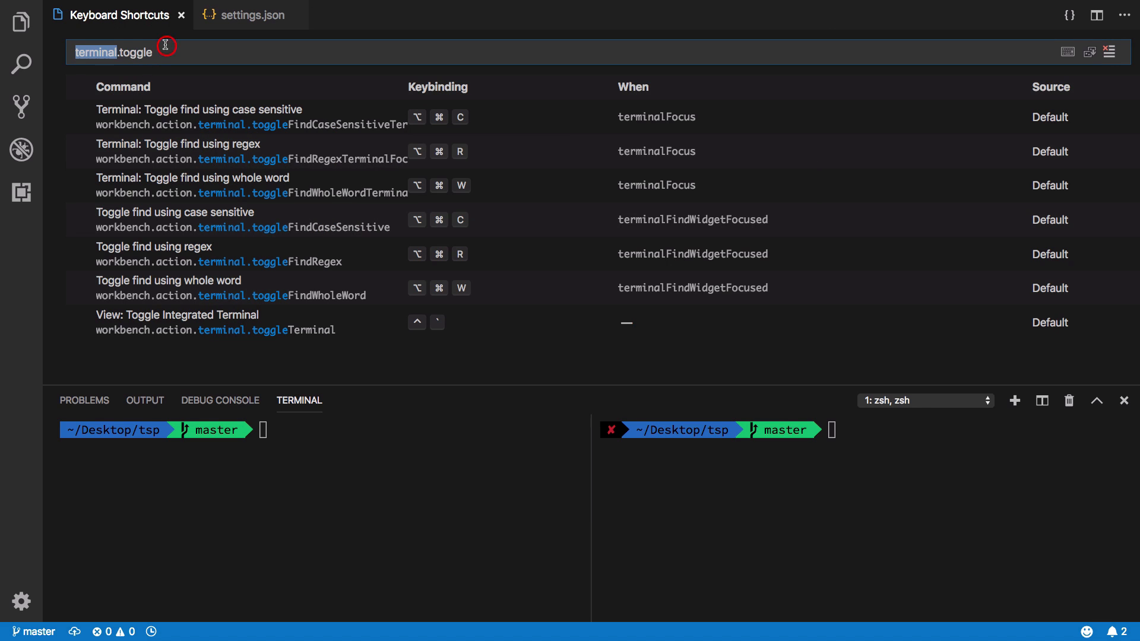
pyautogui.moveTo(301, 287)
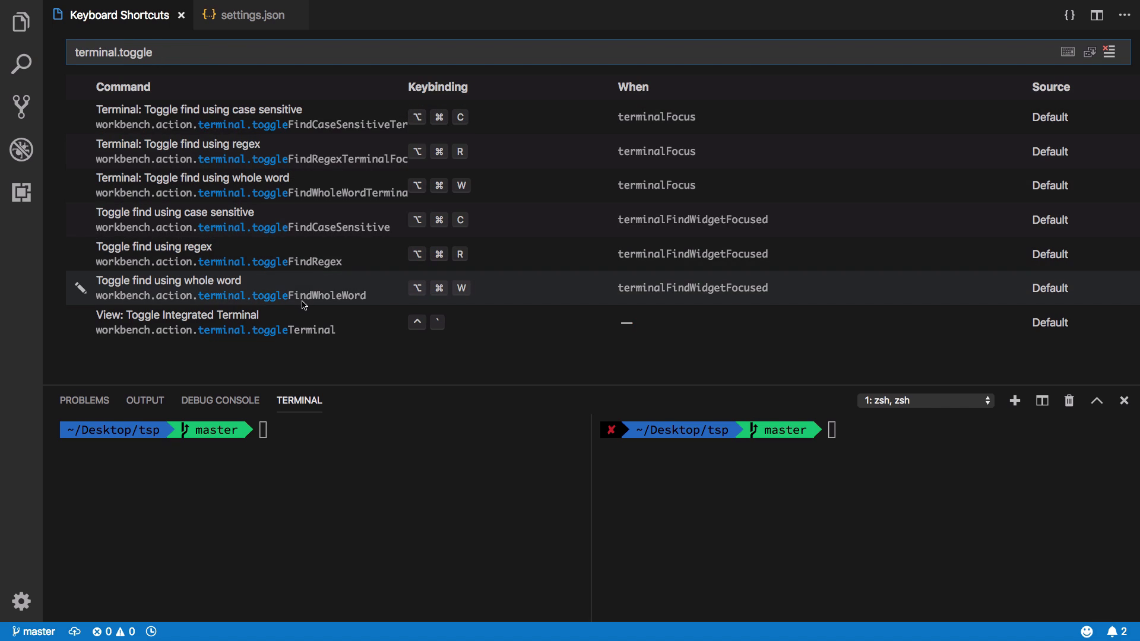
pyautogui.press('Backspace')
pyautogui.write('focus')
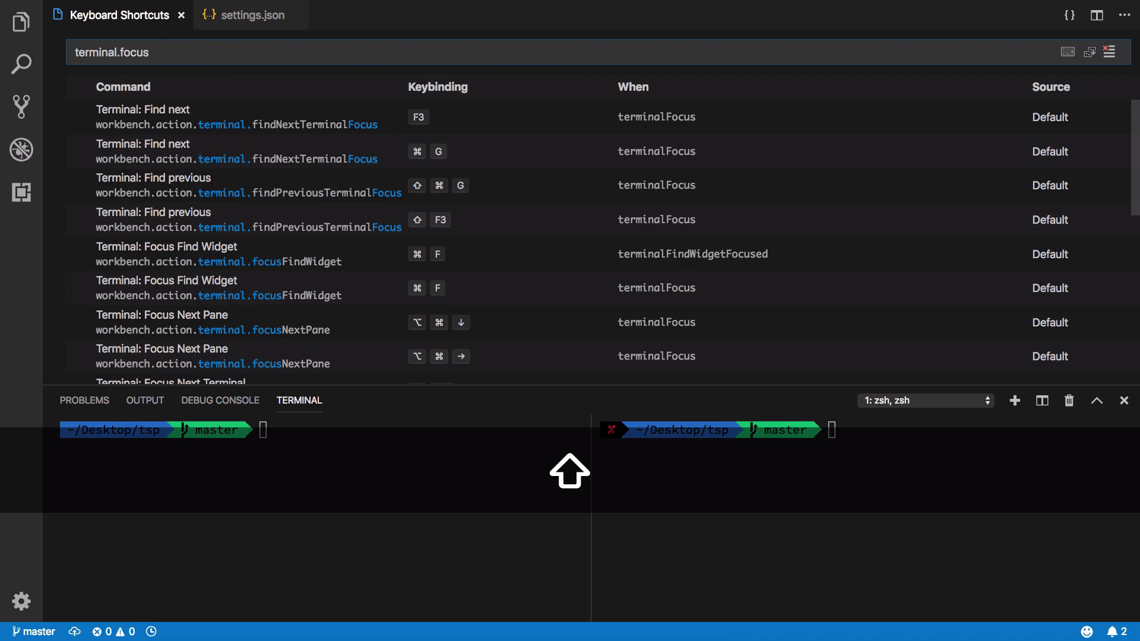
pyautogui.write('Next')
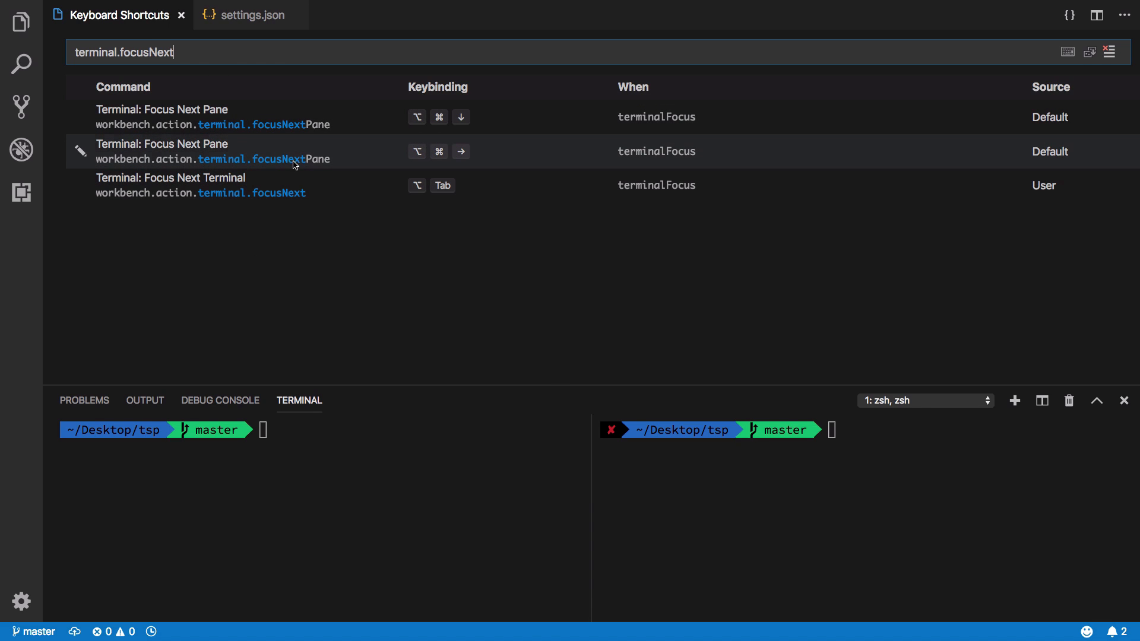
pyautogui.moveTo(444, 161)
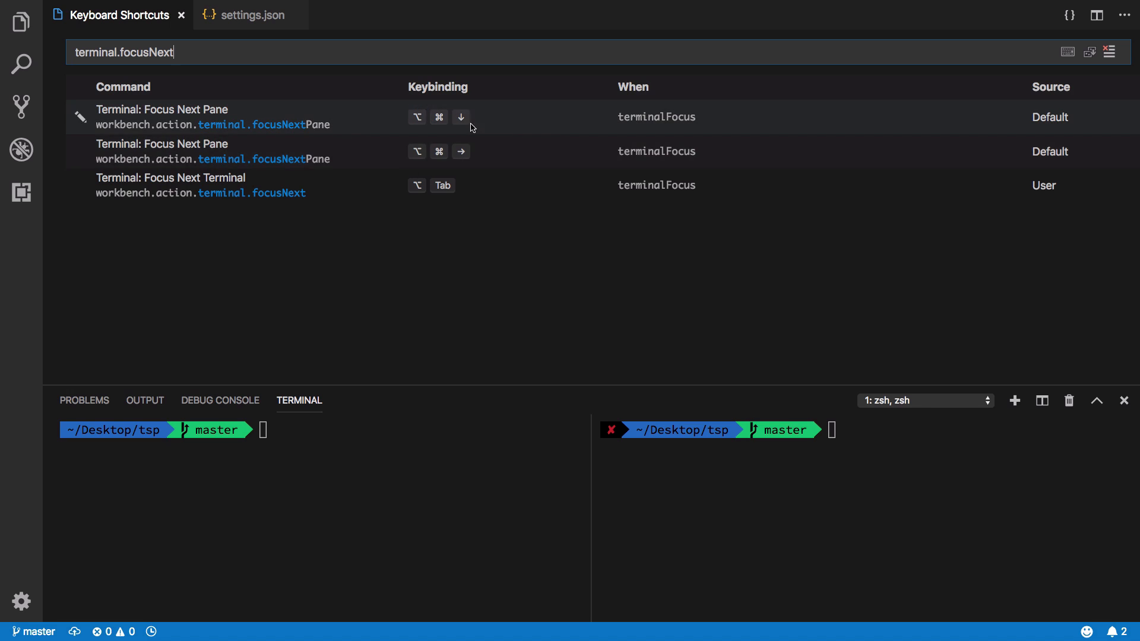
pyautogui.moveTo(762, 517)
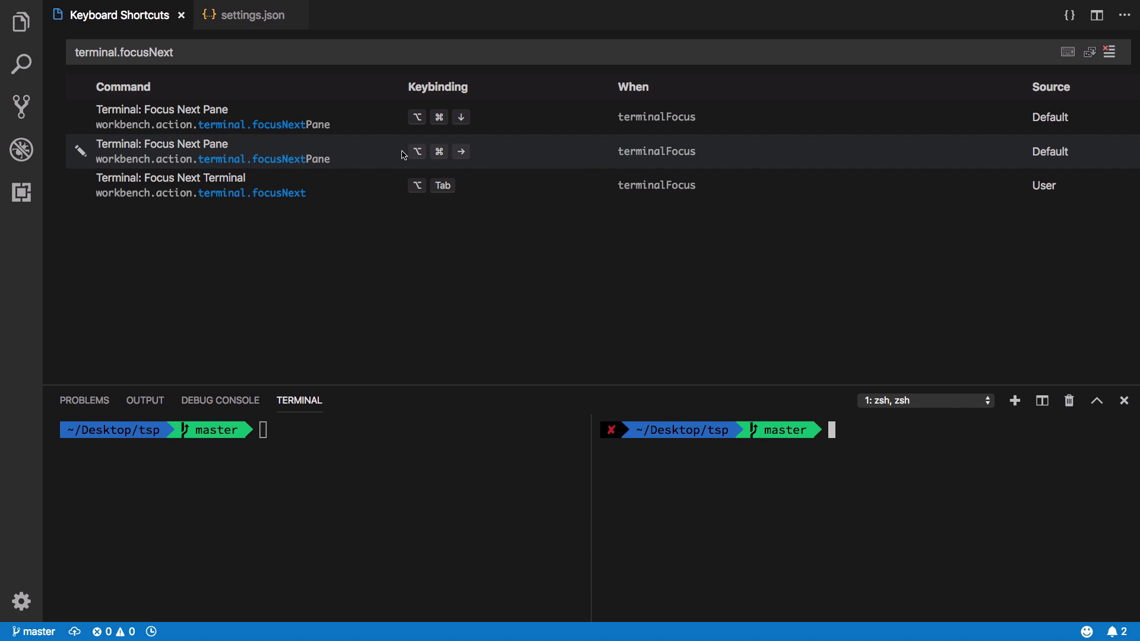
pyautogui.moveTo(455, 146)
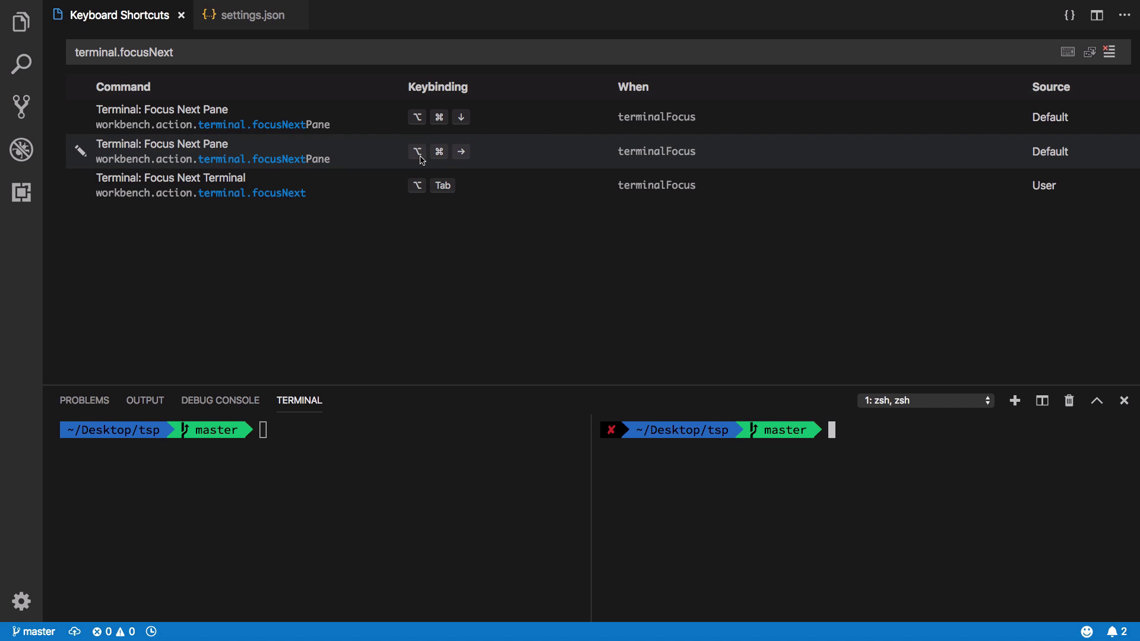
pyautogui.moveTo(420, 166)
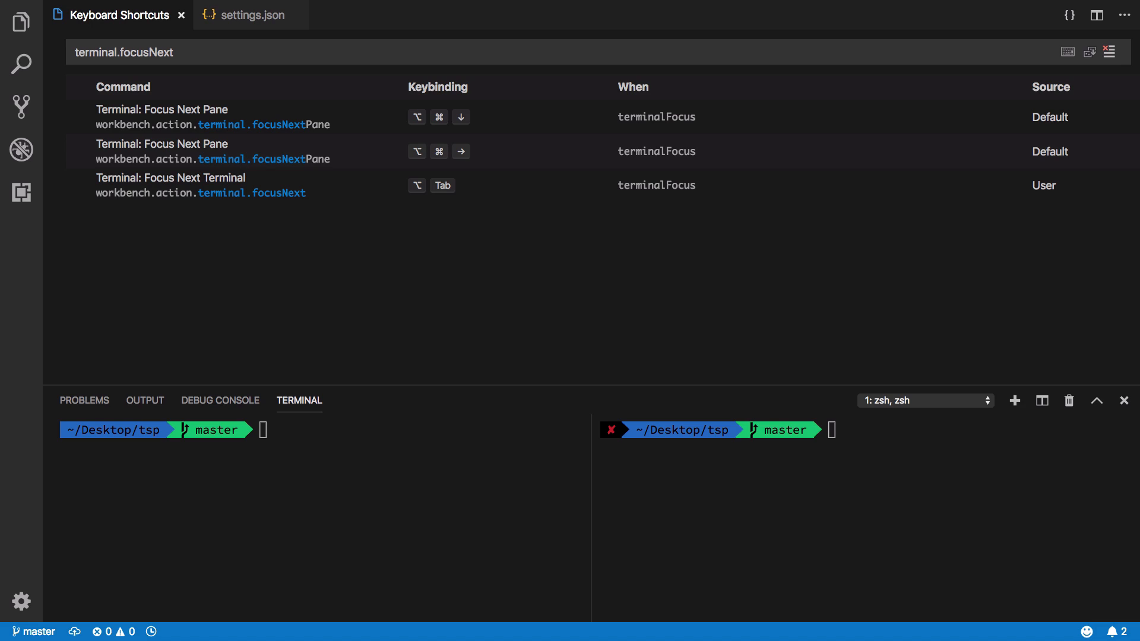
pyautogui.moveTo(666, 235)
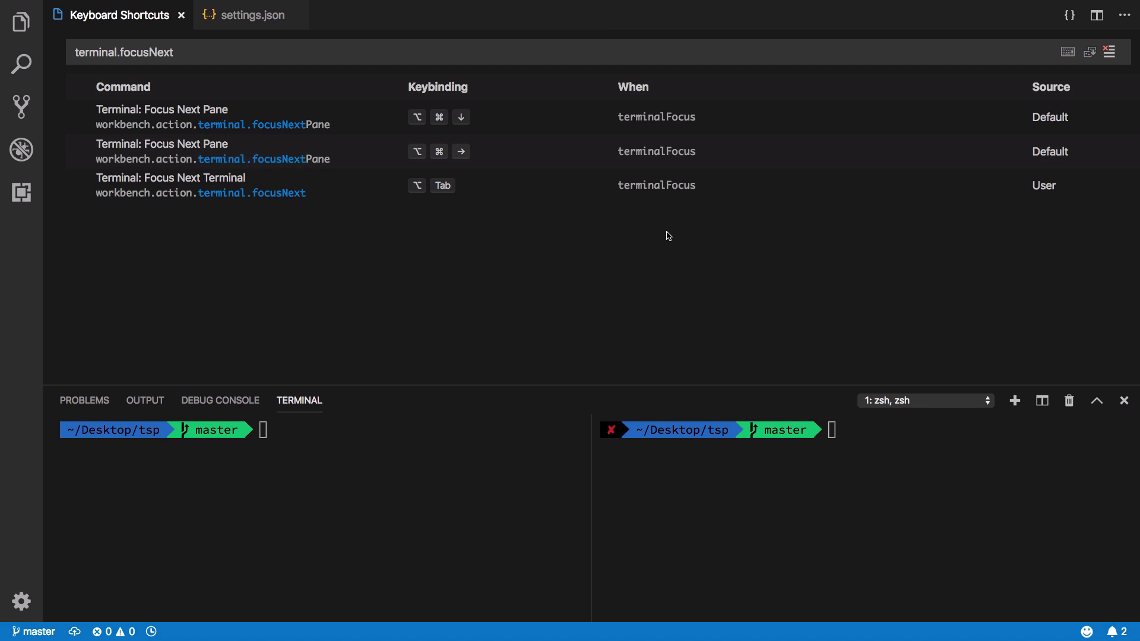
pyautogui.moveTo(883, 407)
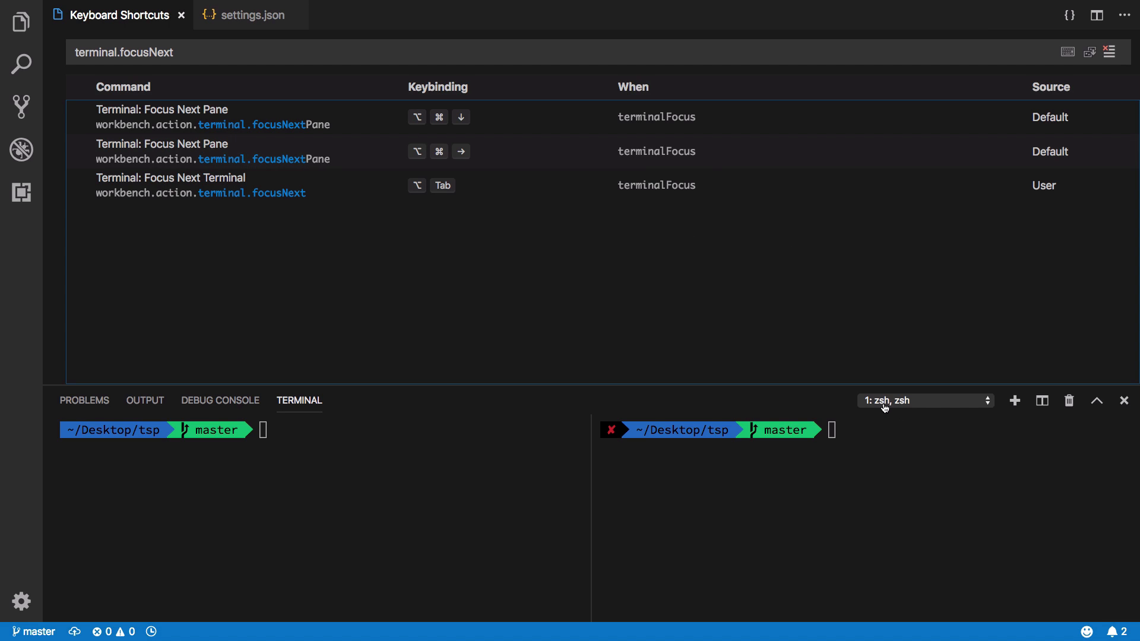
pyautogui.moveTo(905, 408)
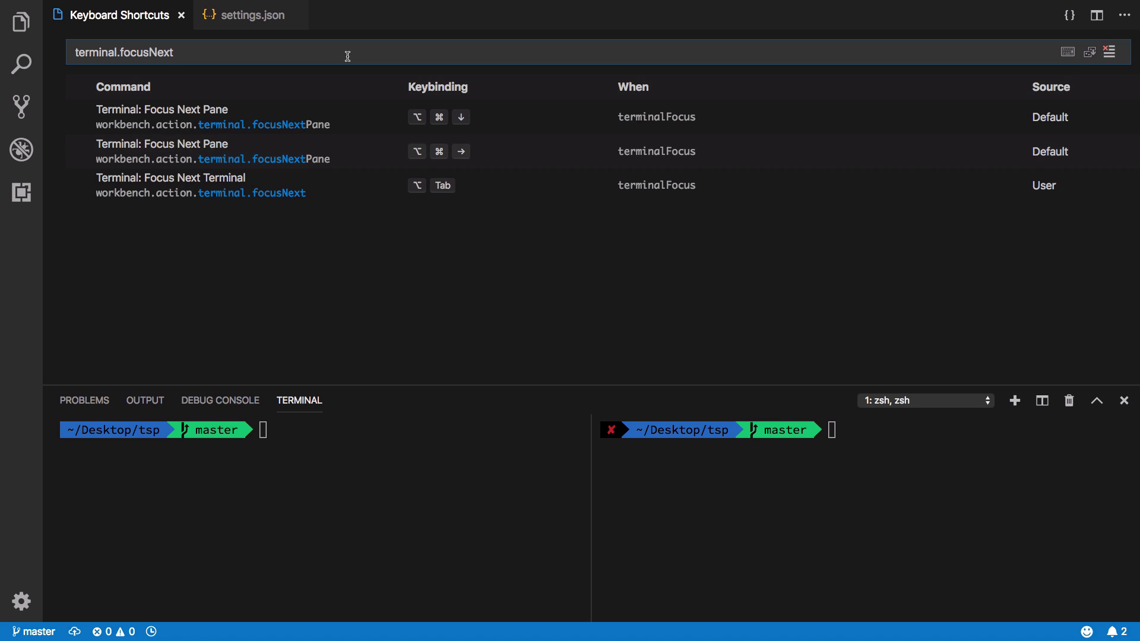
pyautogui.click(1013, 400)
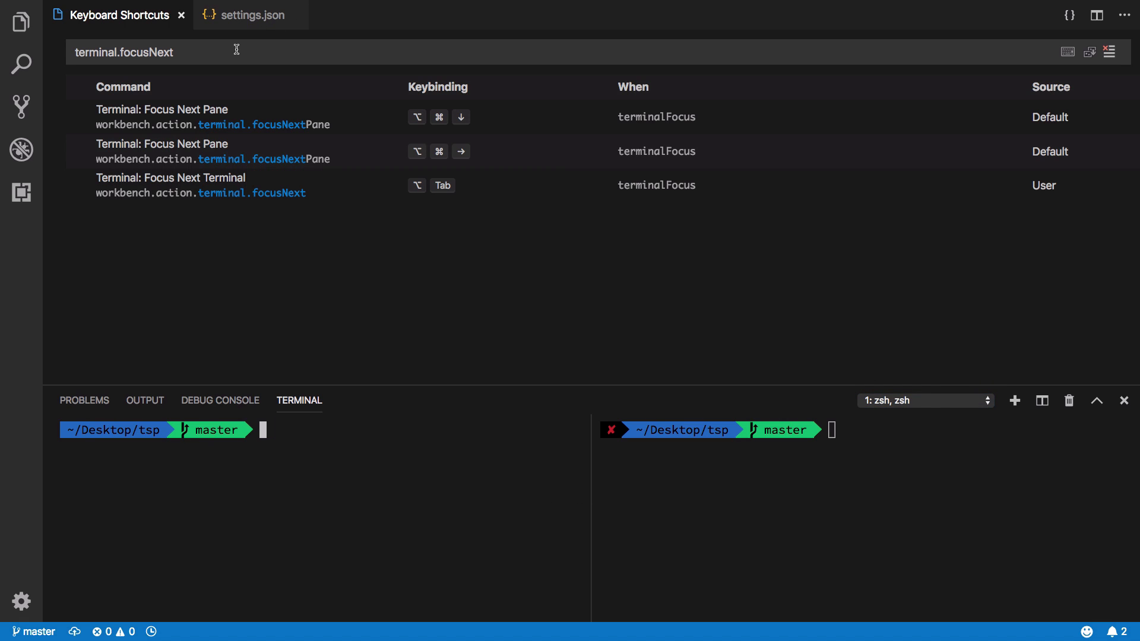
pyautogui.doubleClick(144, 51)
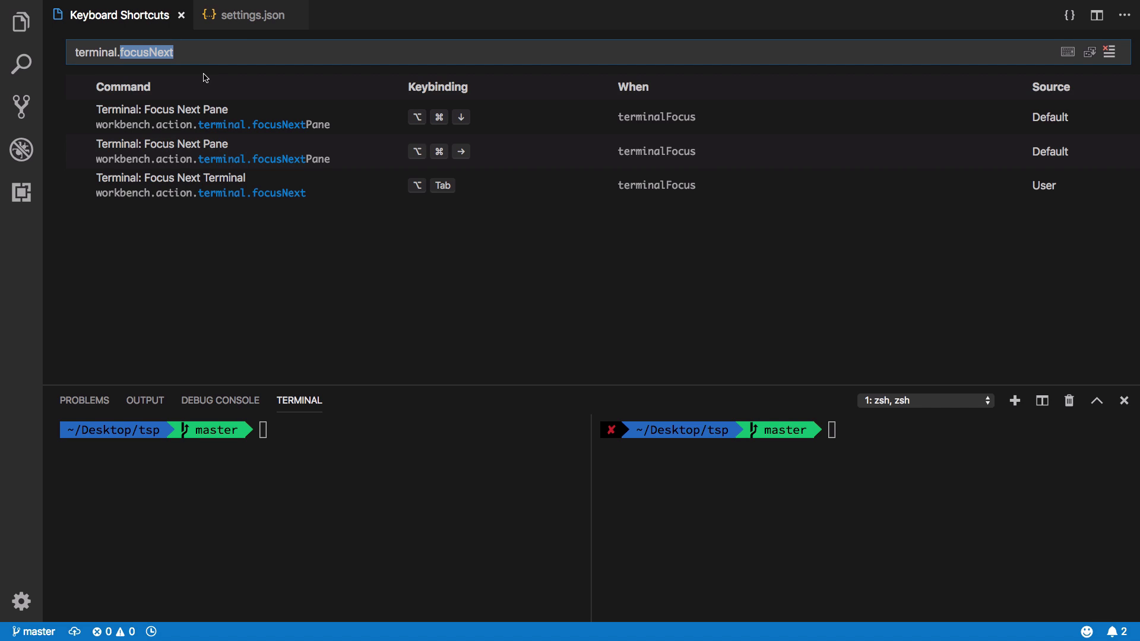
pyautogui.write('terminal.rename')
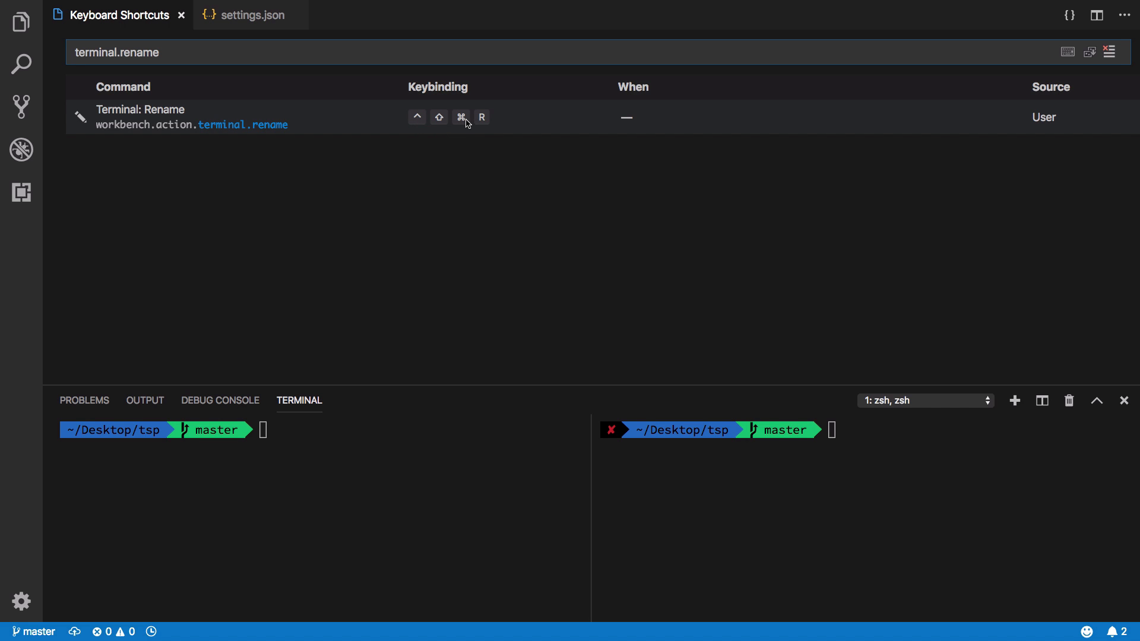
pyautogui.moveTo(460, 118)
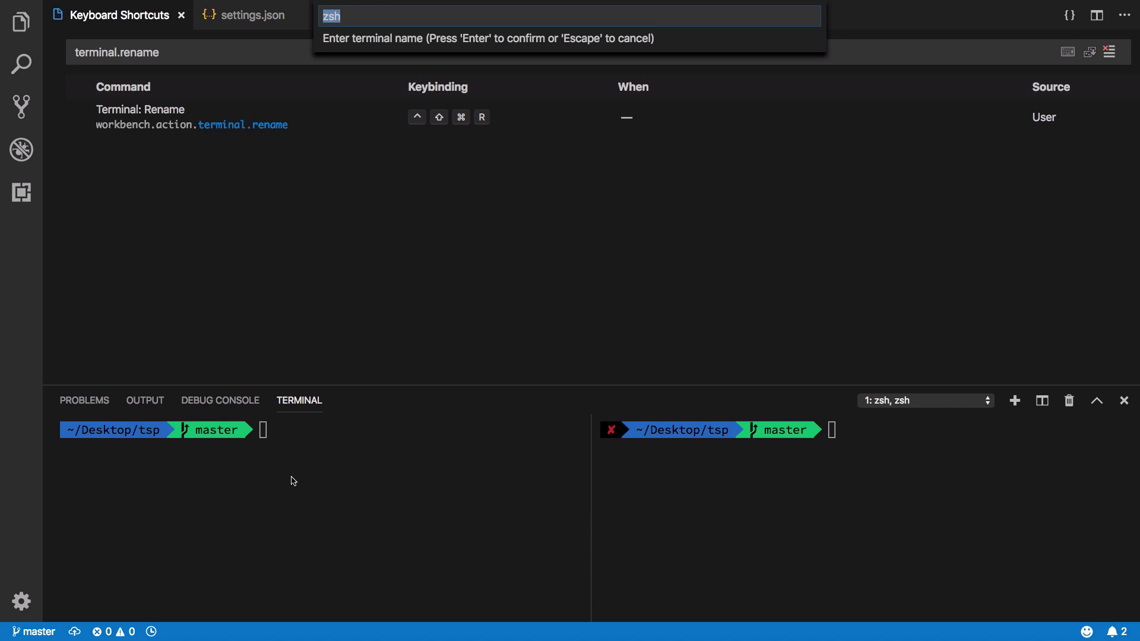
pyautogui.moveTo(346, 80)
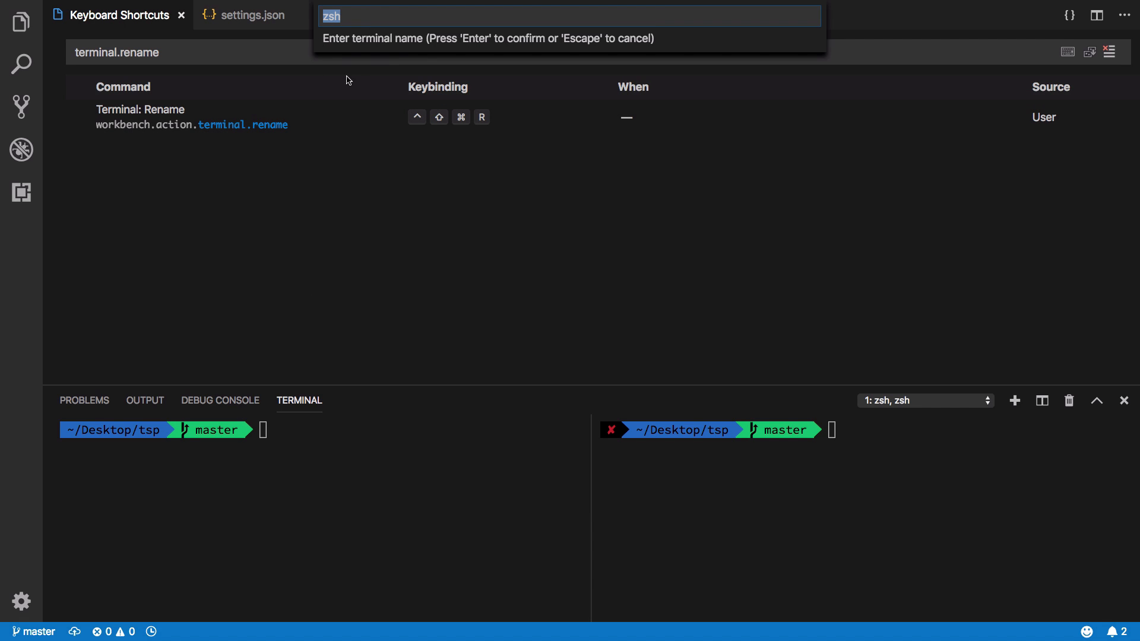
pyautogui.moveTo(417, 329)
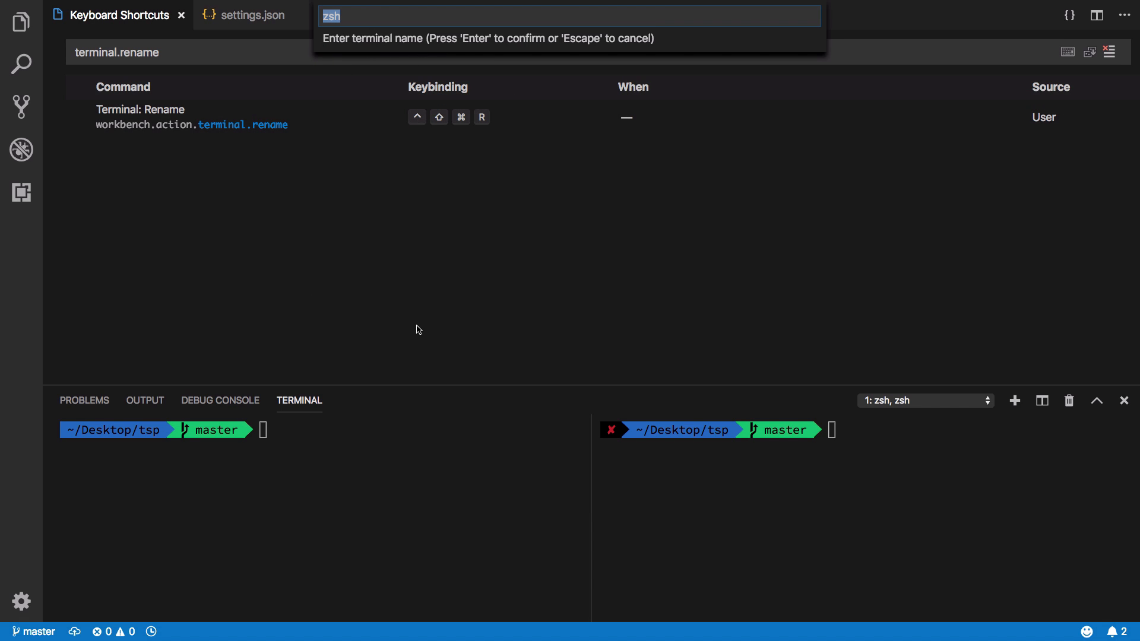
# Step: Rename the split panes 'node process 1' and 'webpack build', then list the open terminals
pyautogui.write('node')
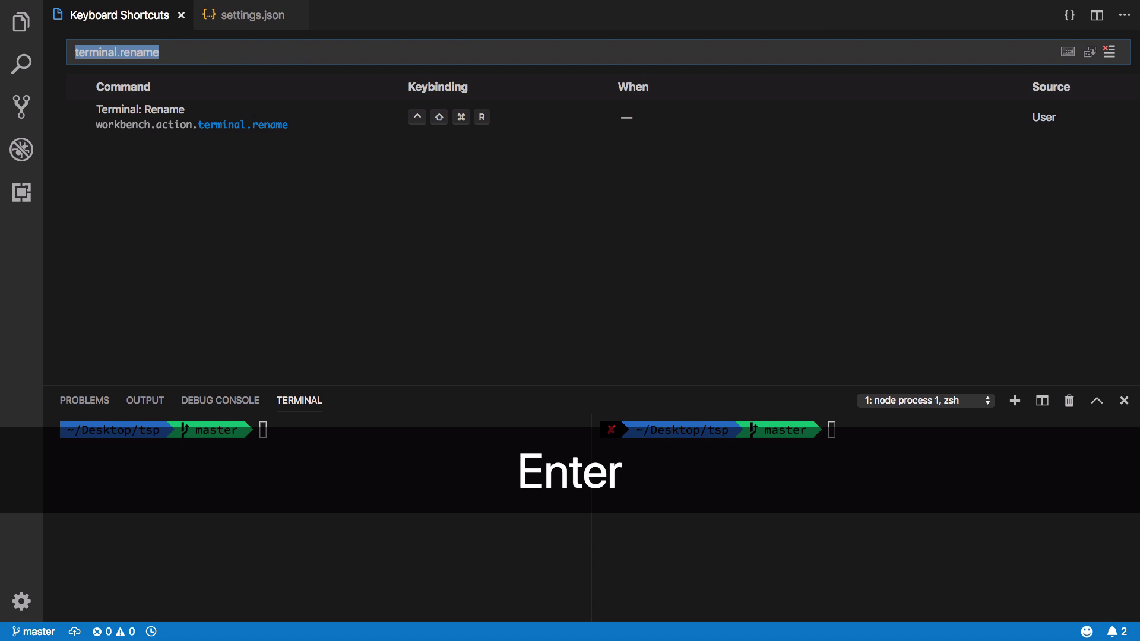
pyautogui.press('Enter')
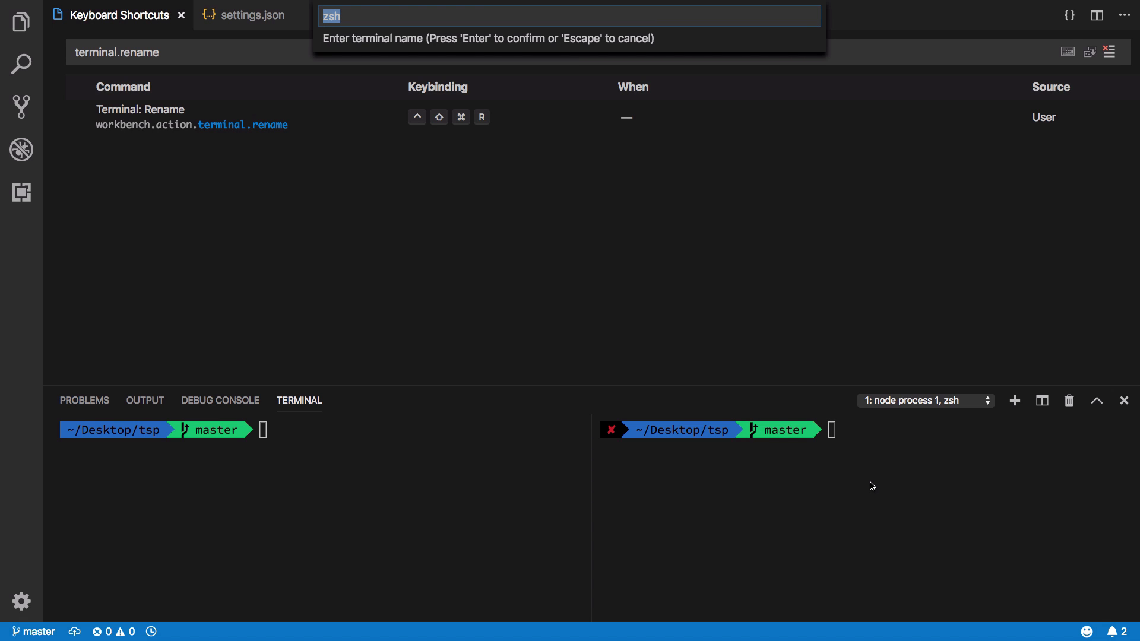
pyautogui.write('we')
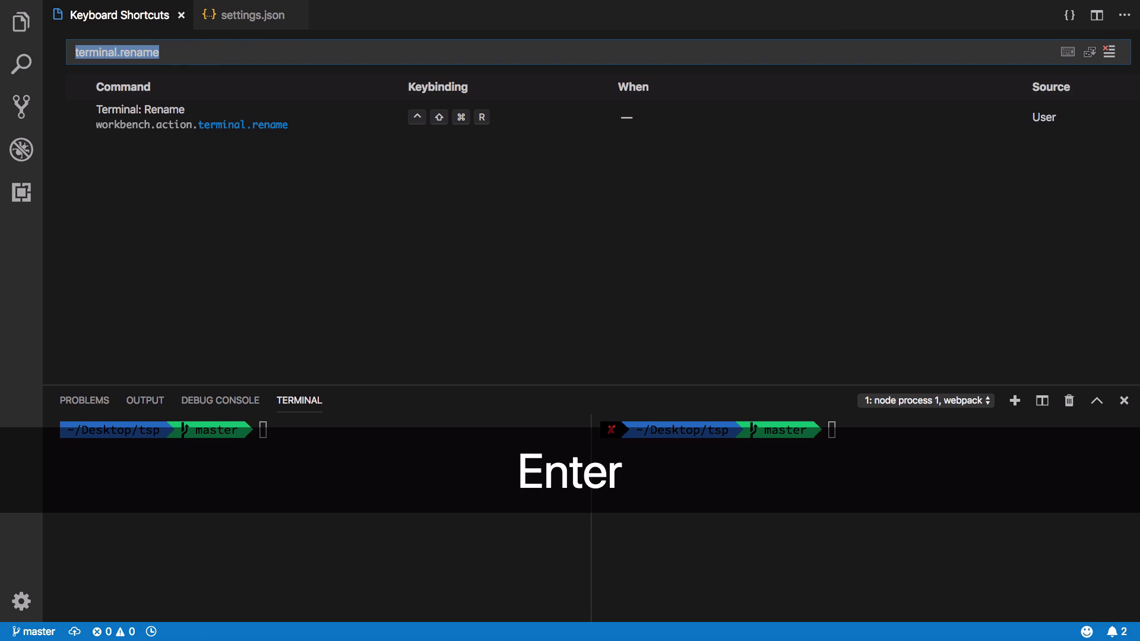
pyautogui.click(923, 400)
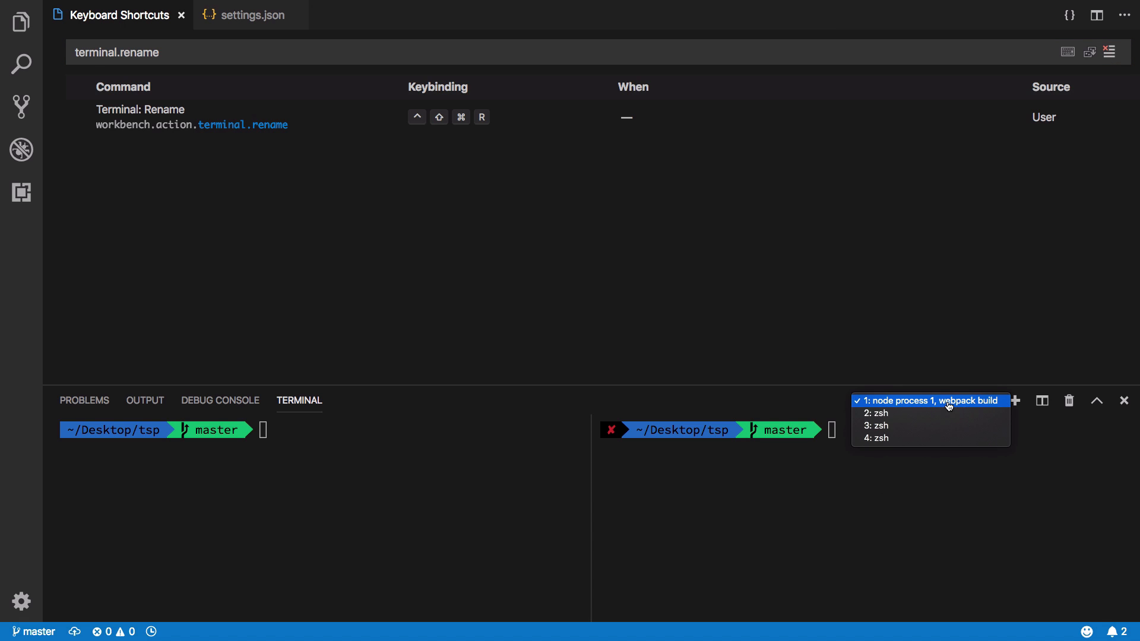
# Step: Switch to the second terminal and rename it 'bash script'
pyautogui.click(880, 413)
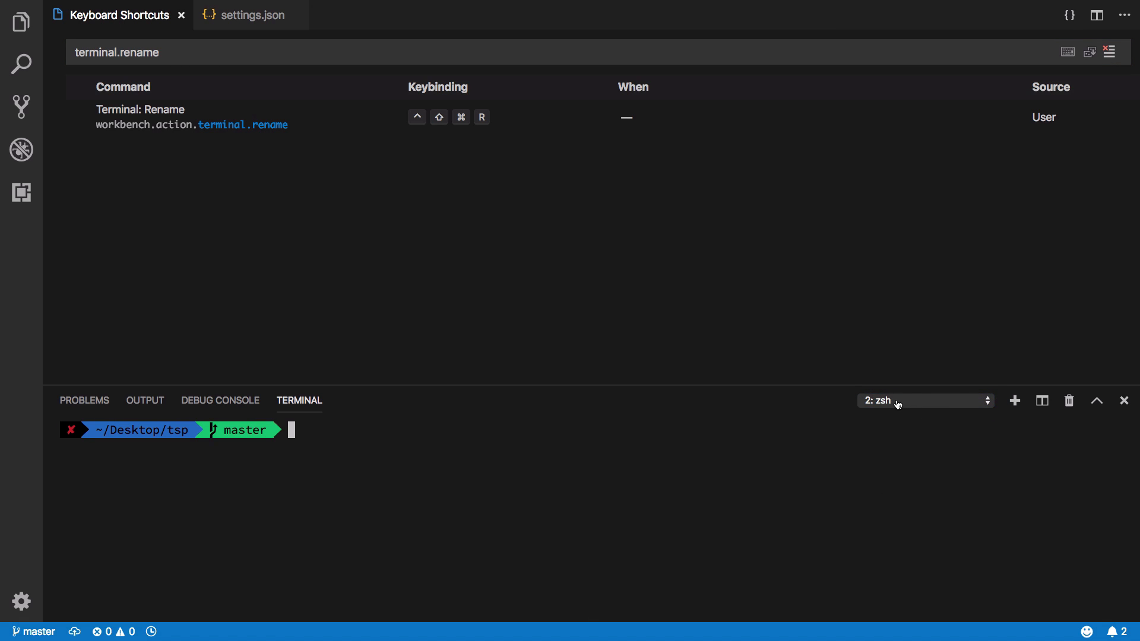
pyautogui.click(923, 400)
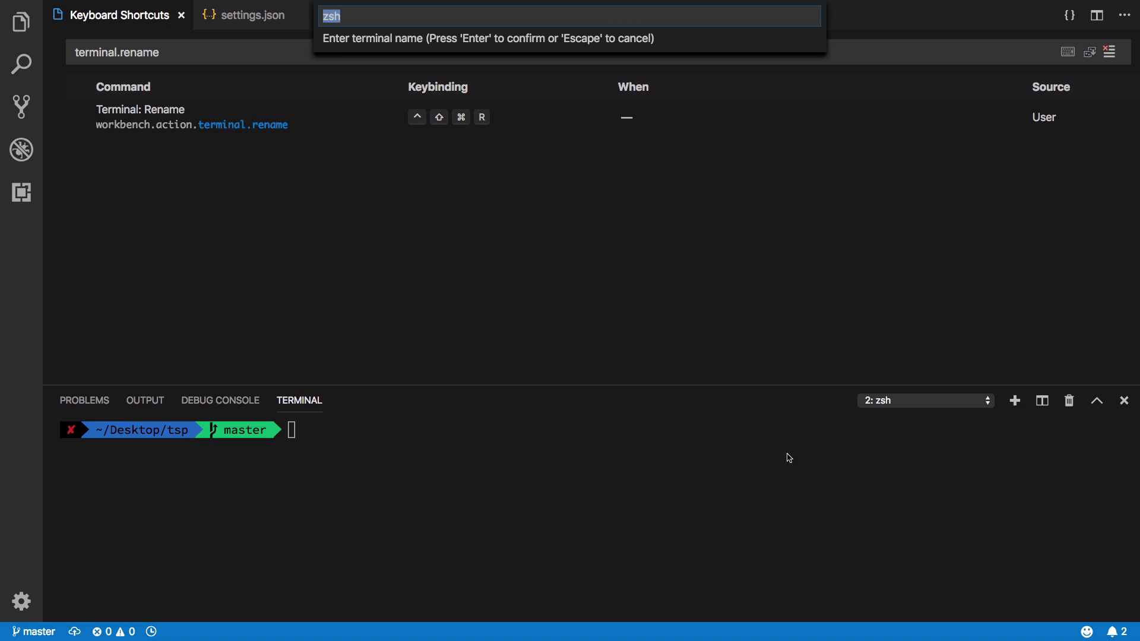
pyautogui.press('Backspace')
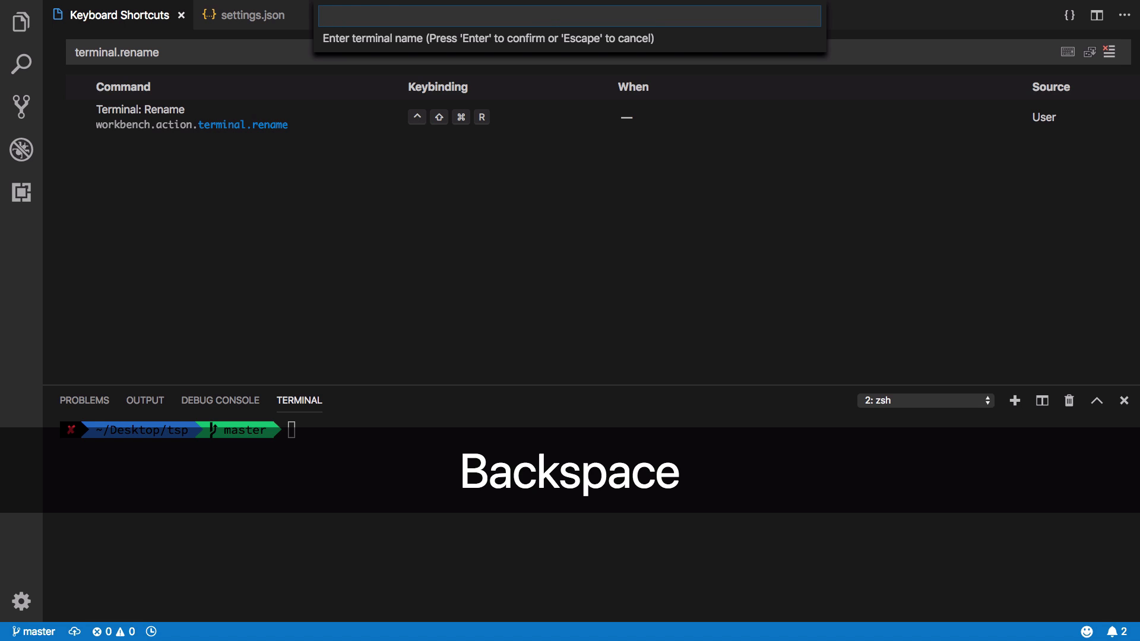
pyautogui.press('Backspace')
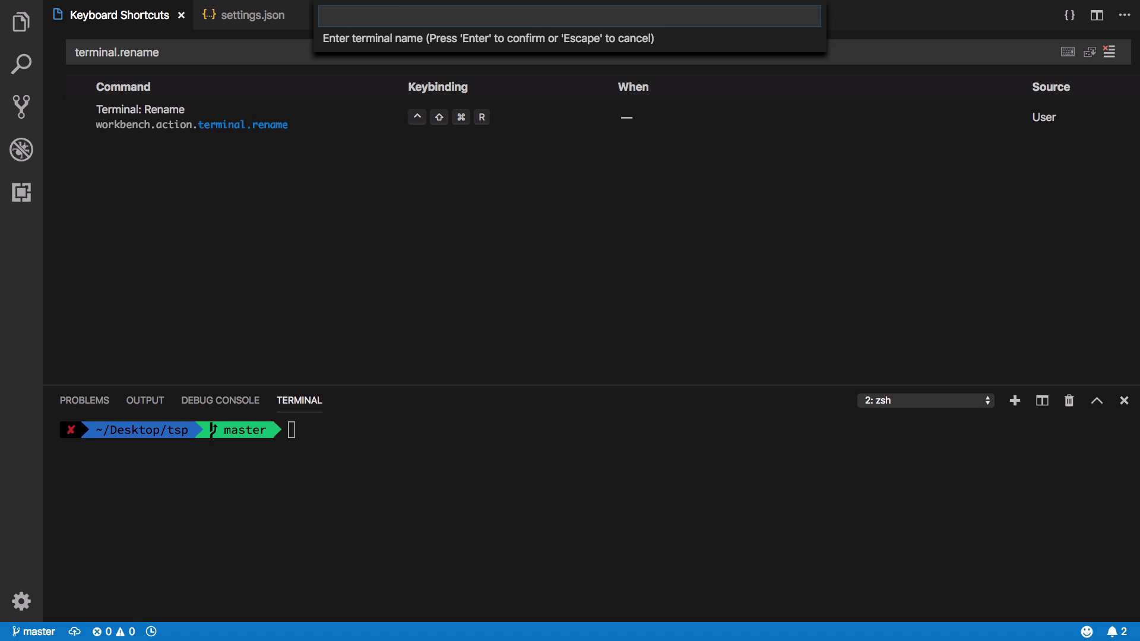
pyautogui.write('bash')
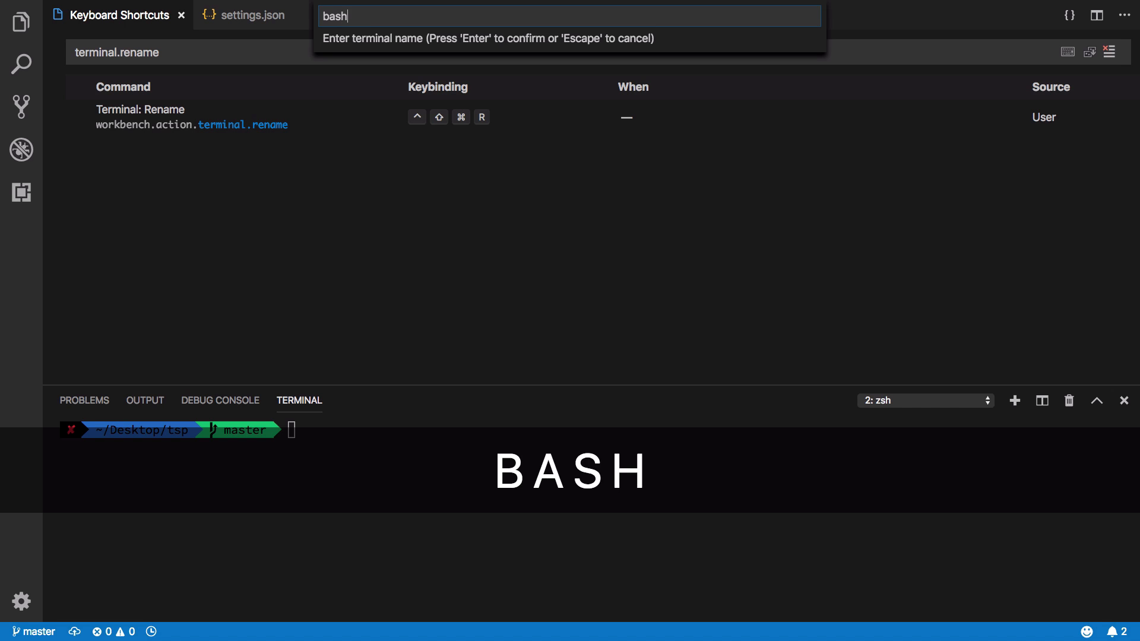
pyautogui.press('Return')
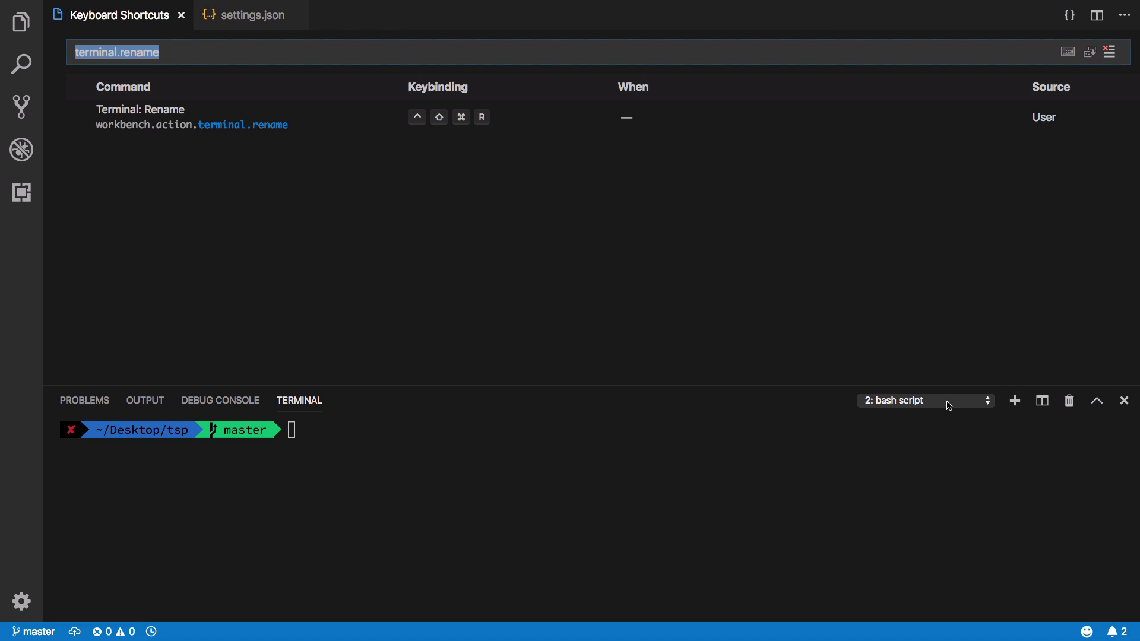
# Step: Check the terminal dropdown shows bash script beside the zsh shells and return to settings.json
pyautogui.click(925, 400)
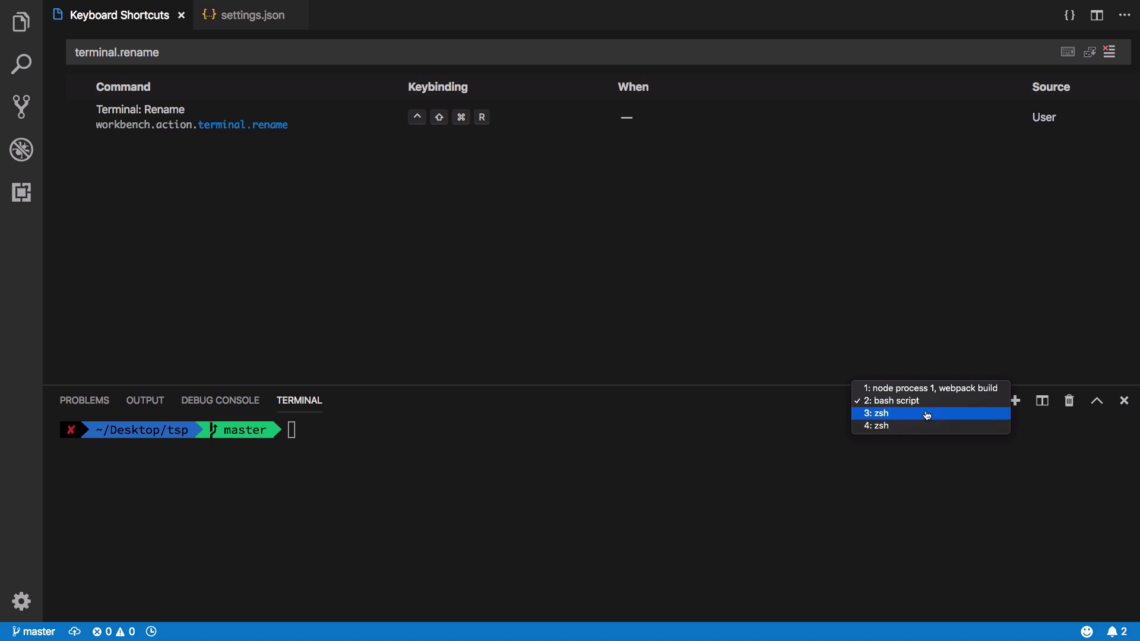
pyautogui.moveTo(928, 387)
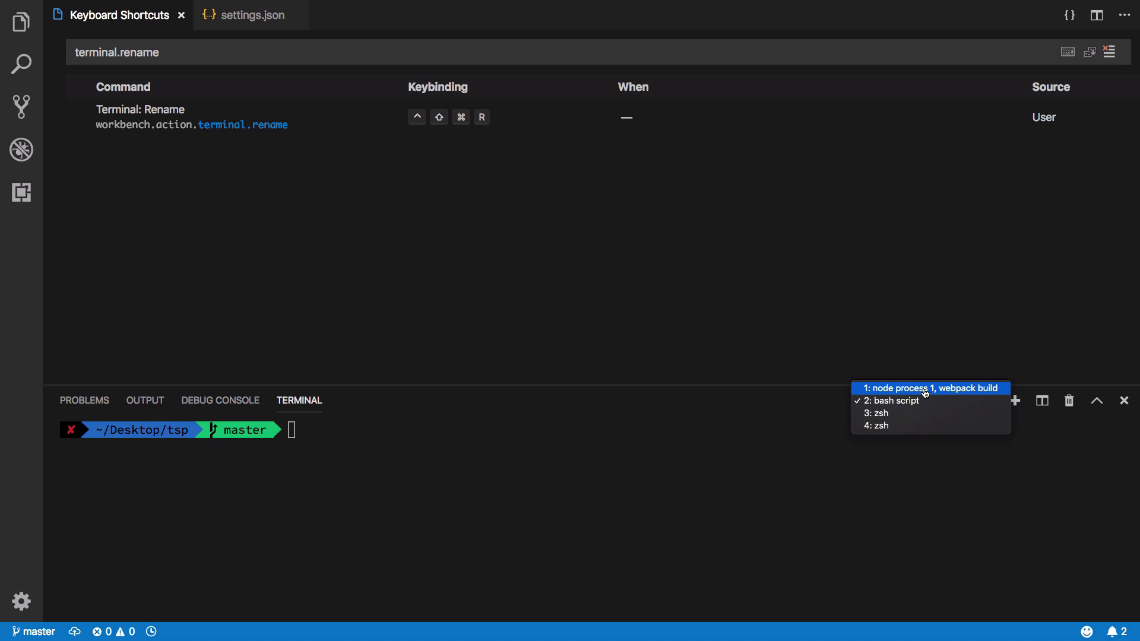
pyautogui.click(888, 400)
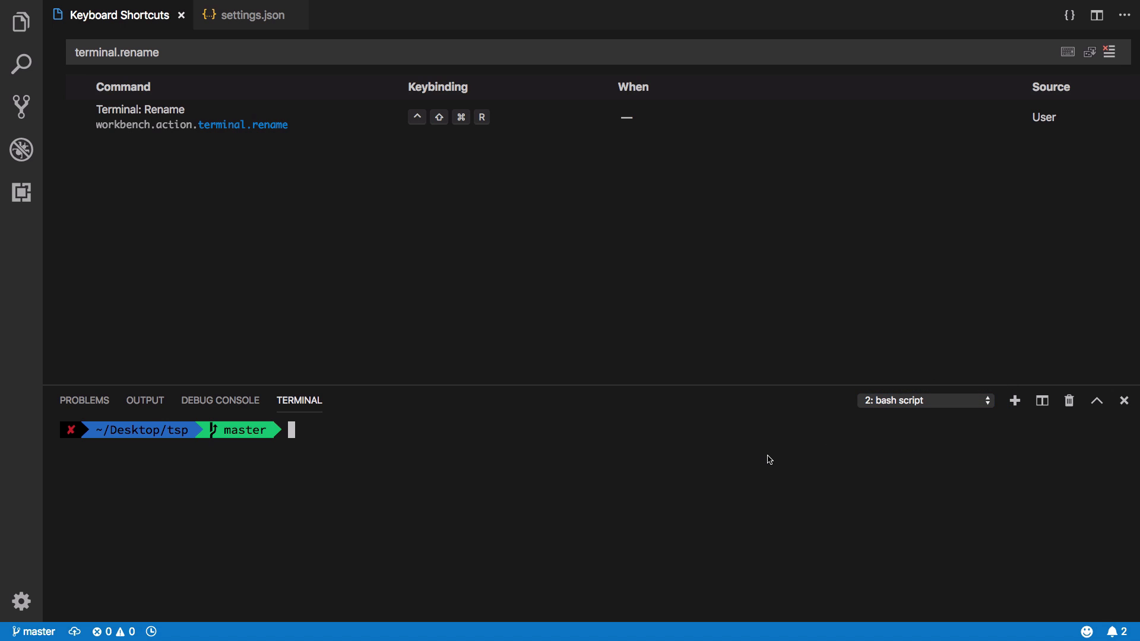
pyautogui.click(251, 15)
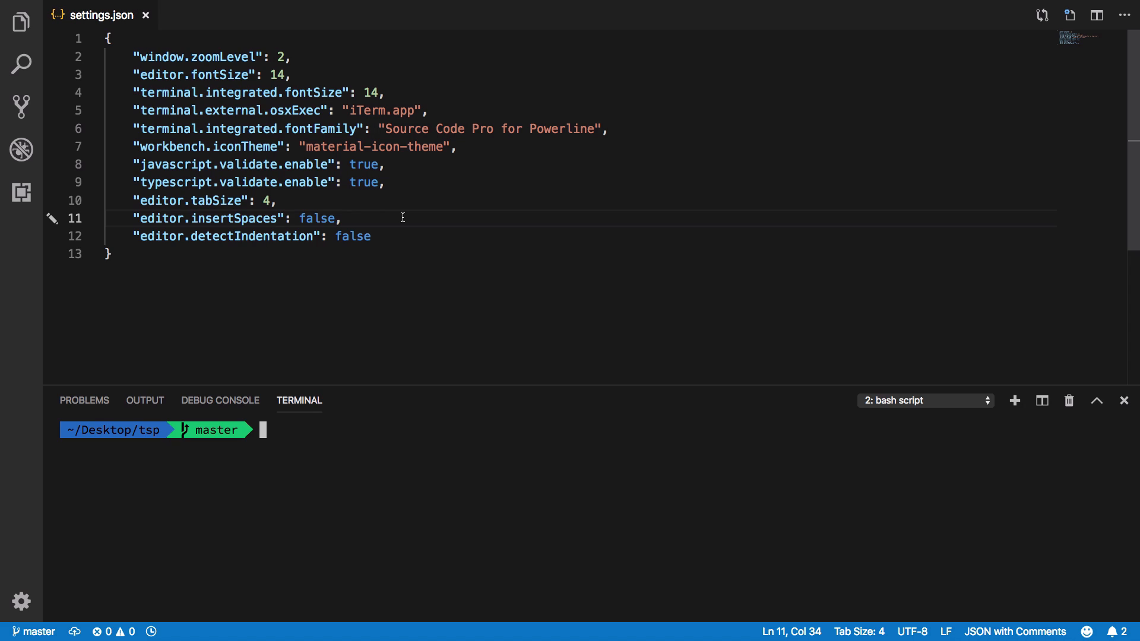
# Step: Run a directory listing in the bash script terminal, clear it, and reopen Keyboard Shortcuts unfiltered
pyautogui.press('Return')
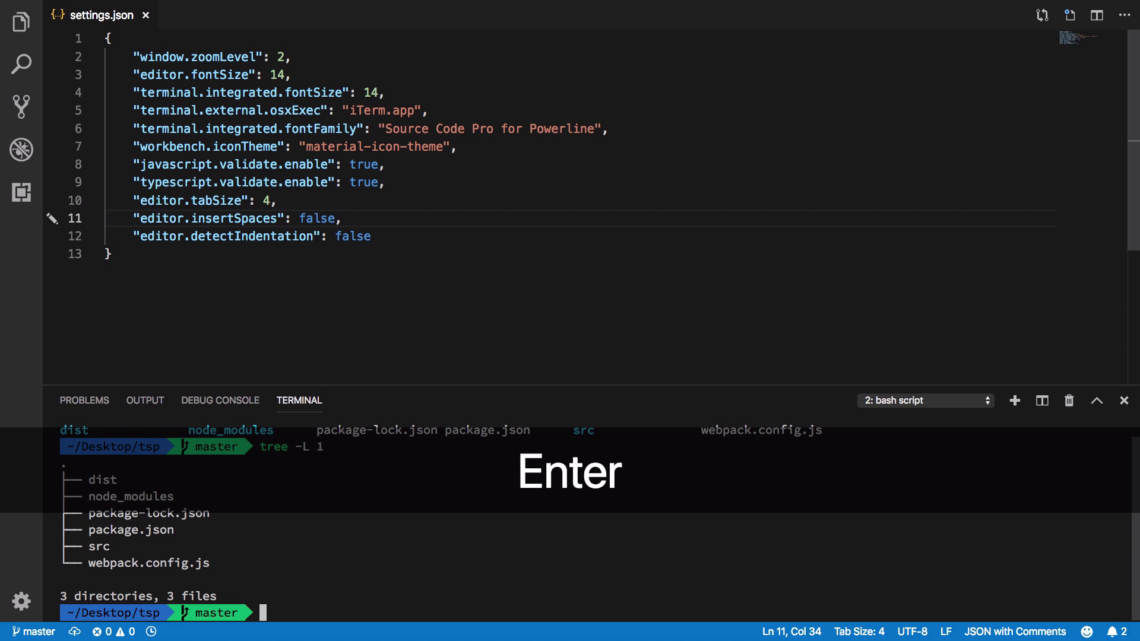
pyautogui.write('clear')
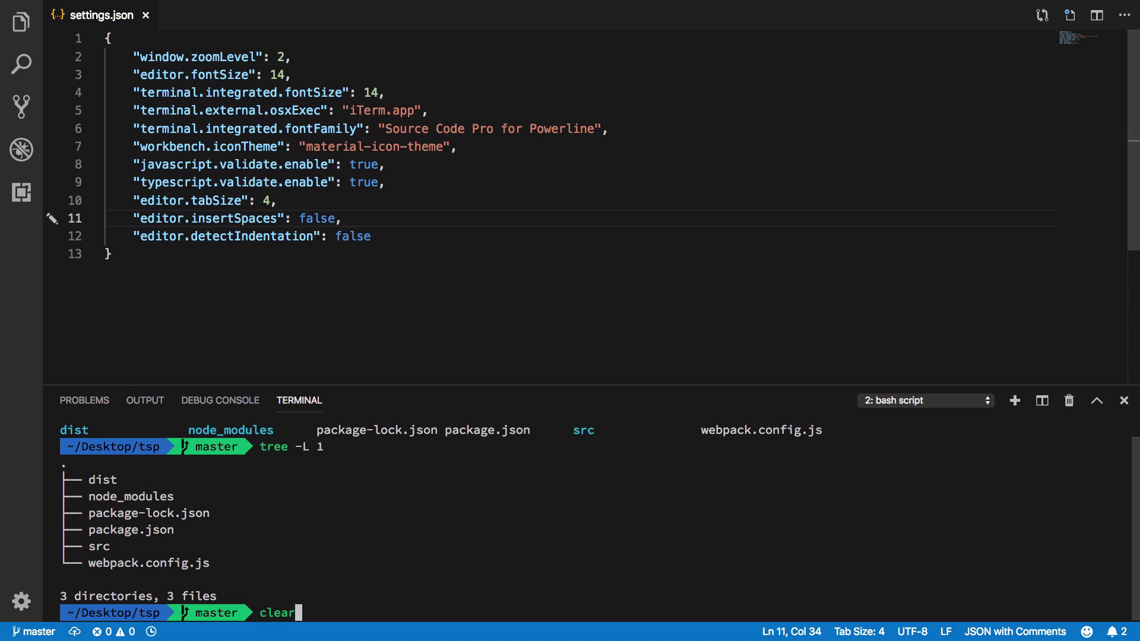
pyautogui.press('backspace')
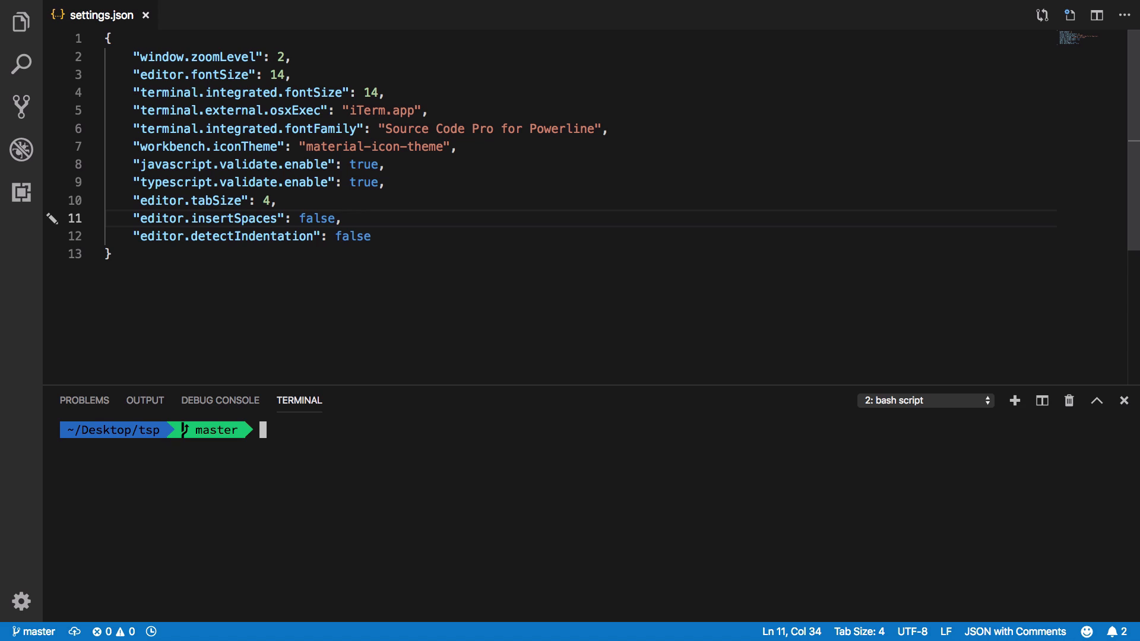
pyautogui.moveTo(295, 488)
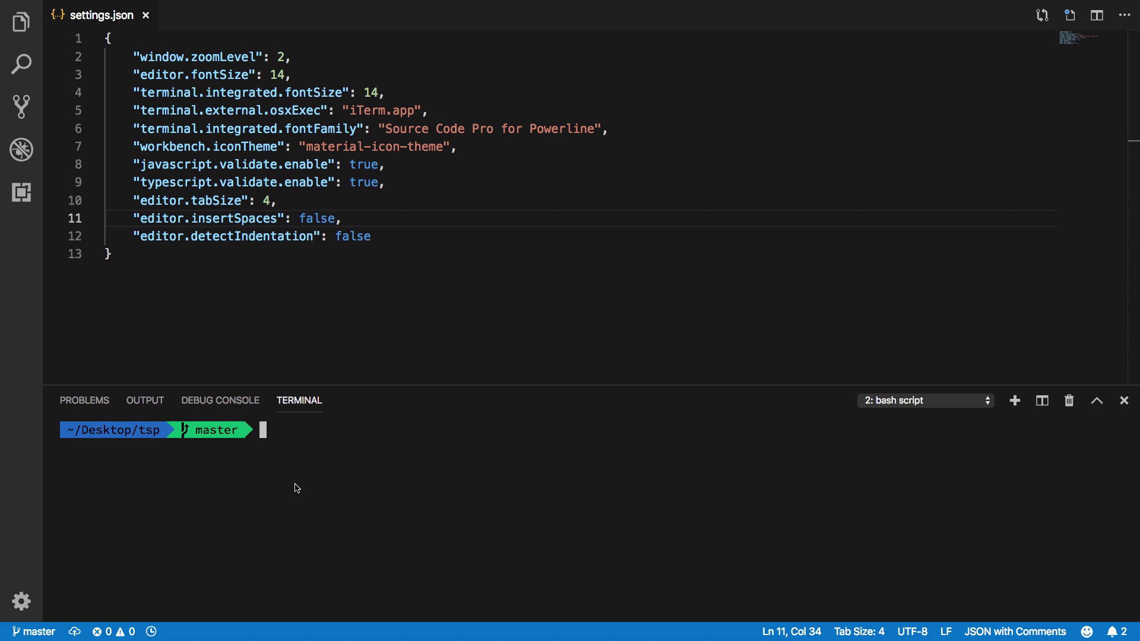
pyautogui.moveTo(367, 241)
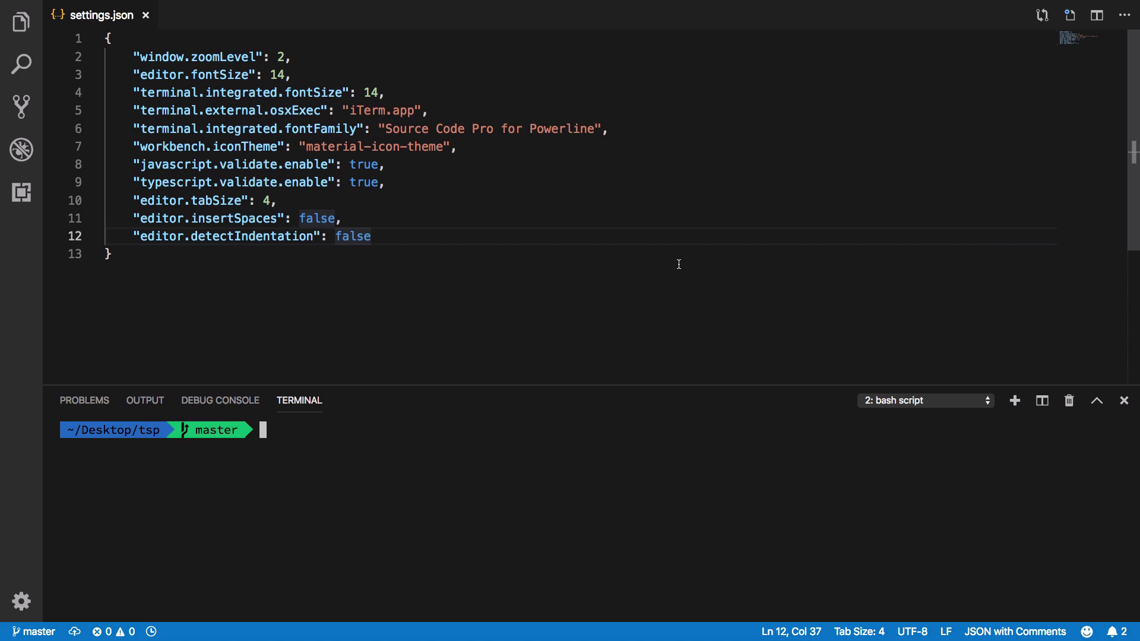
pyautogui.press('enter')
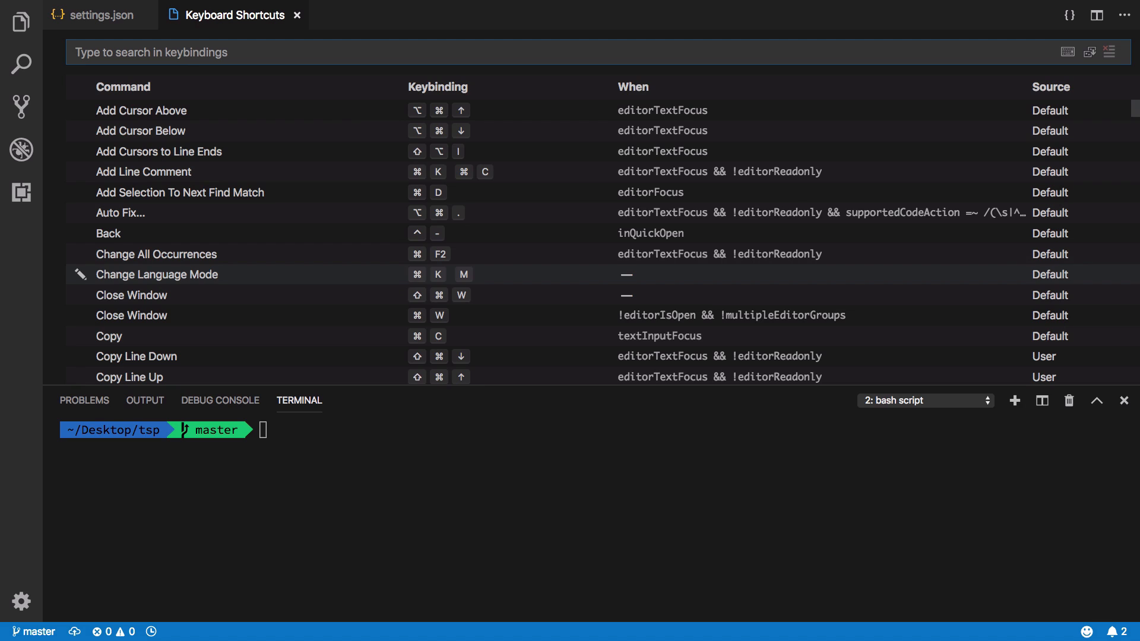
# Step: Filter shortcuts to terminal.focus showing the ⌘B ⌘K Focus Terminal binding, then return to settings.json
pyautogui.write('focus')
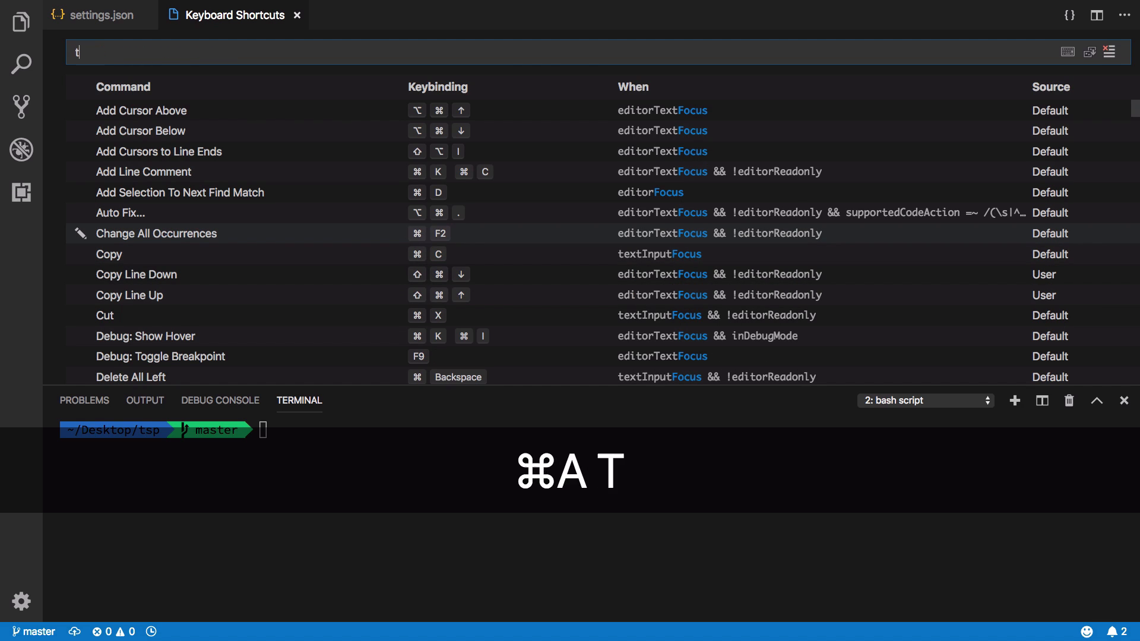
pyautogui.write('erminal.focus')
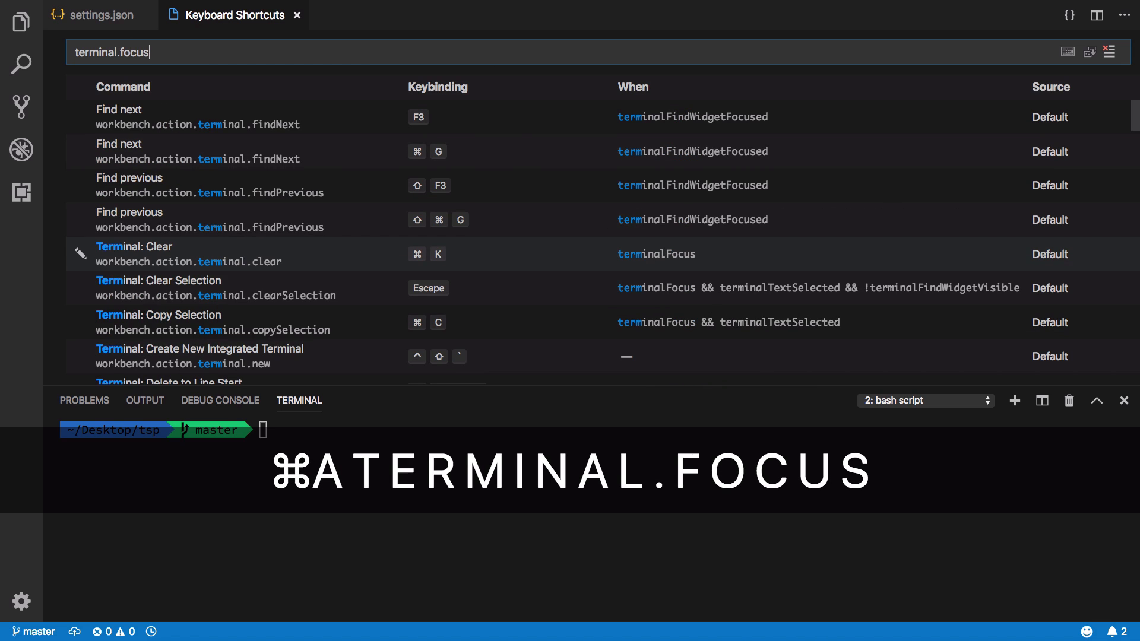
pyautogui.scroll(-3)
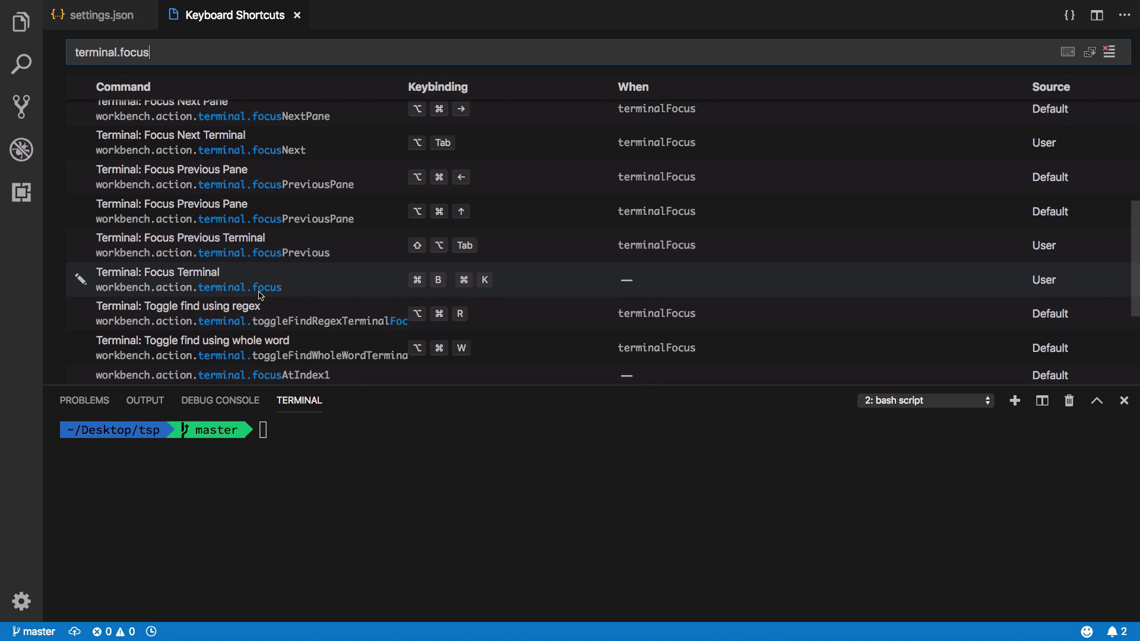
pyautogui.scroll(-3)
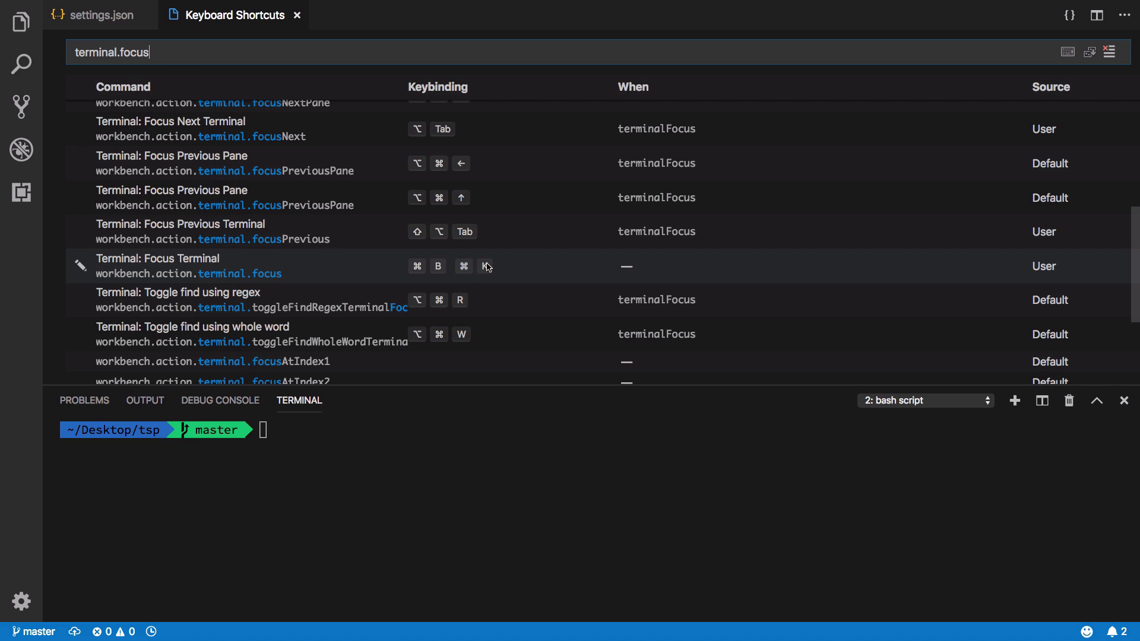
pyautogui.moveTo(449, 277)
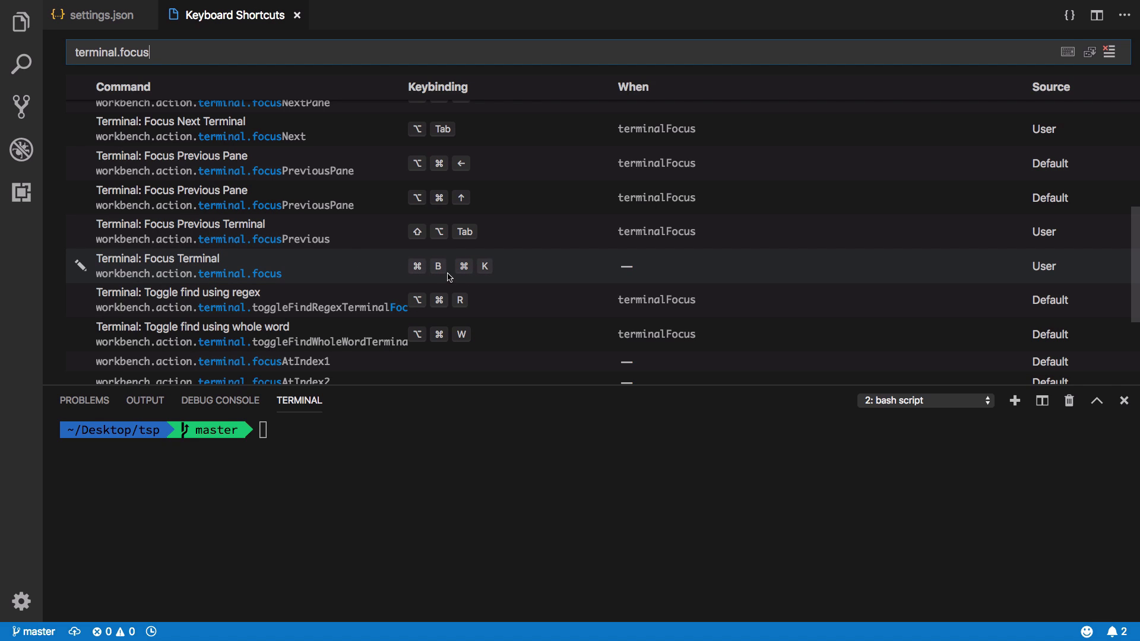
pyautogui.moveTo(459, 278)
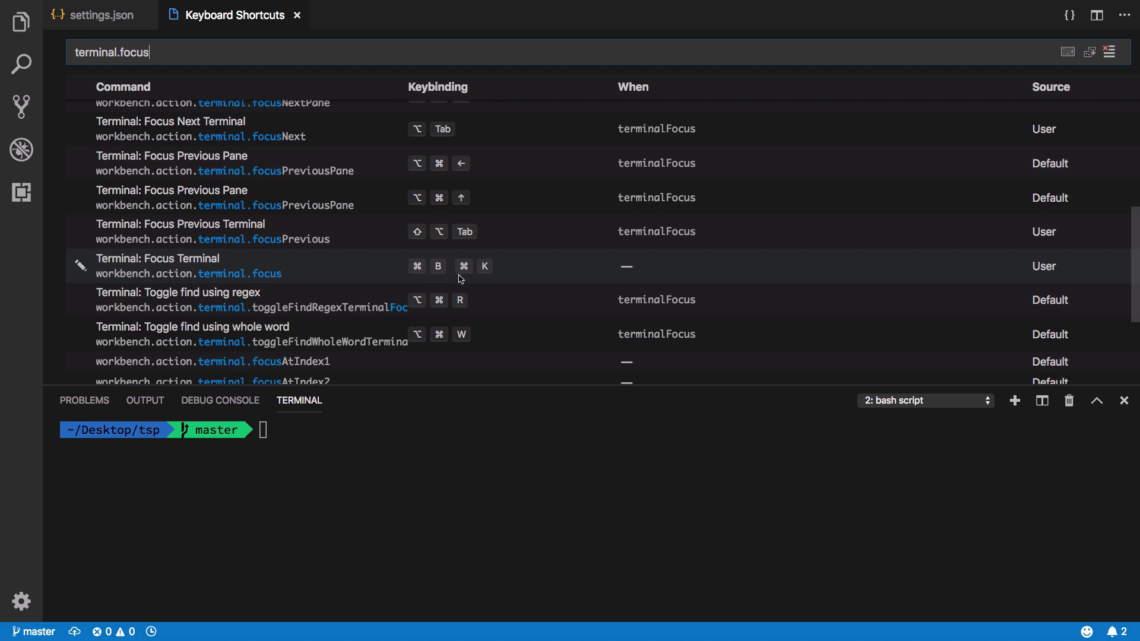
pyautogui.moveTo(479, 278)
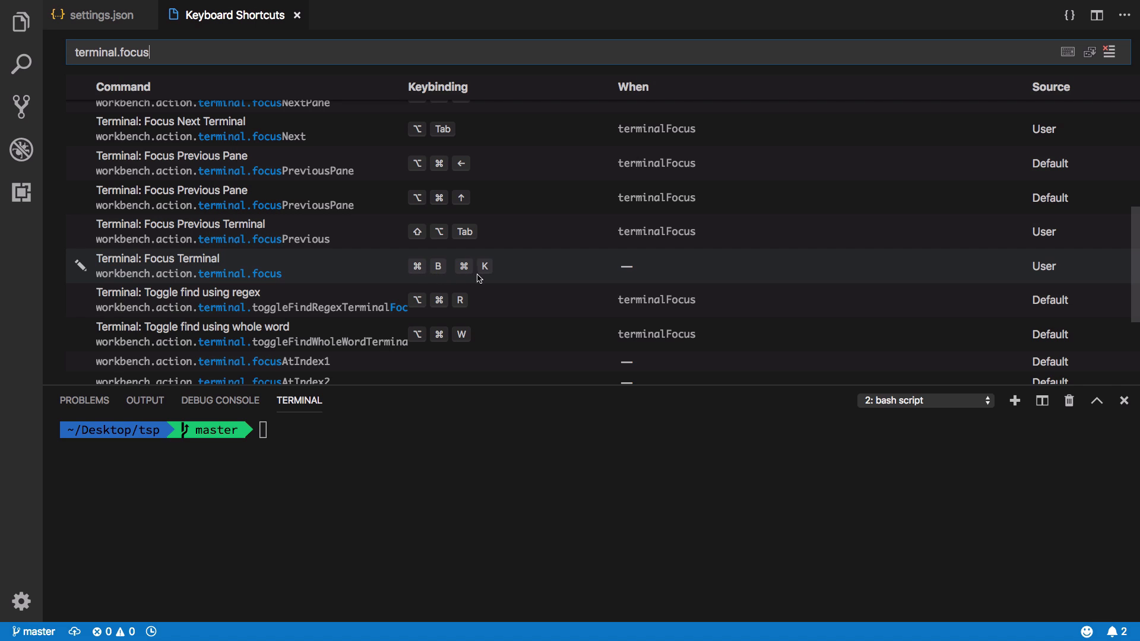
pyautogui.click(95, 14)
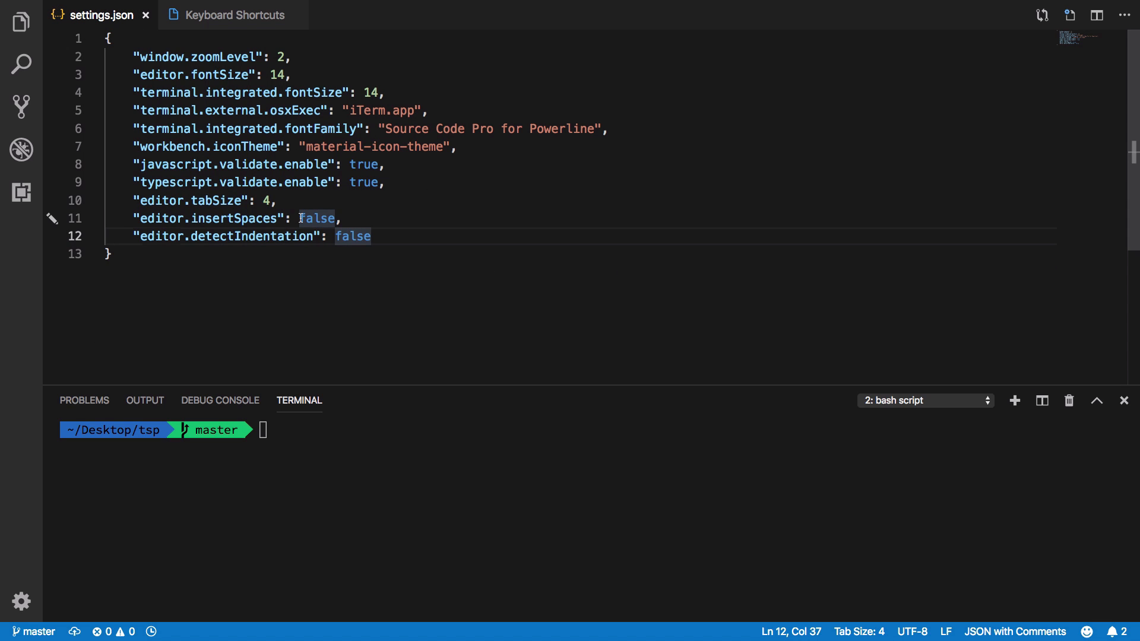
# Step: Jump from the settings.json editor into the terminal with ⌘B ⌘K, type random text, and return to Keyboard Shortcuts
pyautogui.click(277, 201)
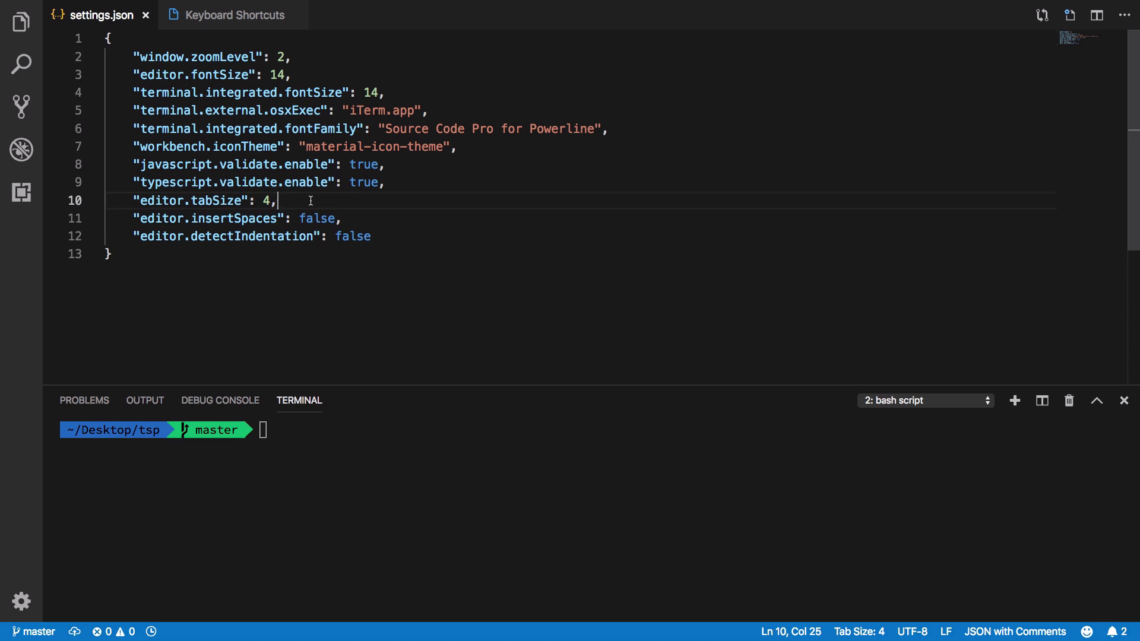
pyautogui.press('cmd+b')
pyautogui.write('l')
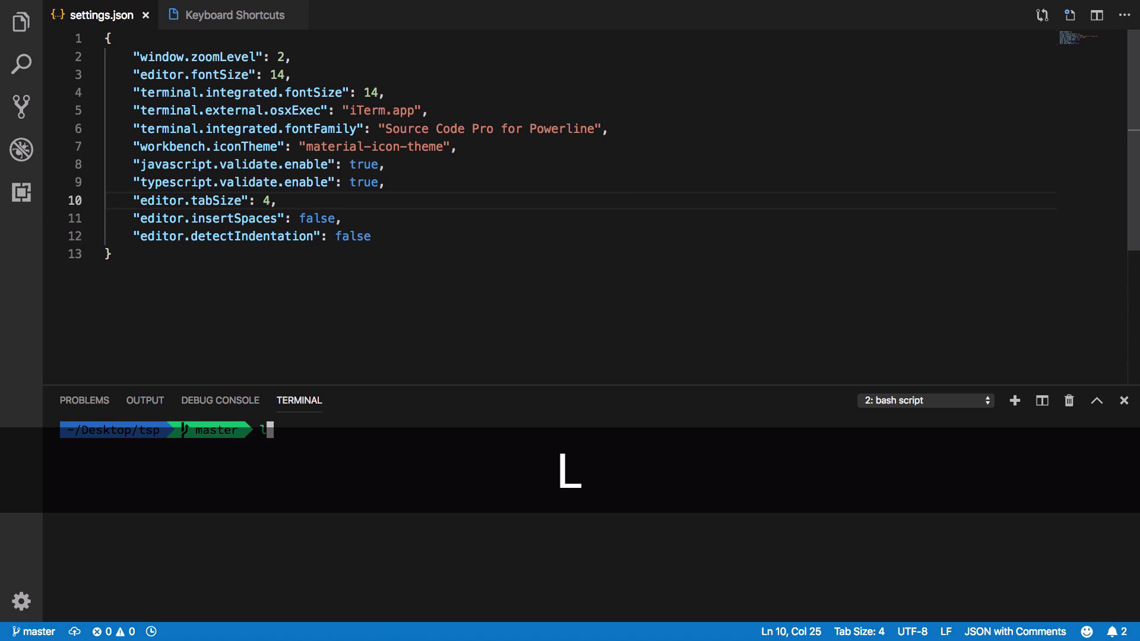
pyautogui.write('sjdshfjsdhfjdshf')
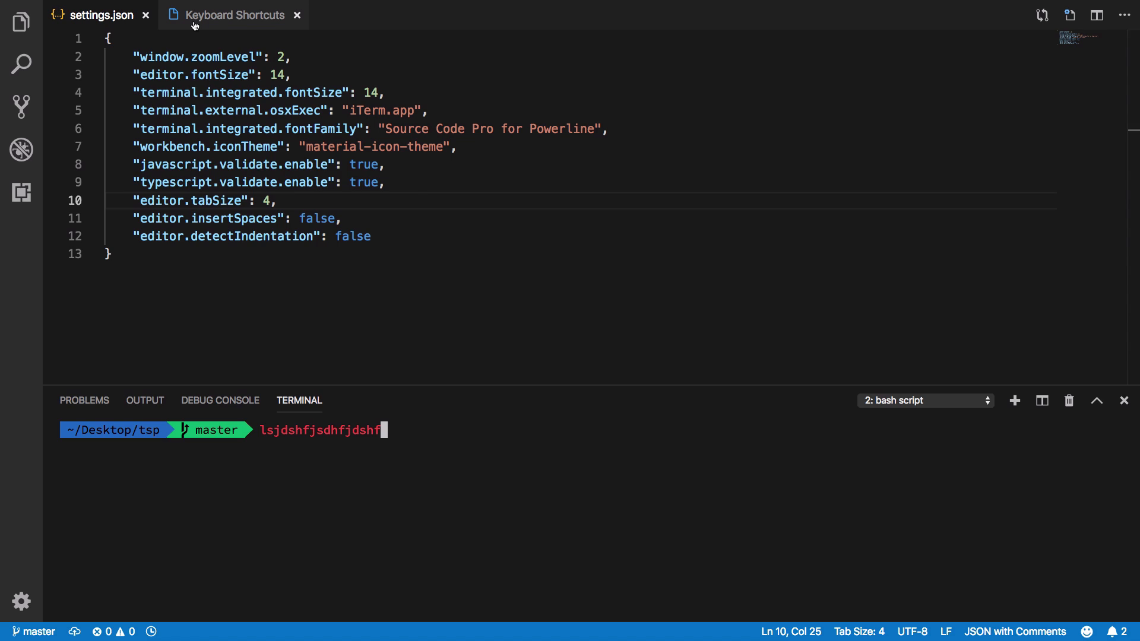
pyautogui.click(234, 15)
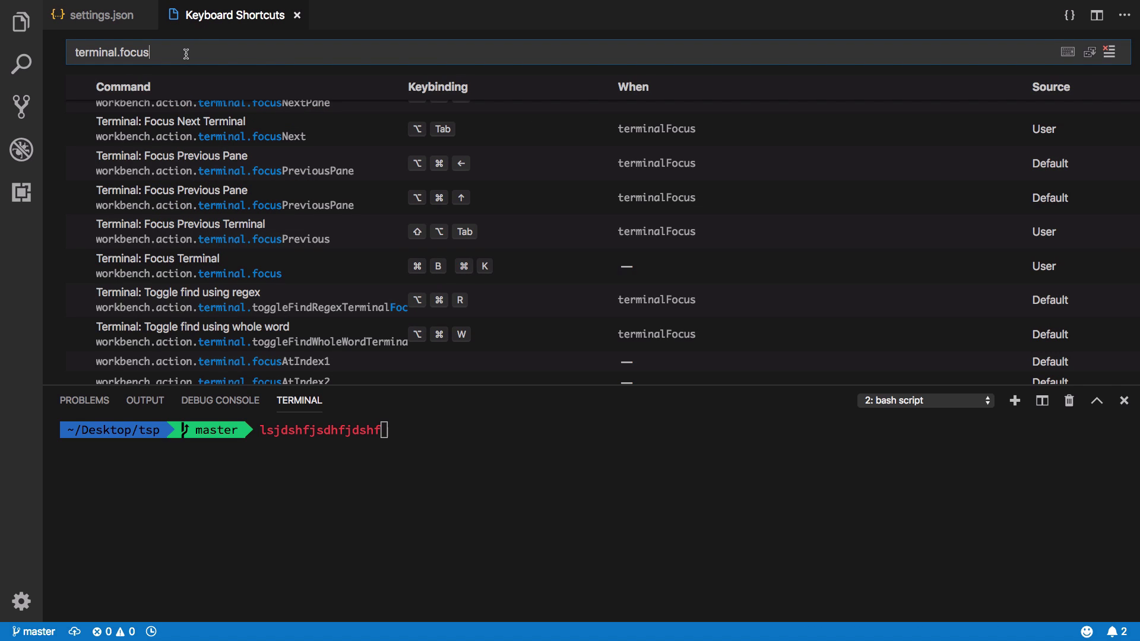
# Step: Filter shortcuts to focusActiveEditorGroup showing its terminalFocus-only binding, then return to settings.json
pyautogui.write('ActiveEd')
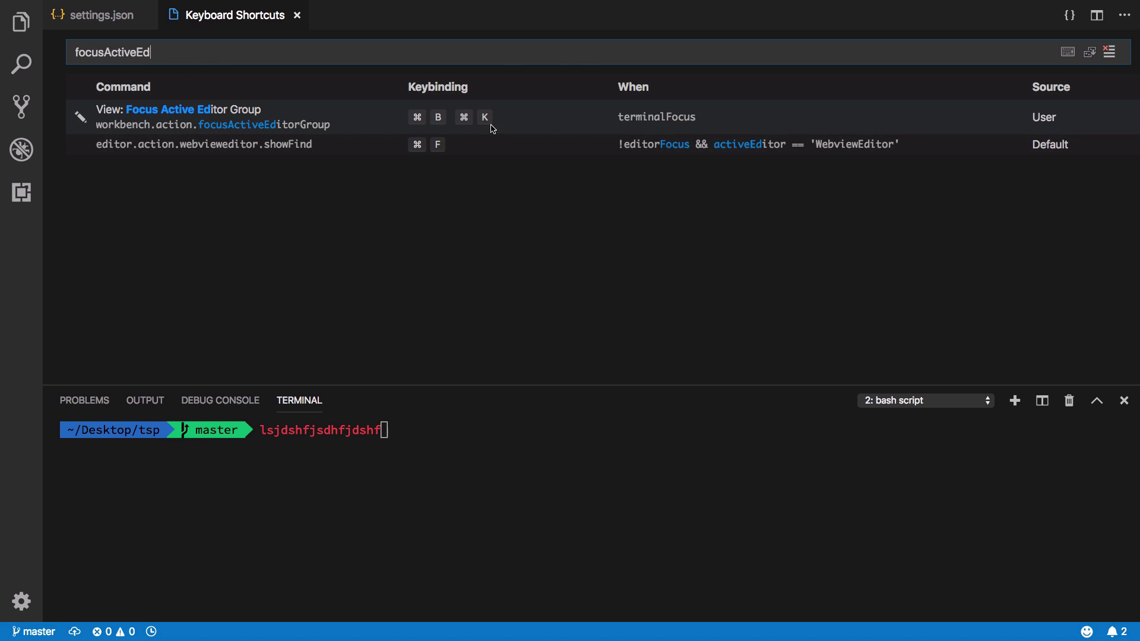
pyautogui.moveTo(630, 93)
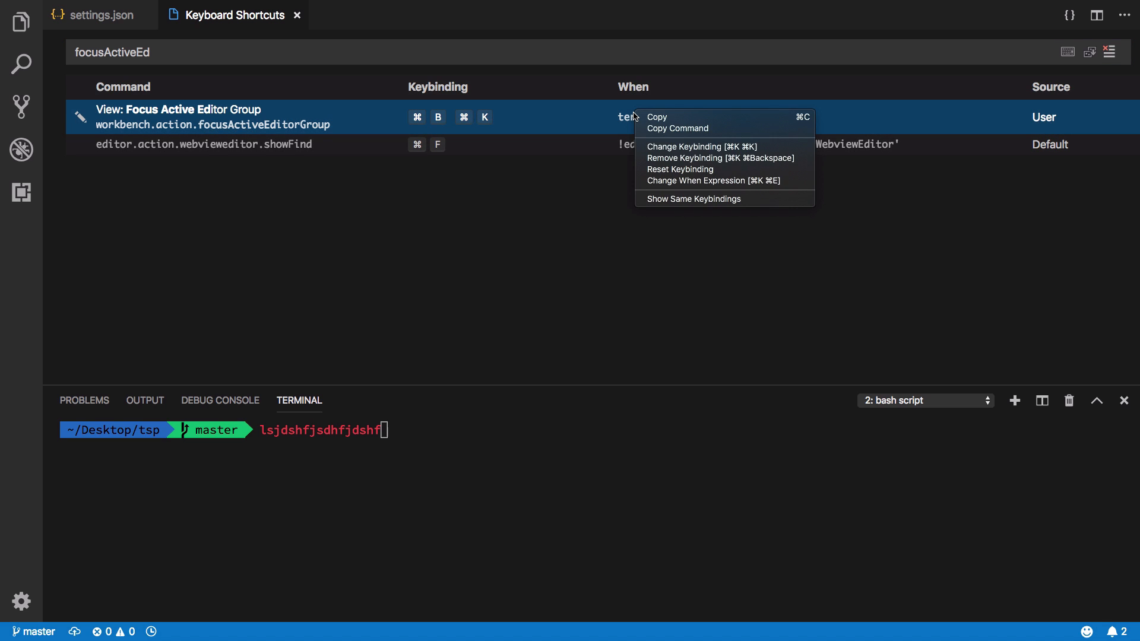
pyautogui.moveTo(770, 191)
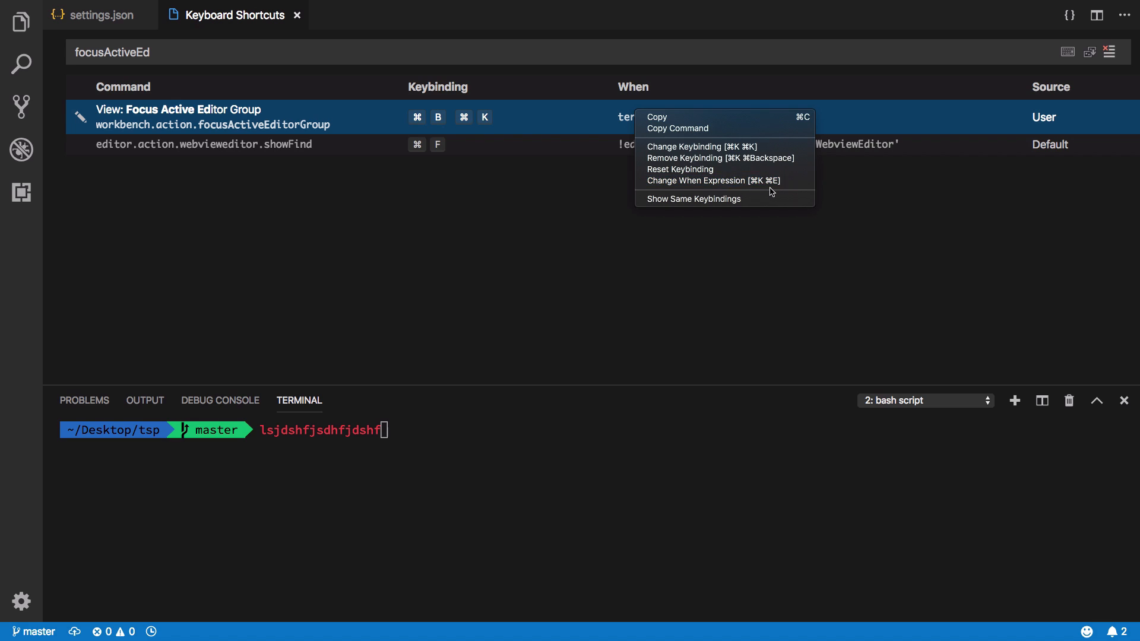
pyautogui.moveTo(727, 180)
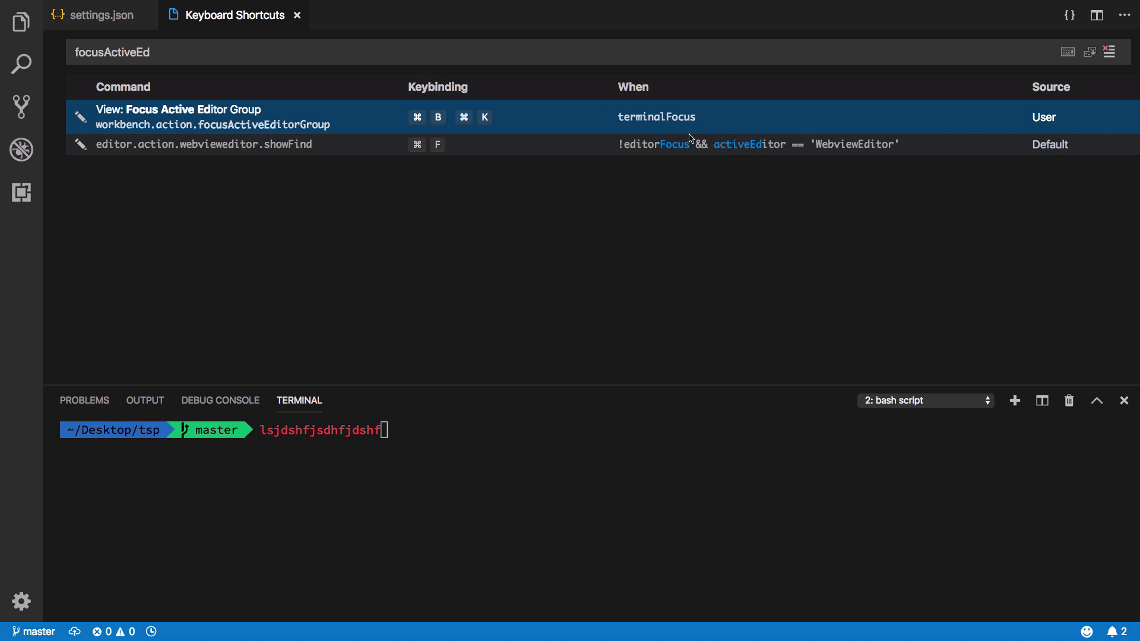
pyautogui.moveTo(179, 43)
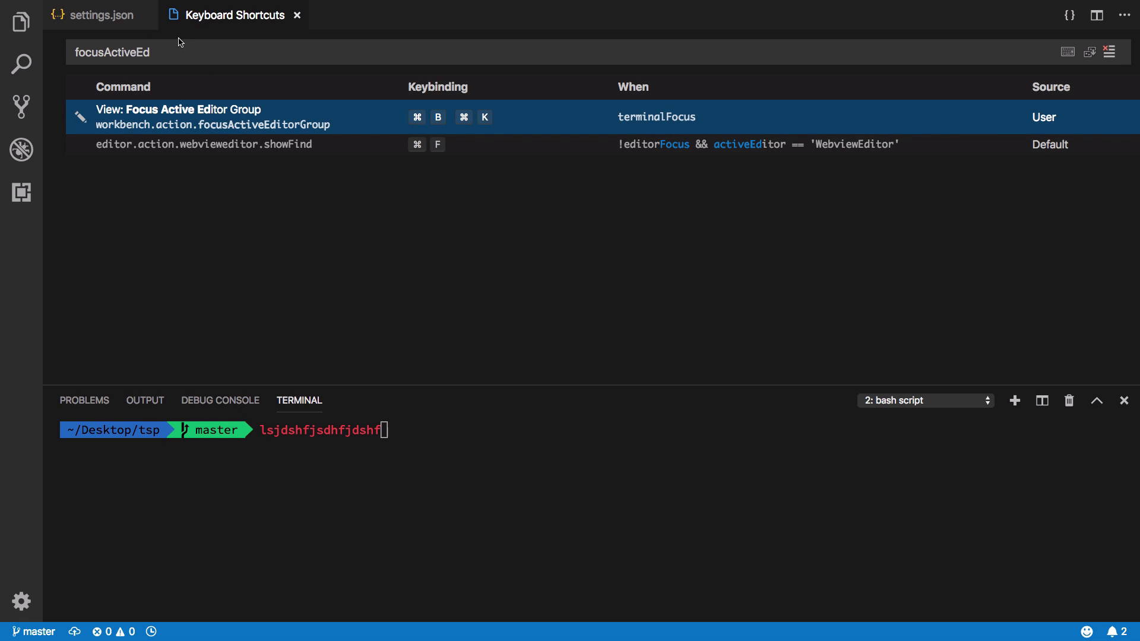
pyautogui.click(100, 15)
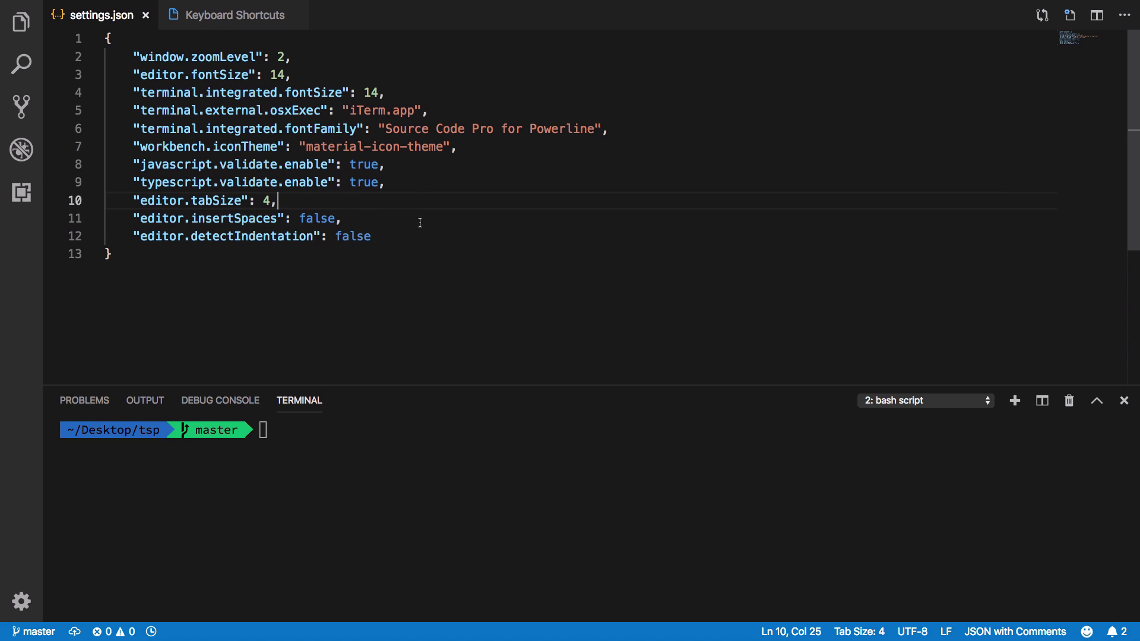
pyautogui.moveTo(412, 220)
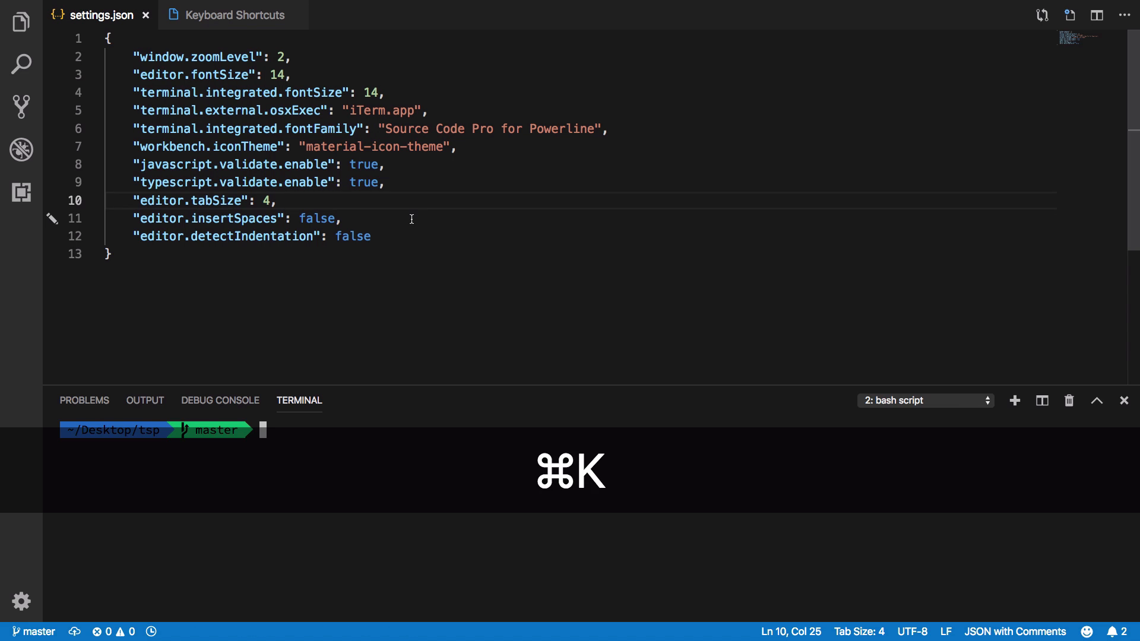
# Step: List the project folder with ls and tree -L 1 in the terminal, then clear its output
pyautogui.write('ls')
pyautogui.write('tree -L 1')
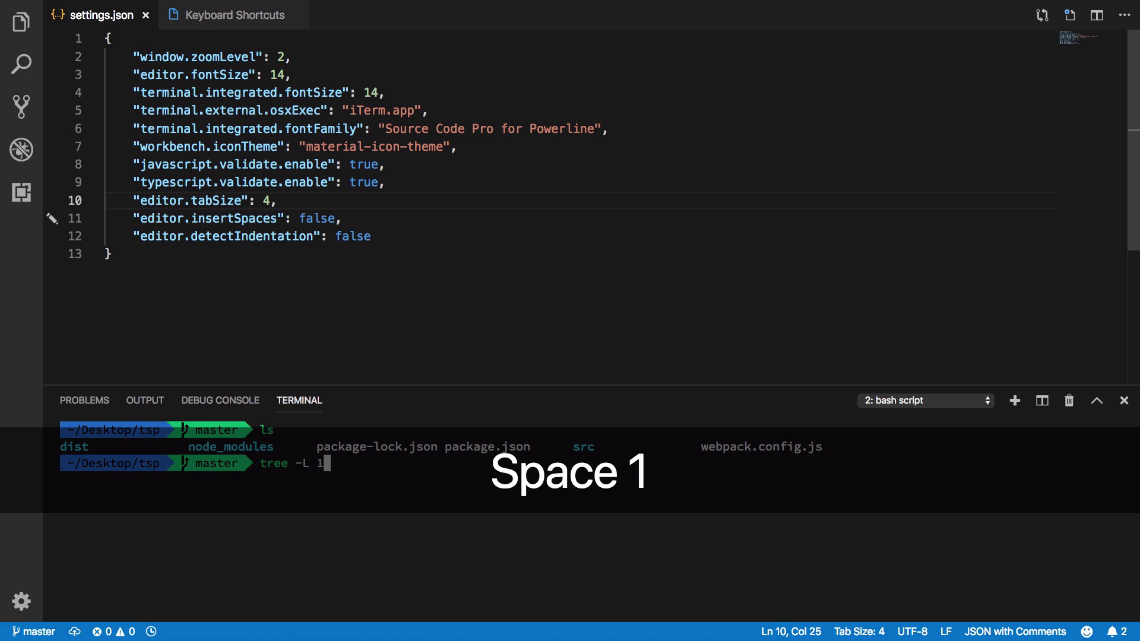
pyautogui.press('Return')
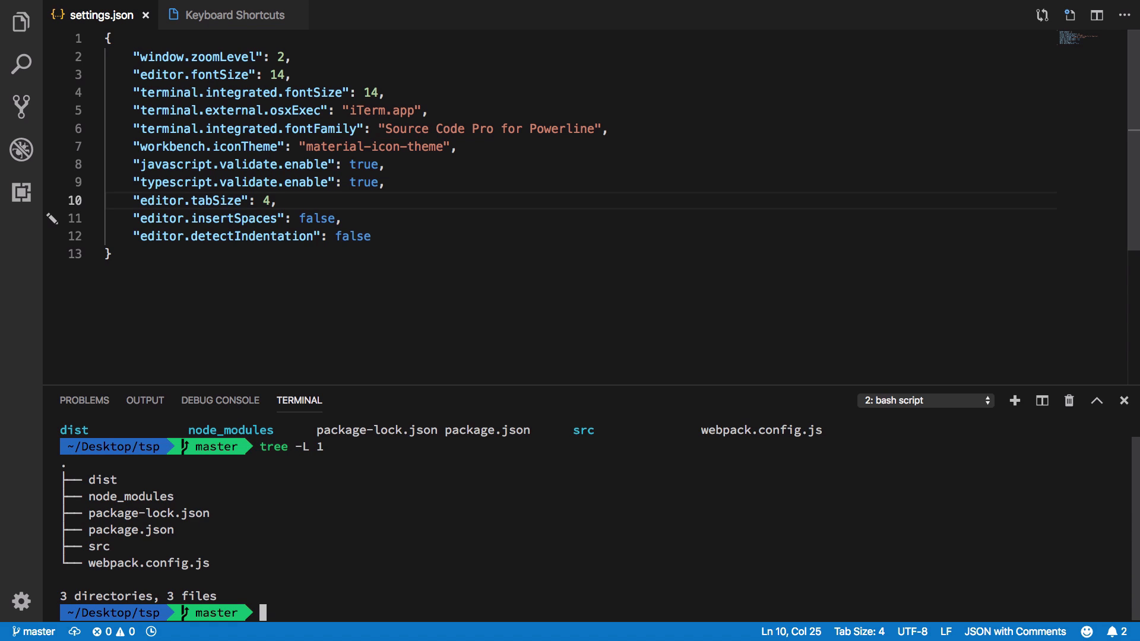
pyautogui.press('cmd+b')
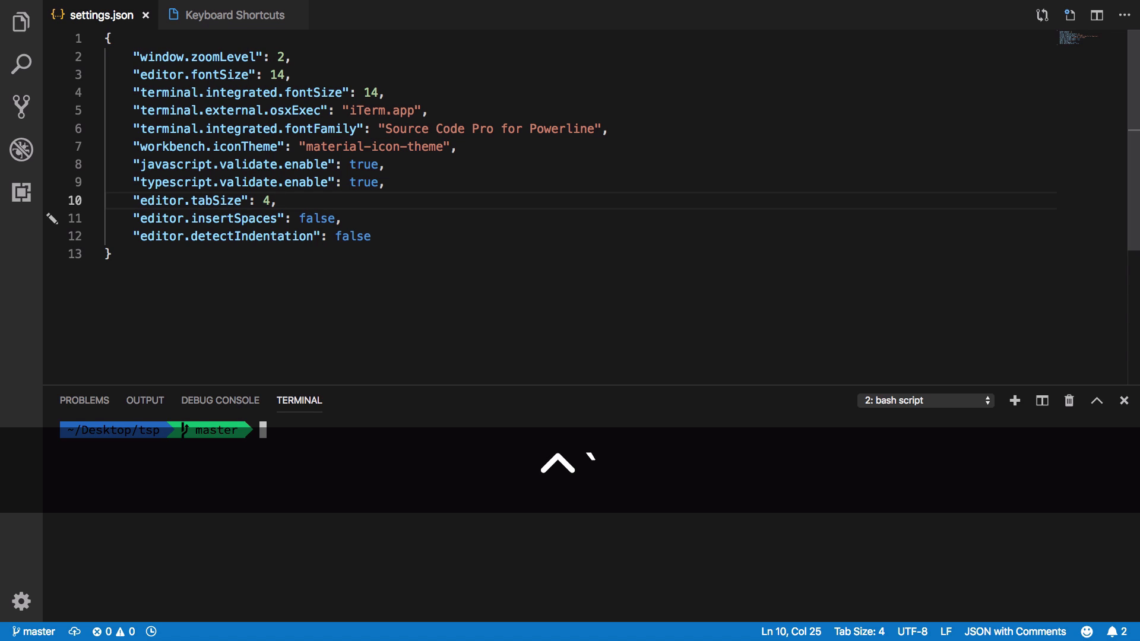
# Step: Refocus settings.json, bring the terminal panel back with Ctrl+`, and select the font family line
pyautogui.click(1123, 400)
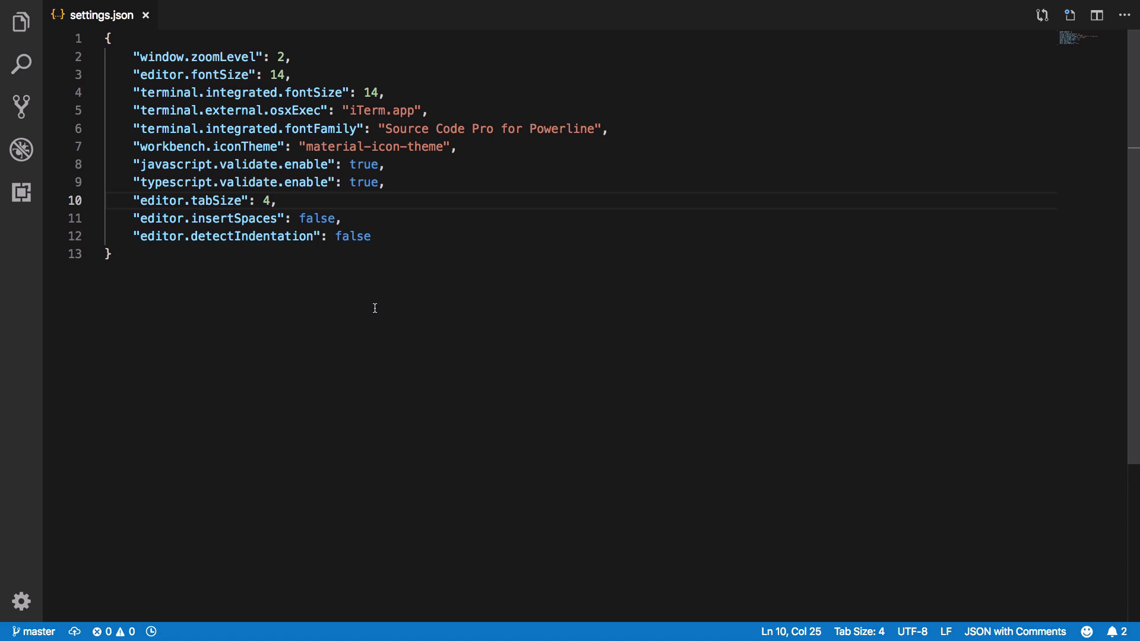
pyautogui.moveTo(626, 131)
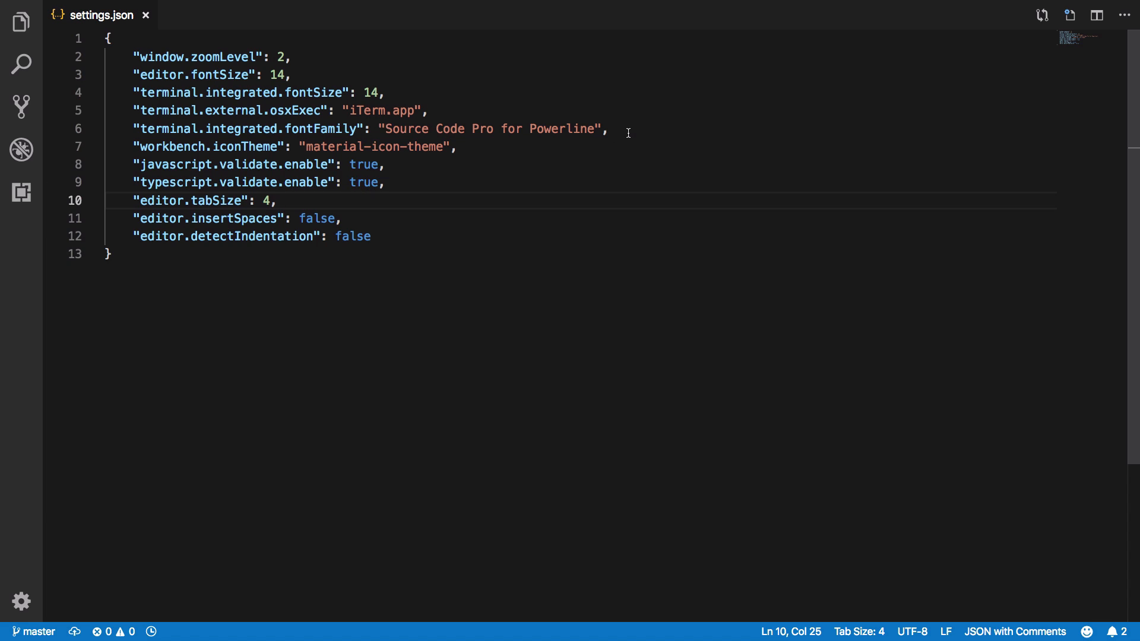
pyautogui.press('ctrl+`')
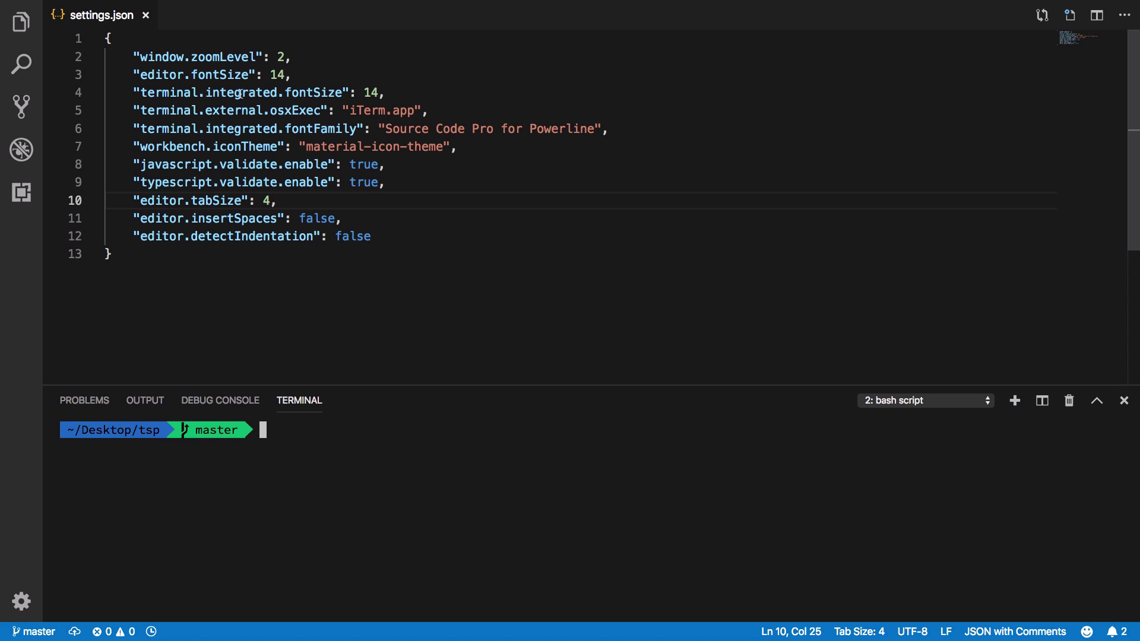
pyautogui.doubleClick(322, 128)
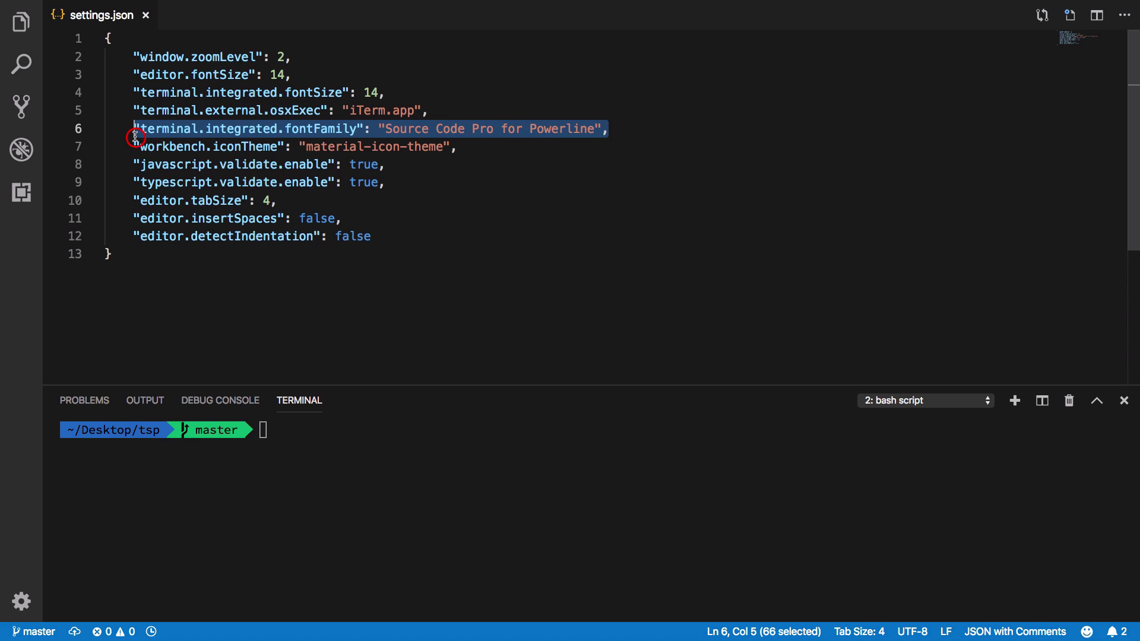
# Step: Point at the terminal.integrated.fontFamily setting before switching to the graphical Settings editor
pyautogui.click(381, 215)
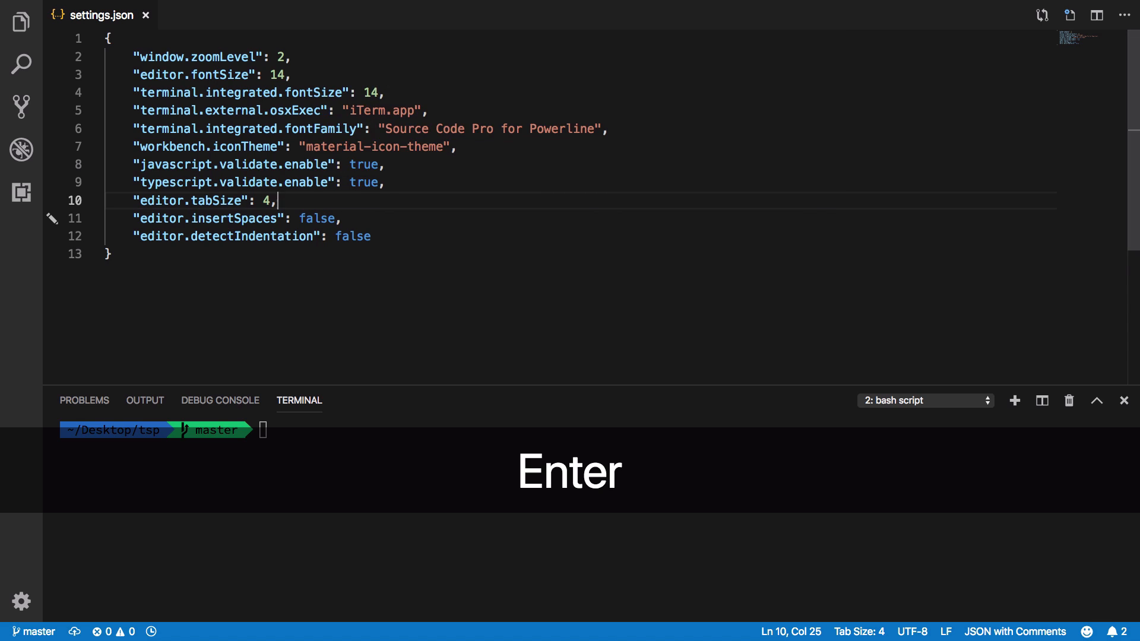
# Step: Filter Settings by 'terminal' to the 39 terminal settings and browse through them and back up
pyautogui.write('termina')
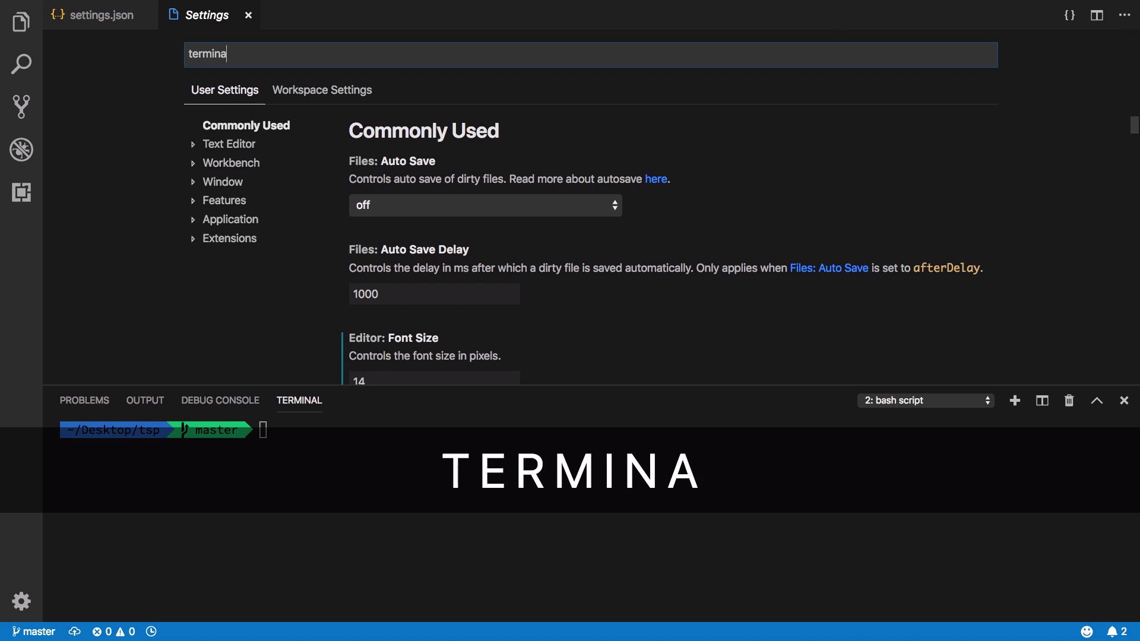
pyautogui.write('l')
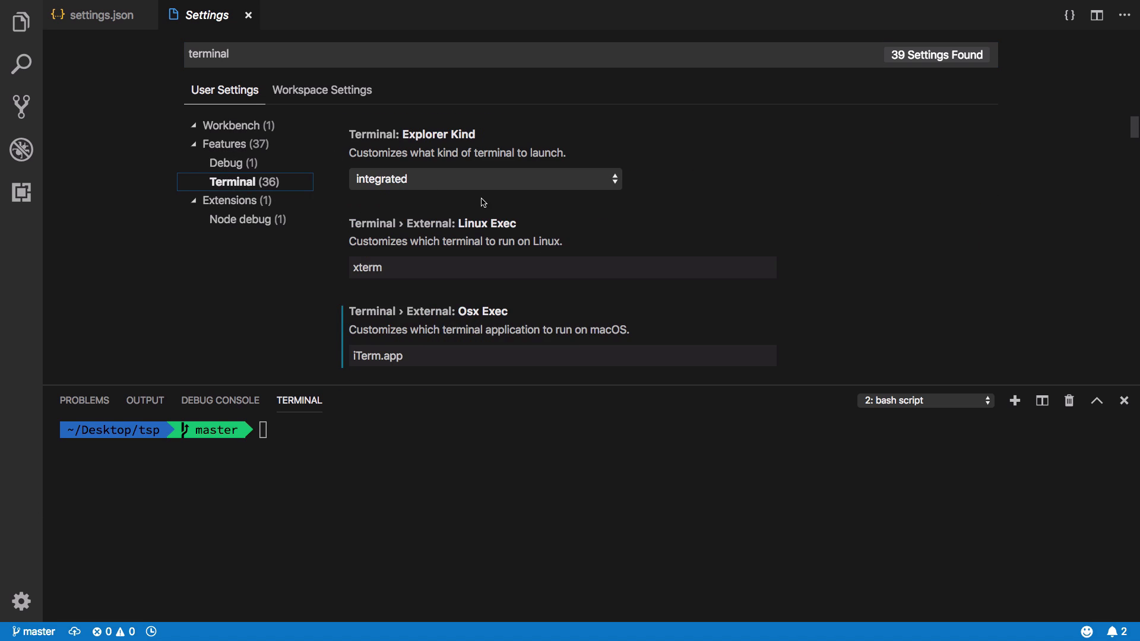
pyautogui.scroll(-3)
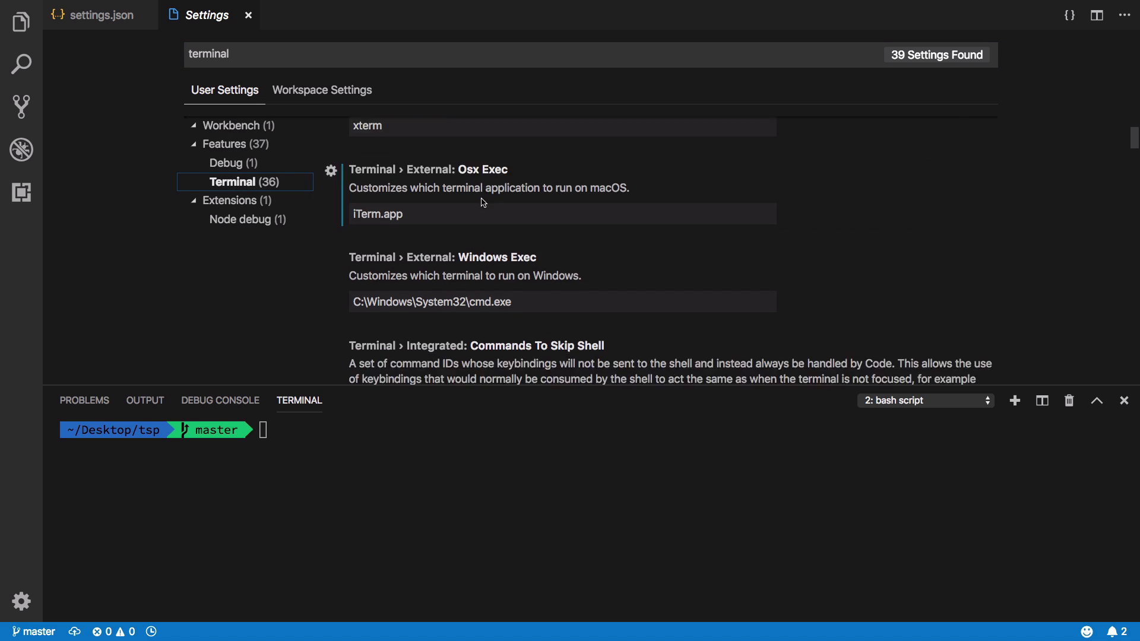
pyautogui.scroll(-3)
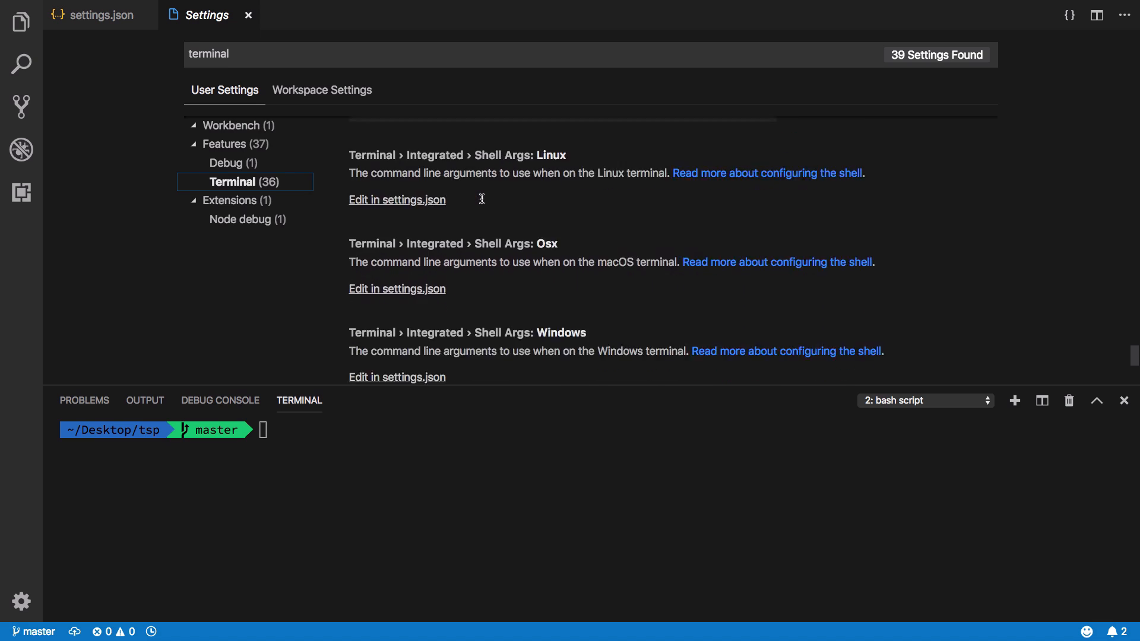
pyautogui.scroll(-3)
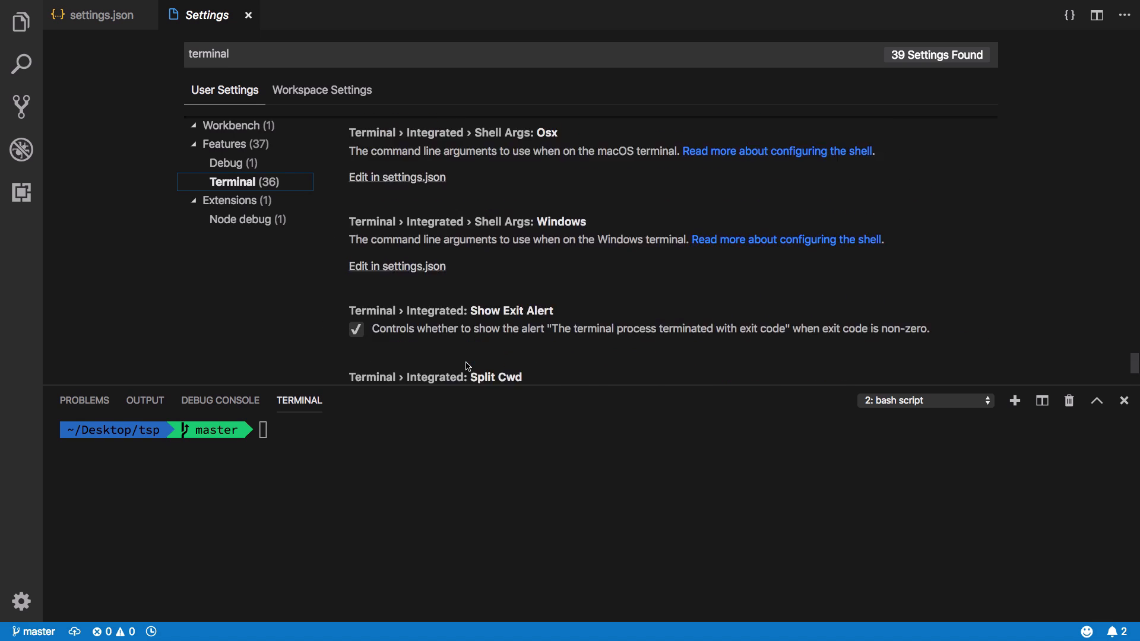
pyautogui.scroll(3)
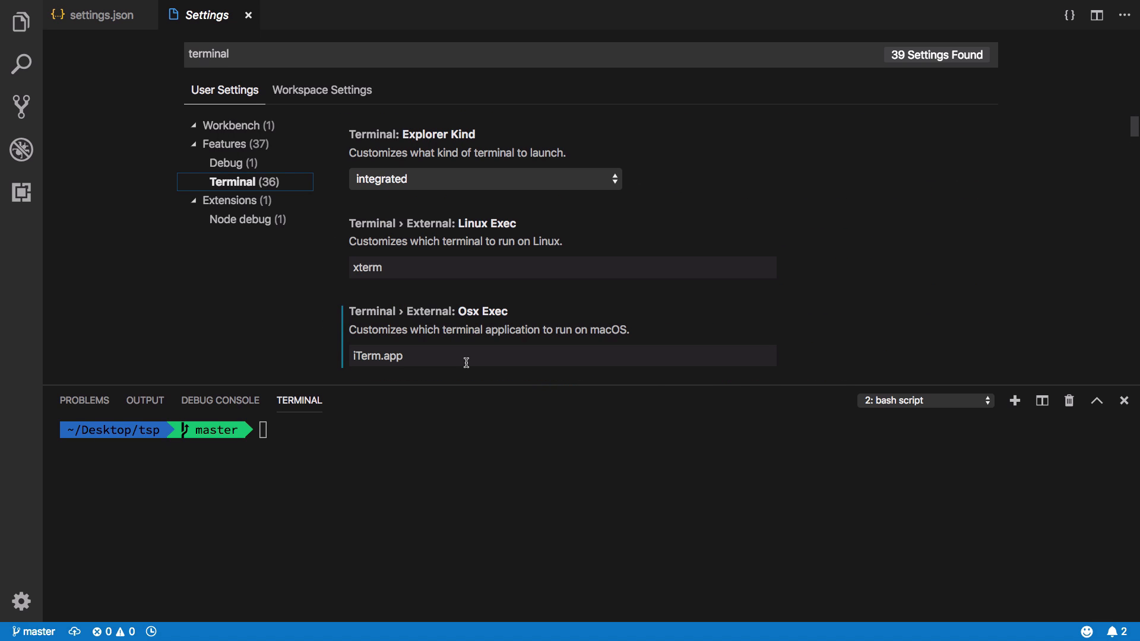